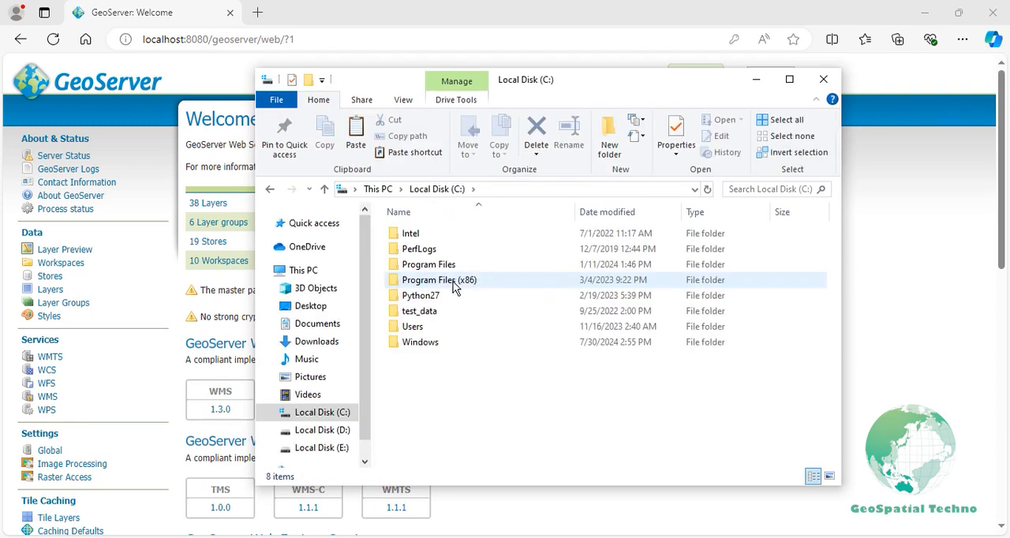
Browse to C:\Program Files\Apache Software Foundation\Tomcat 9.0\webapps.
{"action": "double_click", "coordinate": [426, 266]}
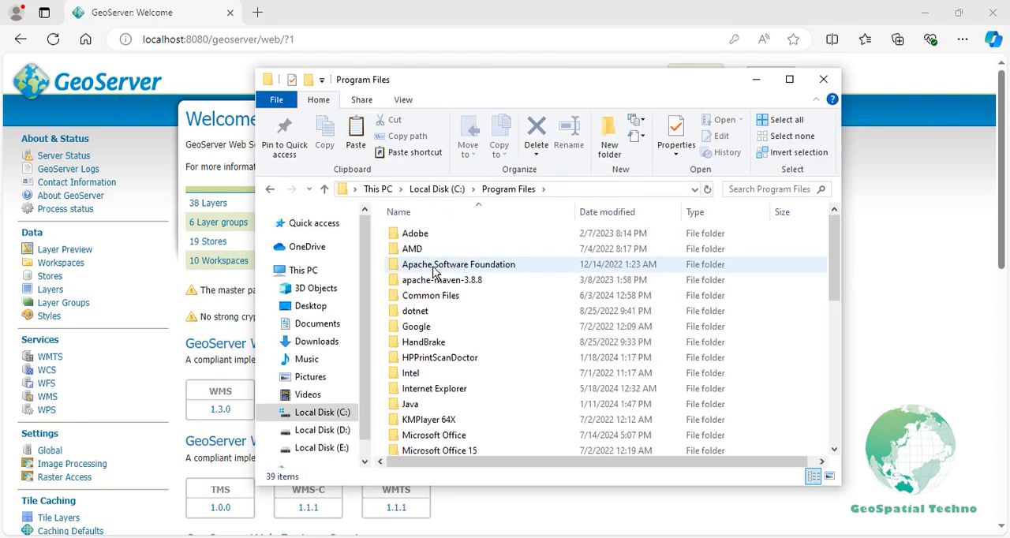
{"action": "double_click", "coordinate": [458, 265]}
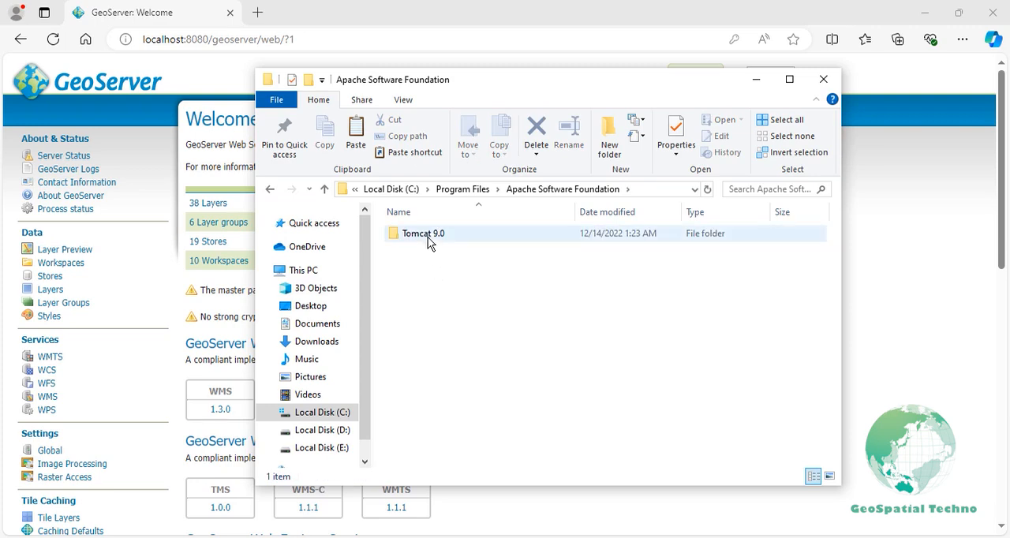
{"action": "double_click", "coordinate": [423, 234]}
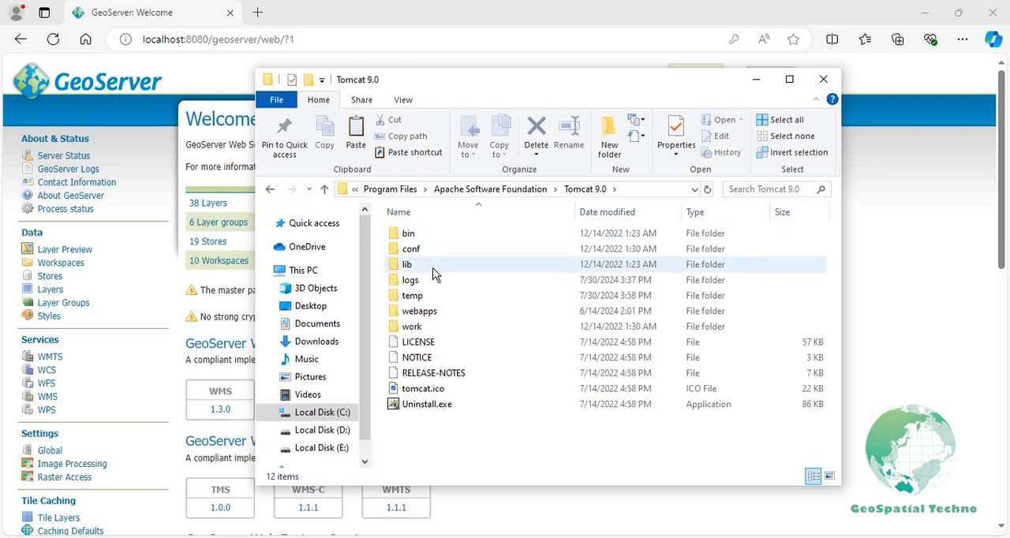
{"action": "double_click", "coordinate": [410, 311]}
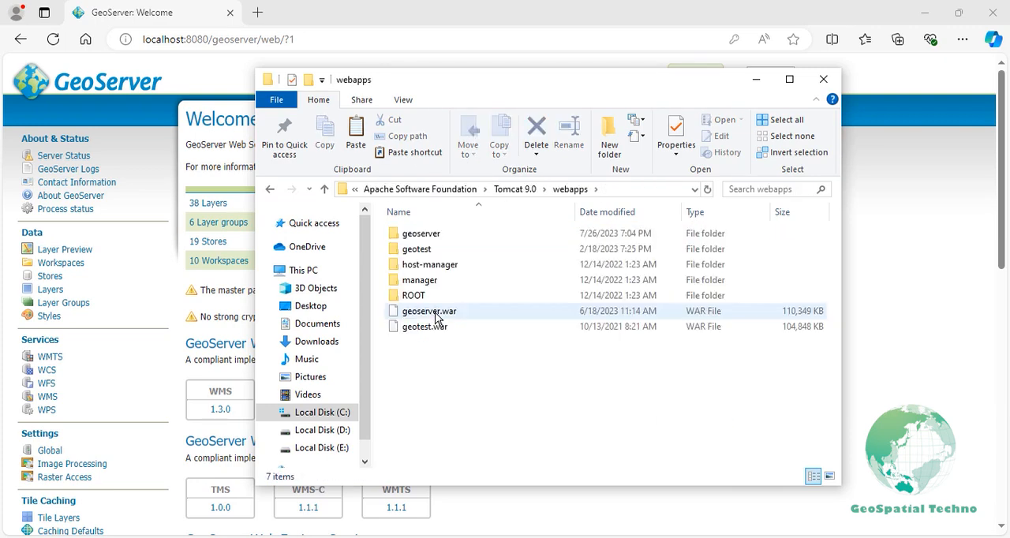
Copy the geoserver folder and paste it into Downloads as a backup.
{"action": "left_click", "coordinate": [420, 234]}
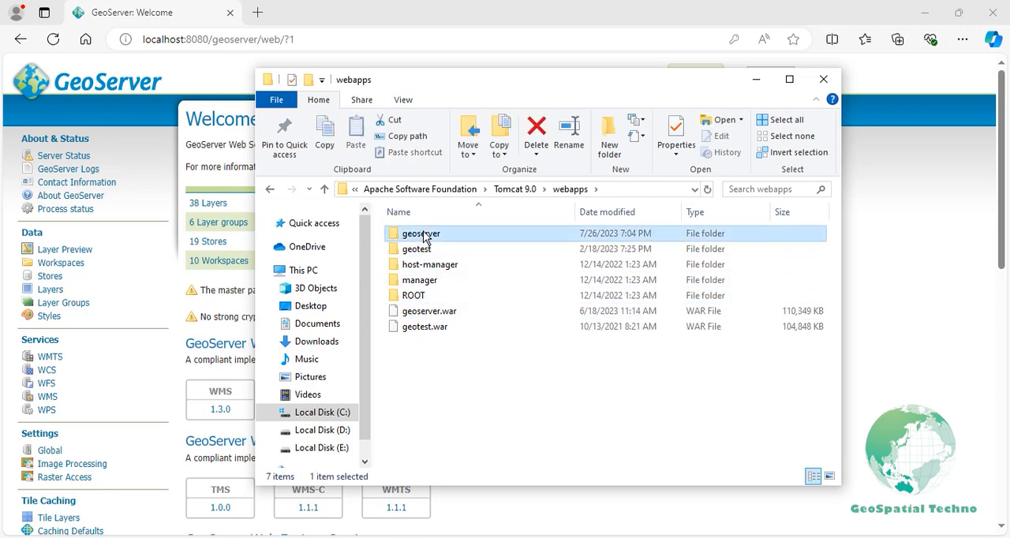
{"action": "right_click", "coordinate": [420, 233]}
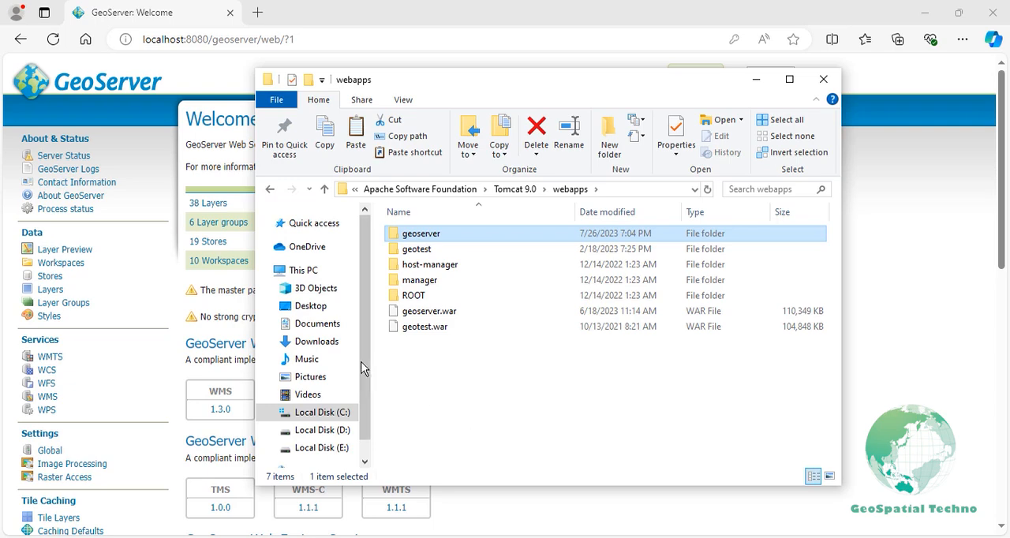
{"action": "left_click", "coordinate": [316, 341]}
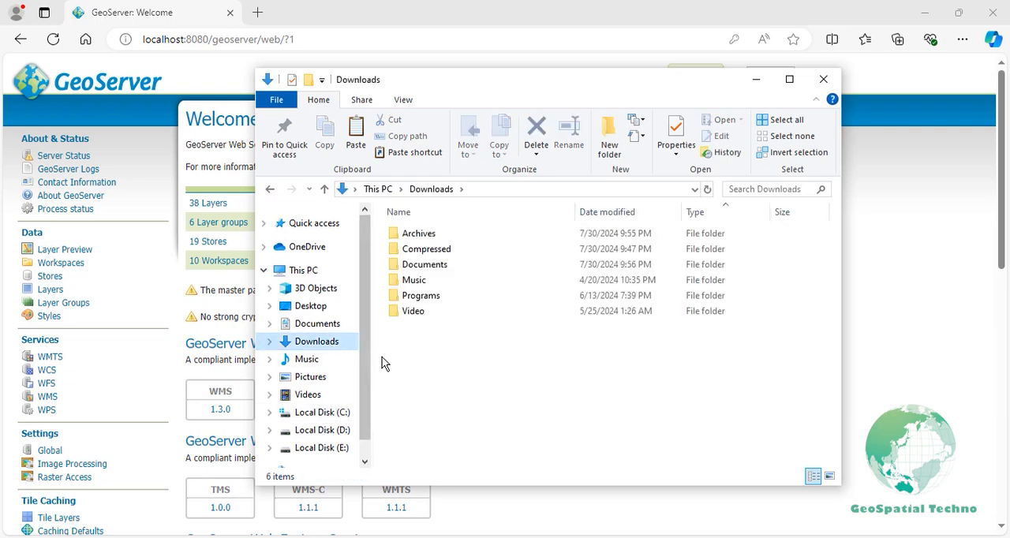
{"action": "right_click", "coordinate": [385, 363]}
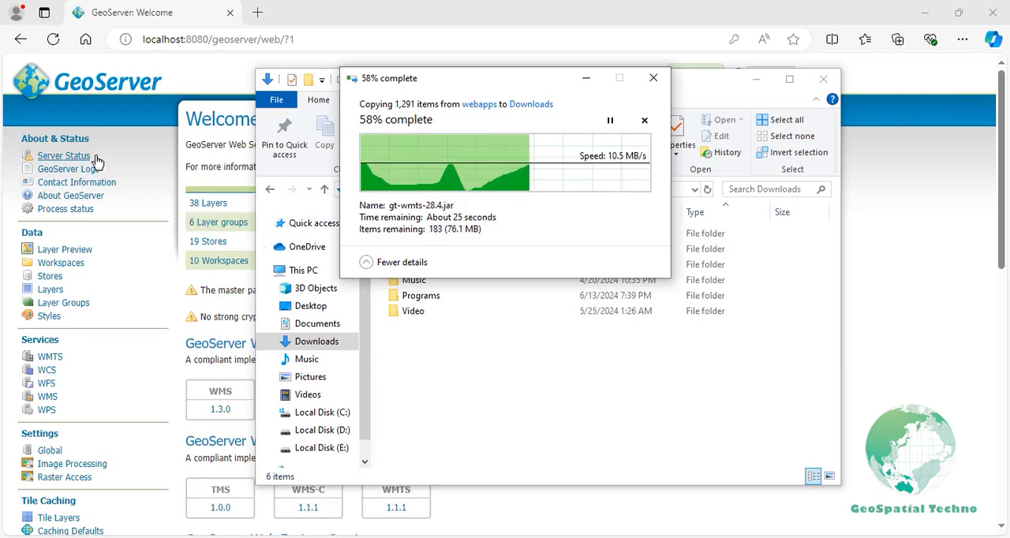
Show the Server Status Modules list confirming GeoServer version 2.22.4.
{"action": "left_click", "coordinate": [63, 157]}
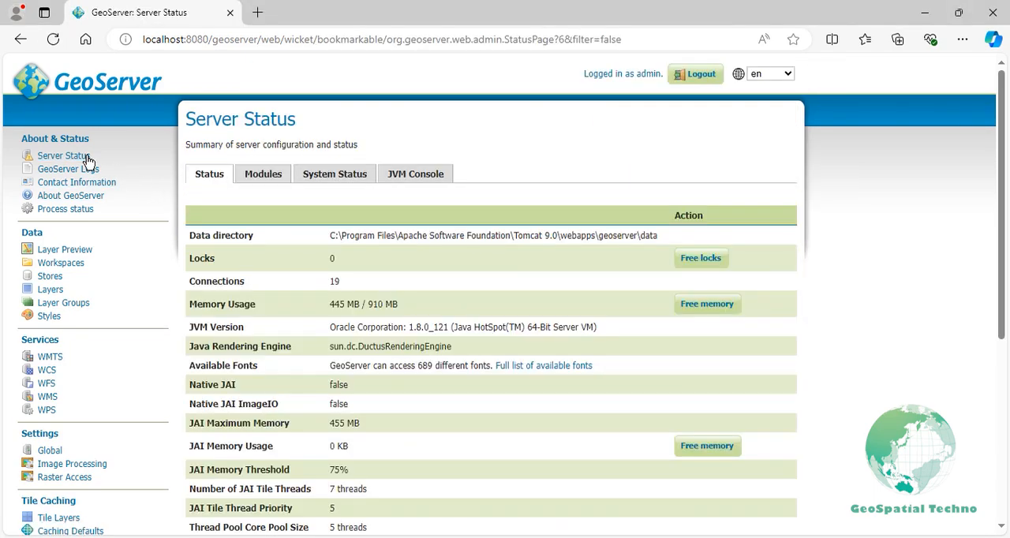
{"action": "left_click", "coordinate": [262, 174]}
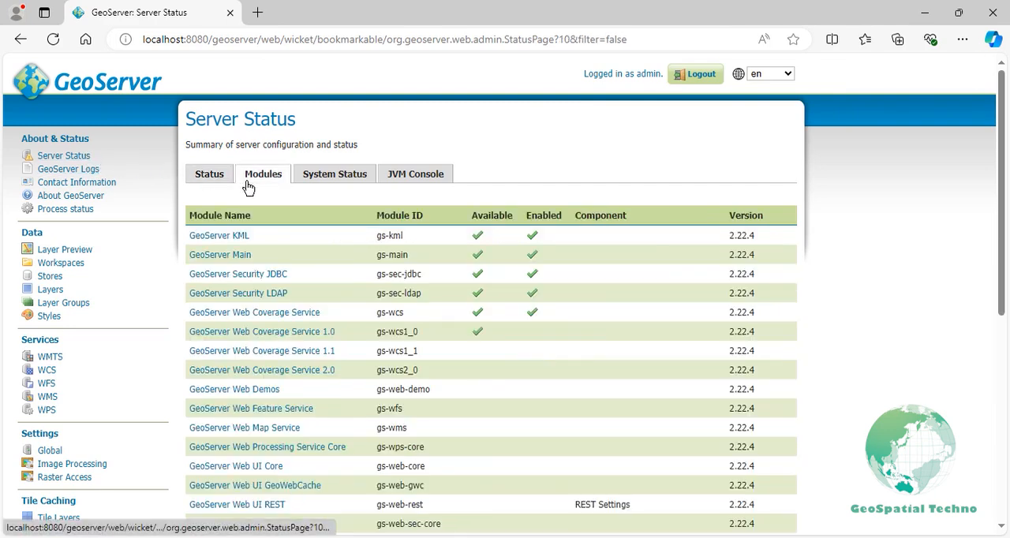
{"action": "left_click", "coordinate": [262, 174]}
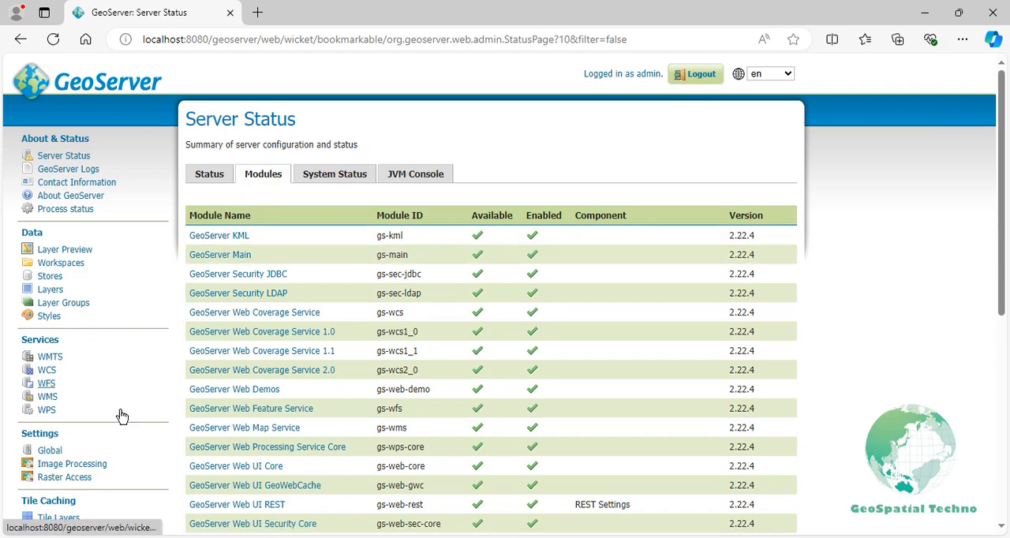
{"action": "right_click", "coordinate": [12, 534]}
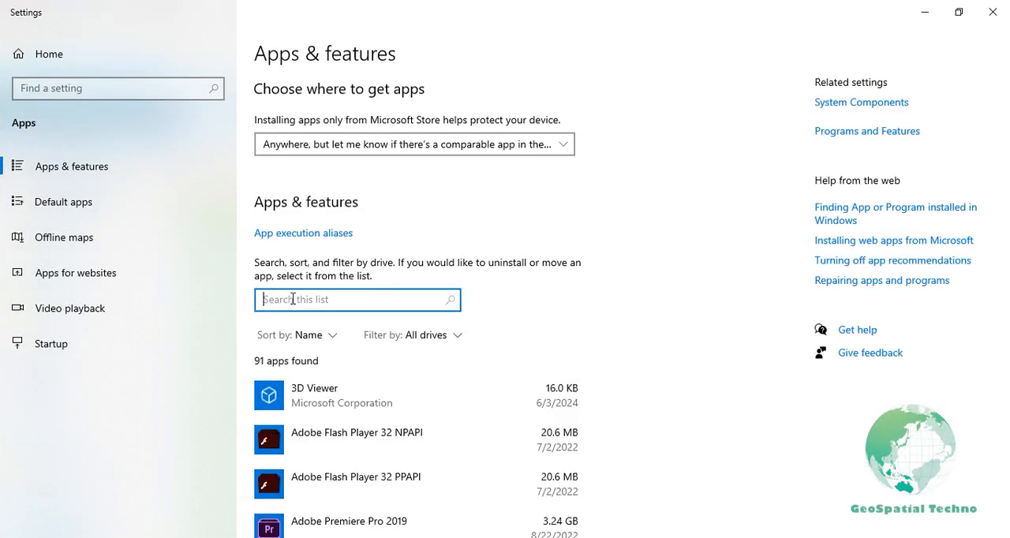
Find Apache Tomcat 9.0 via 'apa' search and uninstall it, removing its Tomcat9 directory files.
{"action": "type", "text": "apa"}
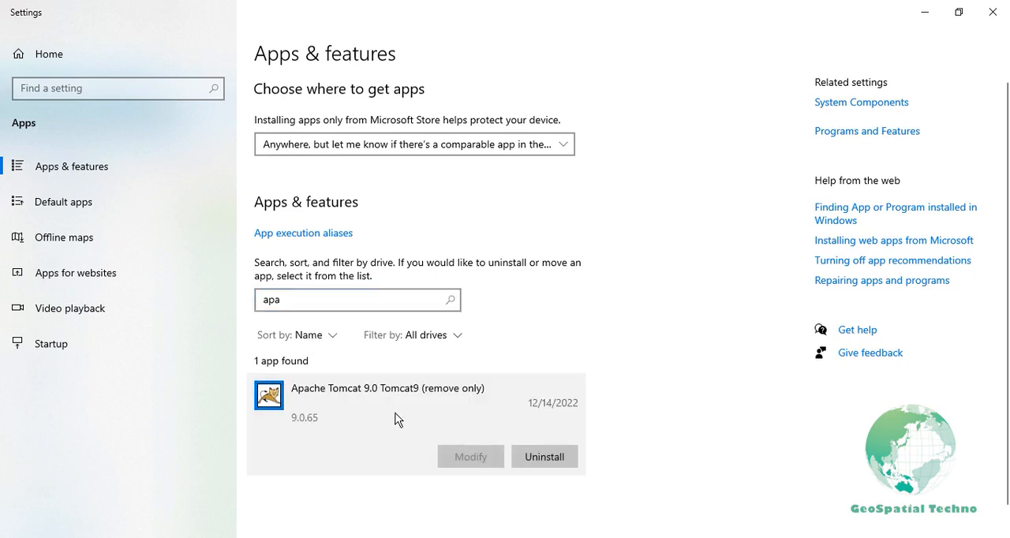
{"action": "left_click", "coordinate": [543, 456]}
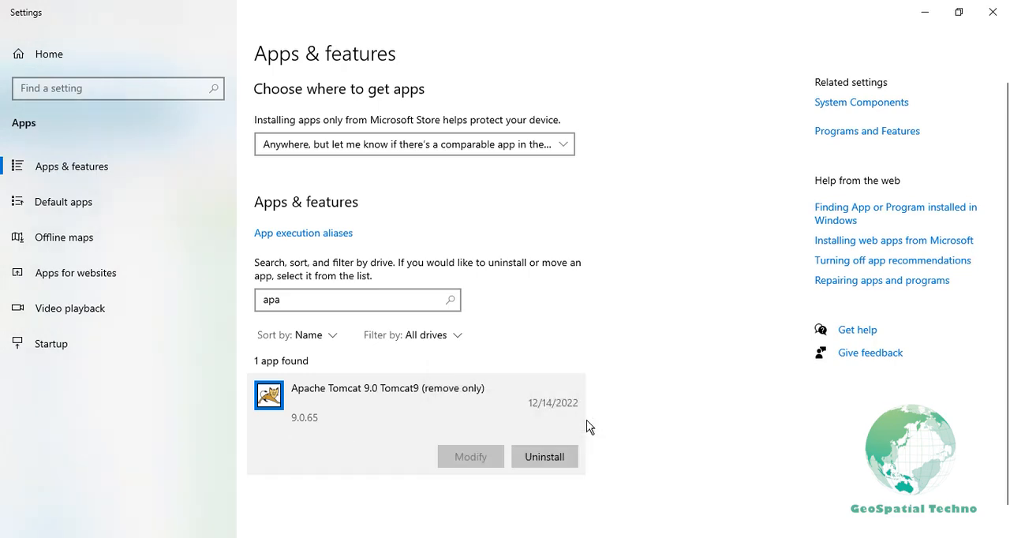
{"action": "left_click", "coordinate": [545, 456]}
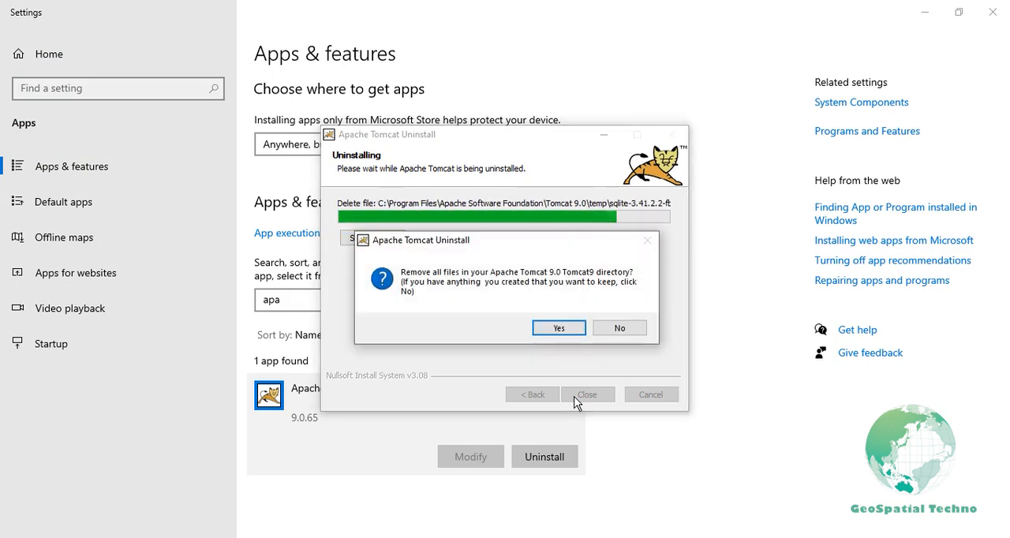
{"action": "left_click", "coordinate": [559, 329]}
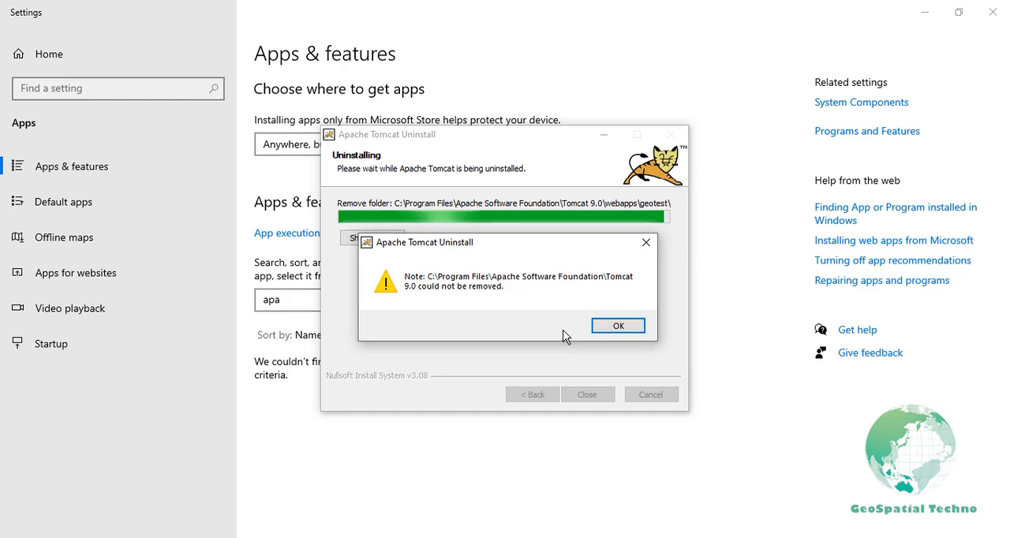
{"action": "left_click", "coordinate": [619, 325]}
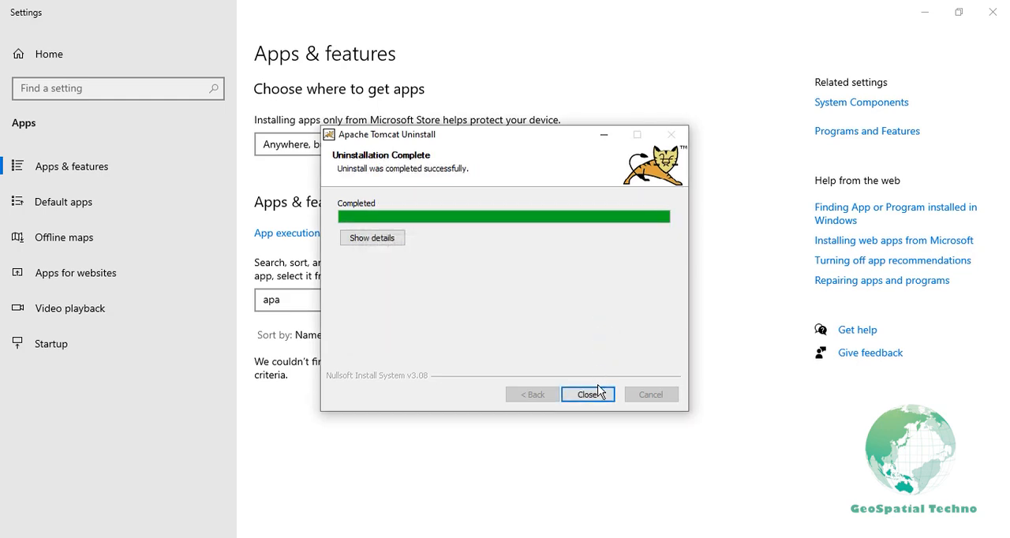
{"action": "left_click", "coordinate": [588, 394]}
{"action": "type", "text": "jav"}
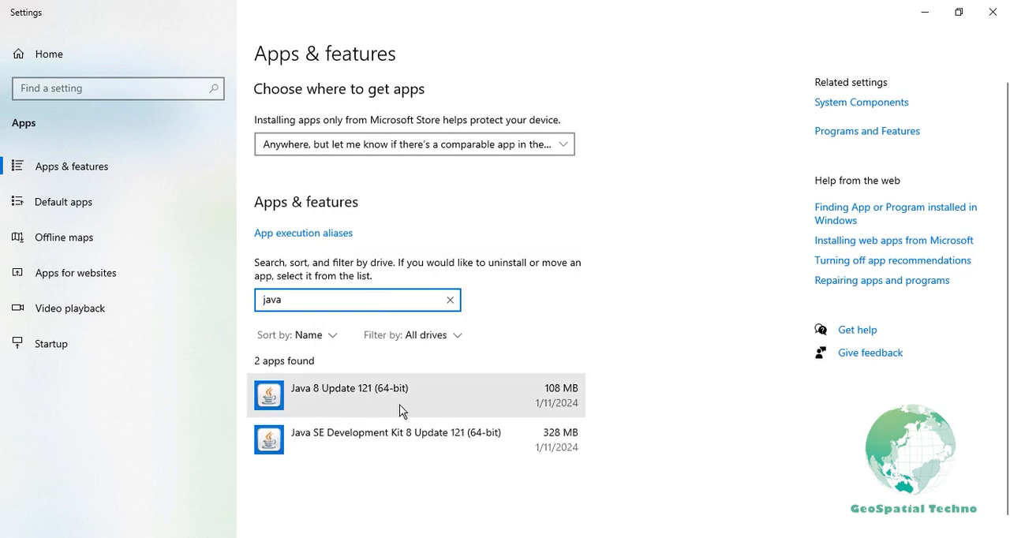
Uninstall Java SE Development Kit 8 Update 121.
{"action": "left_click", "coordinate": [395, 439]}
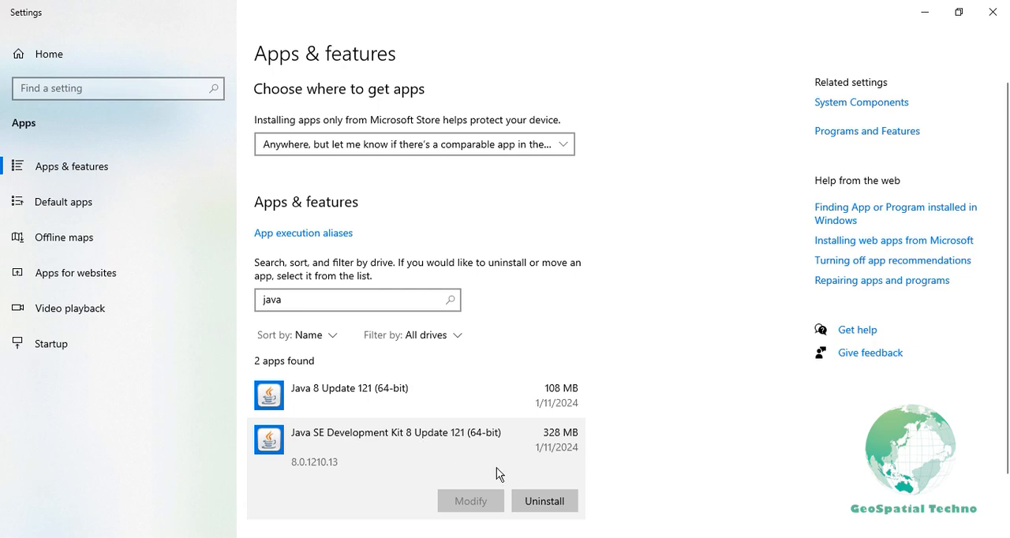
{"action": "left_click", "coordinate": [545, 502]}
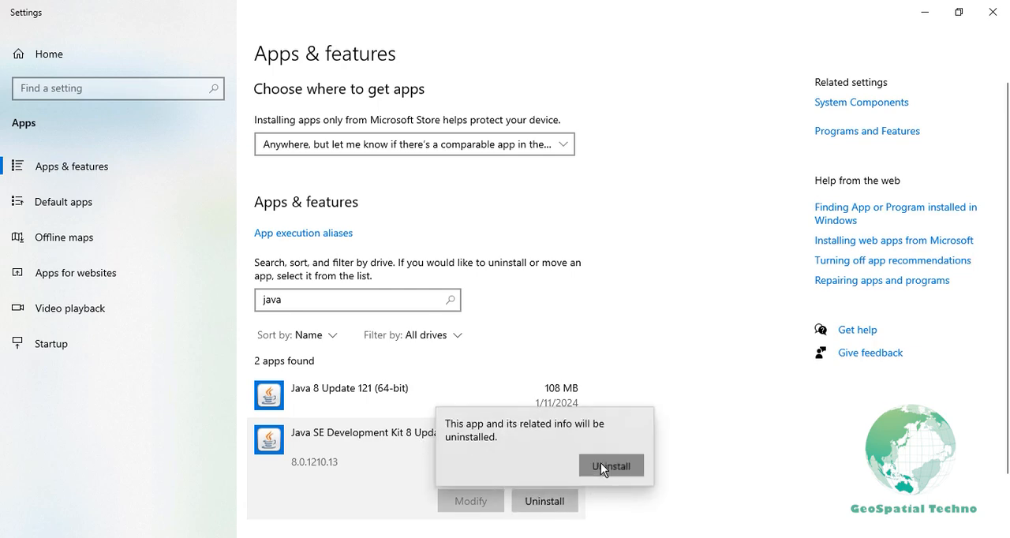
{"action": "left_click", "coordinate": [611, 466]}
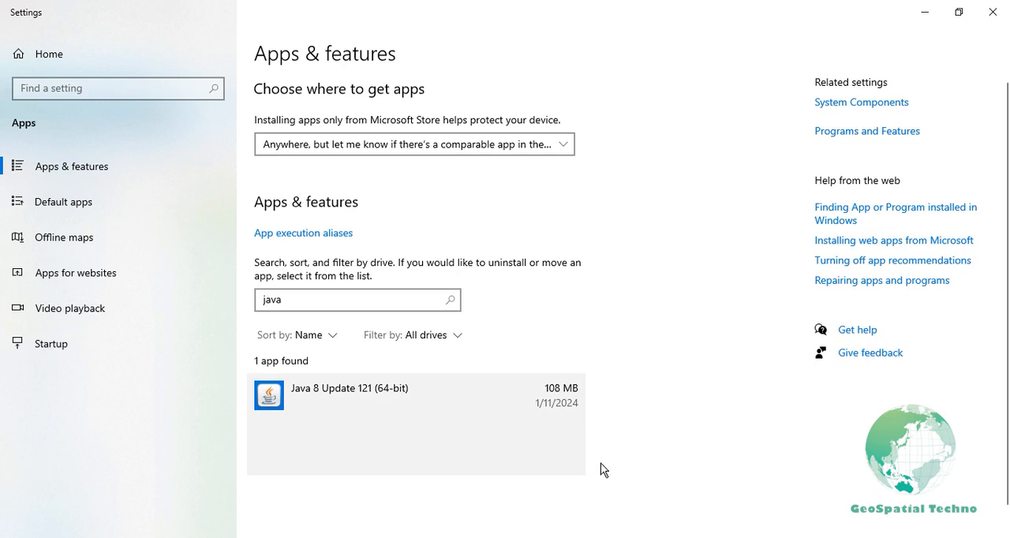
Uninstall the Java 8 Update 121 runtime.
{"action": "left_click", "coordinate": [544, 458]}
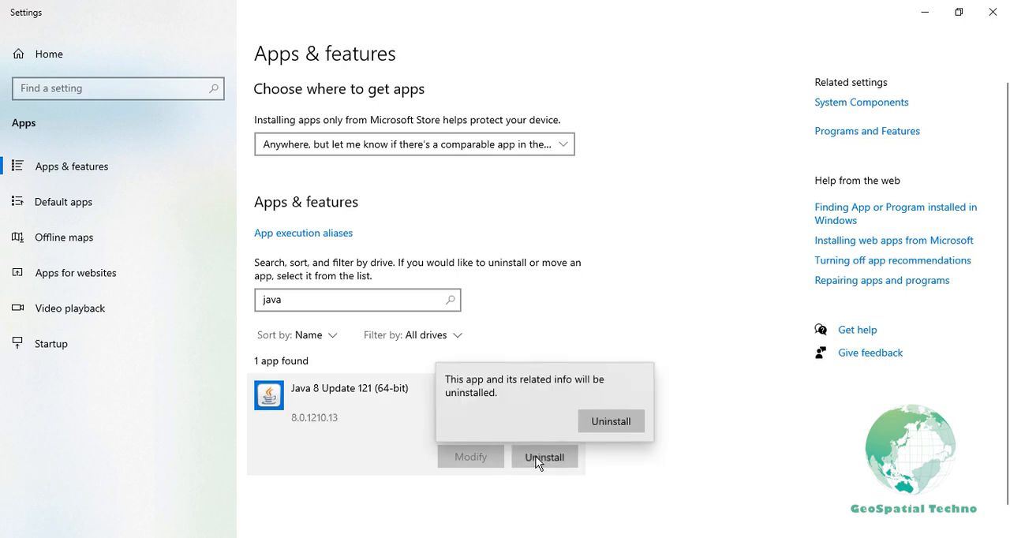
{"action": "left_click", "coordinate": [611, 420]}
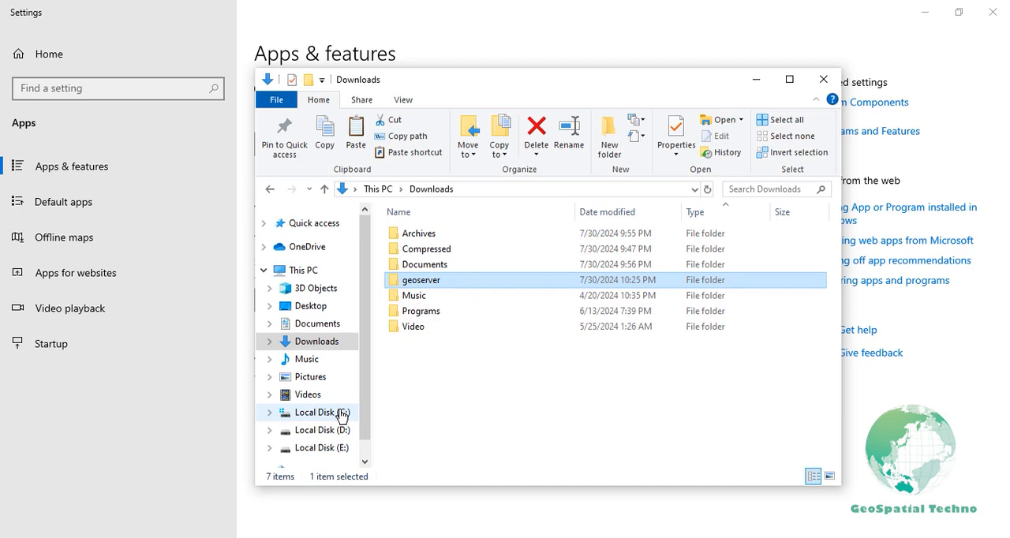
Permanently delete the leftover Apache Software Foundation folder with administrator permission.
{"action": "left_click", "coordinate": [319, 412]}
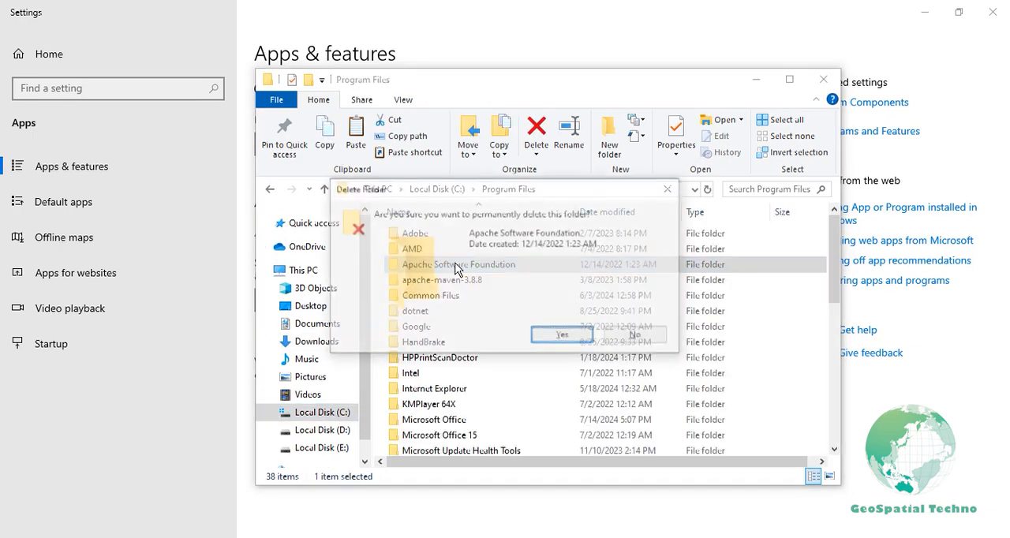
{"action": "left_click", "coordinate": [562, 335]}
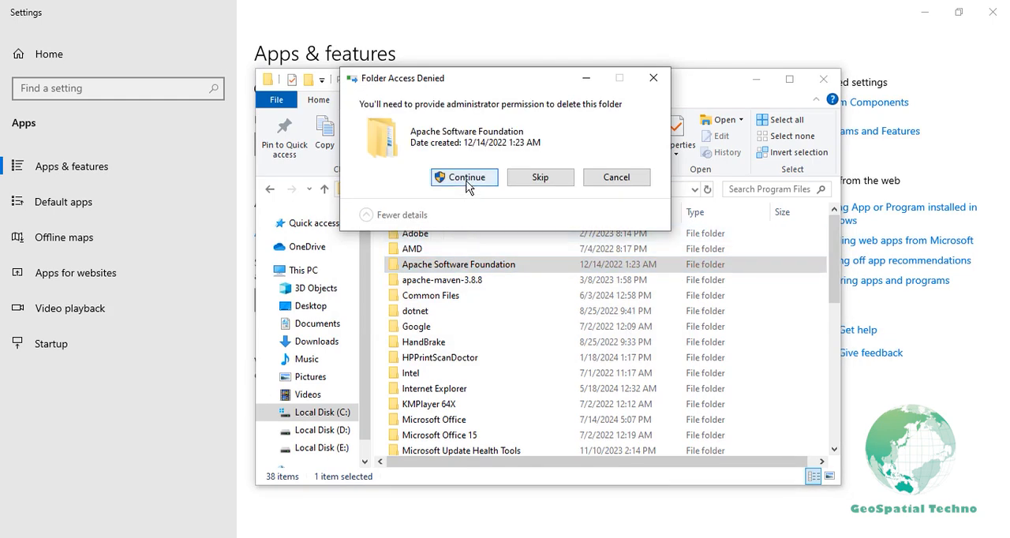
{"action": "left_click", "coordinate": [464, 177]}
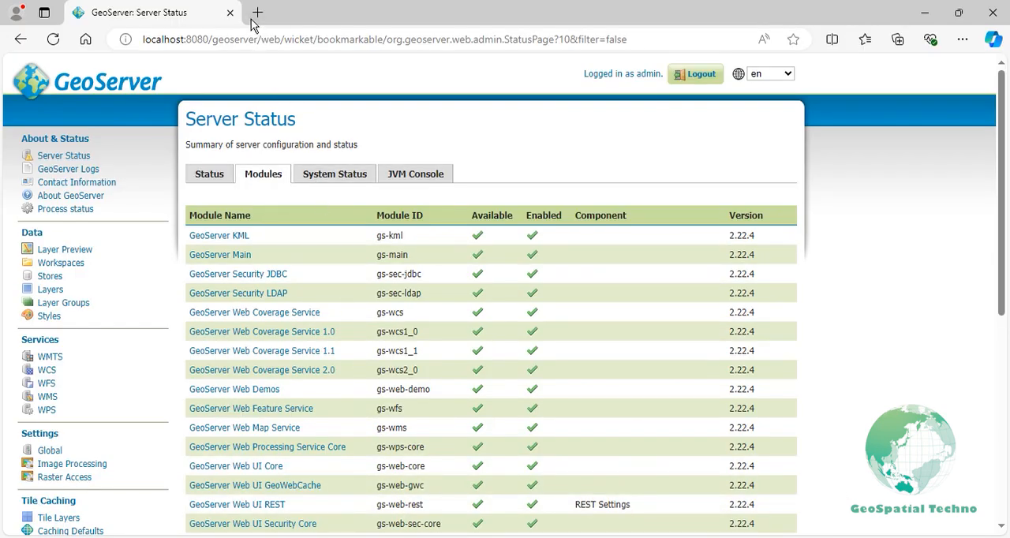
Replace the GeoServer tab with a new tab showing adoptium.net.
{"action": "left_click", "coordinate": [257, 13]}
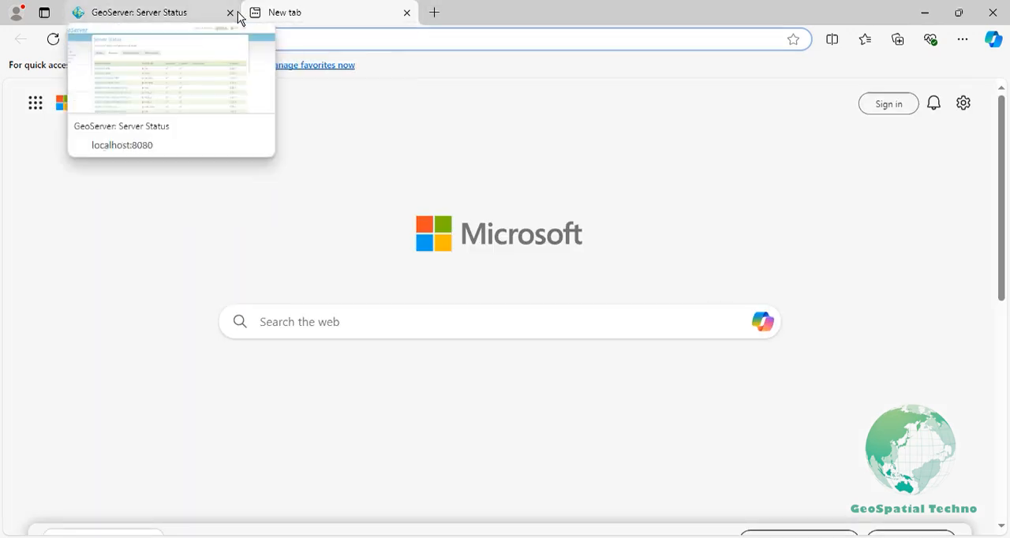
{"action": "left_click", "coordinate": [231, 13]}
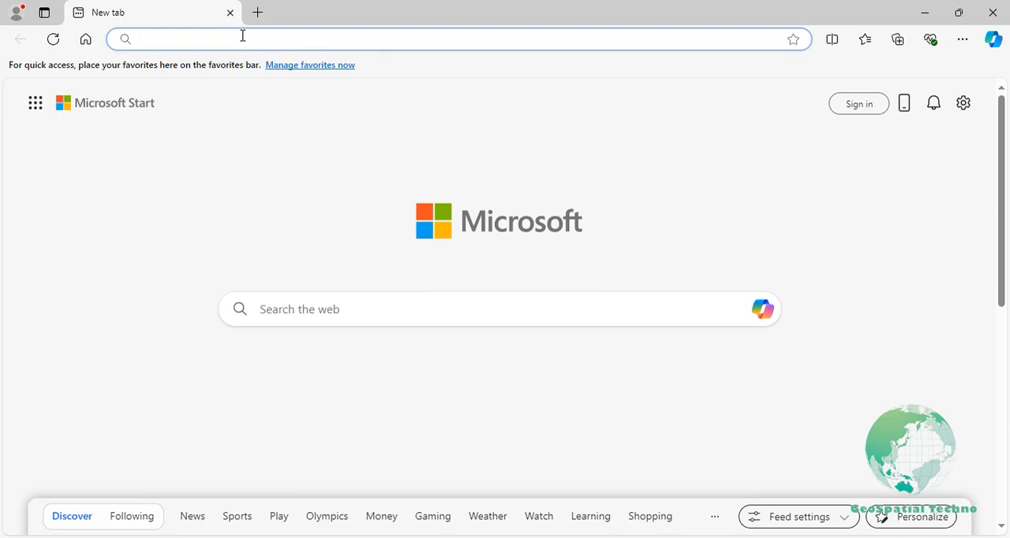
{"action": "type", "text": "adoptium.net"}
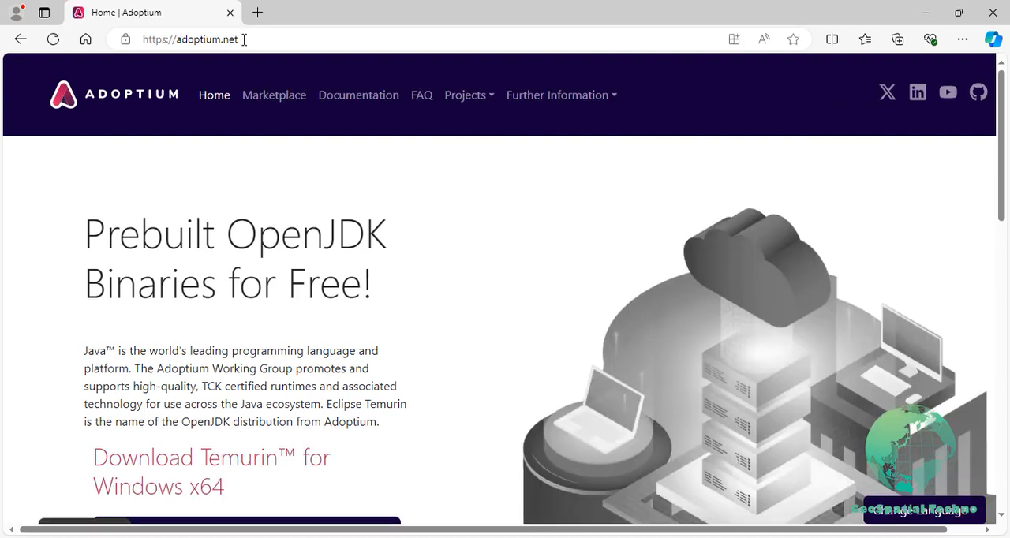
{"action": "scroll", "scroll_direction": "down", "scroll_amount": 3}
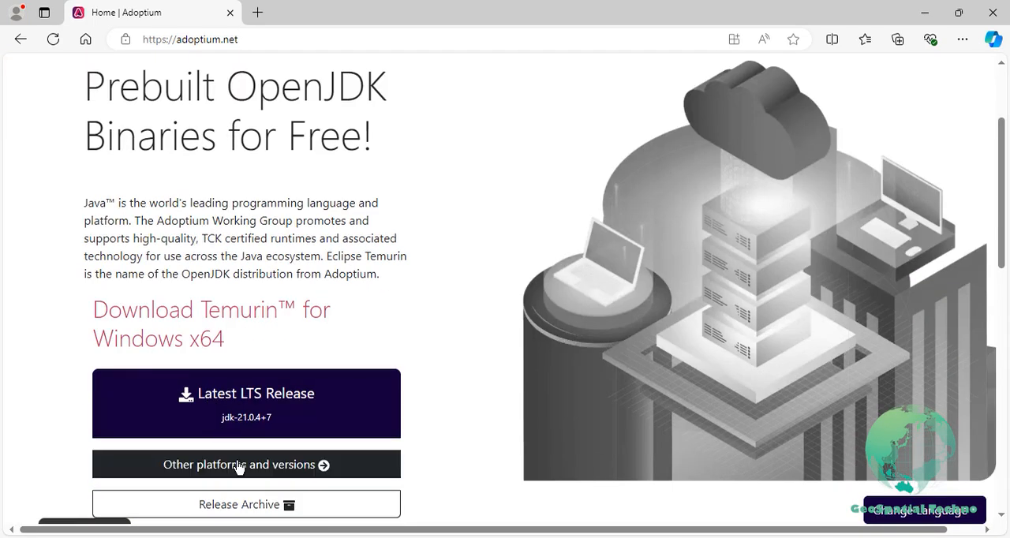
Filter Temurin releases to Windows, x64, JDK package, version 17 - LTS.
{"action": "left_click", "coordinate": [247, 464]}
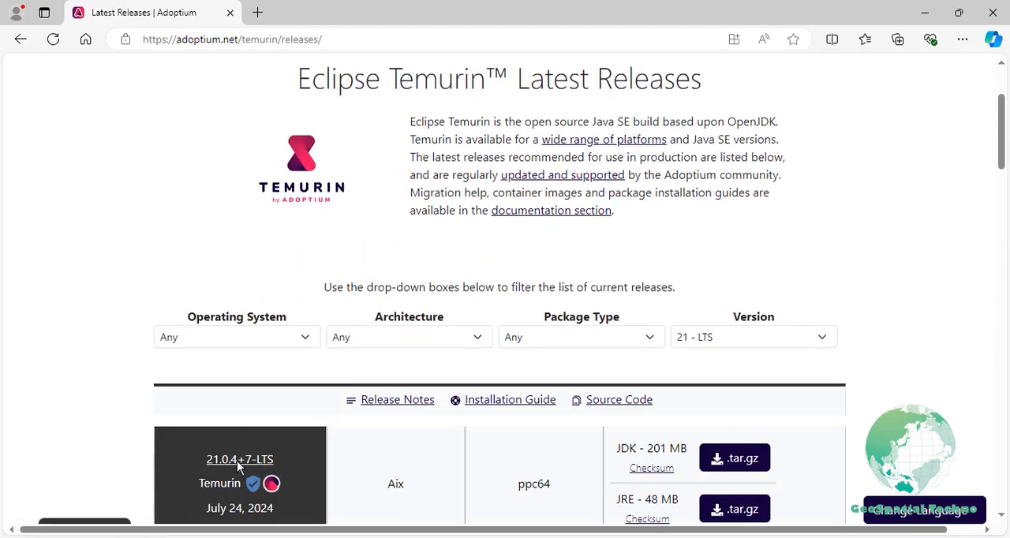
{"action": "mouse_move", "coordinate": [240, 460]}
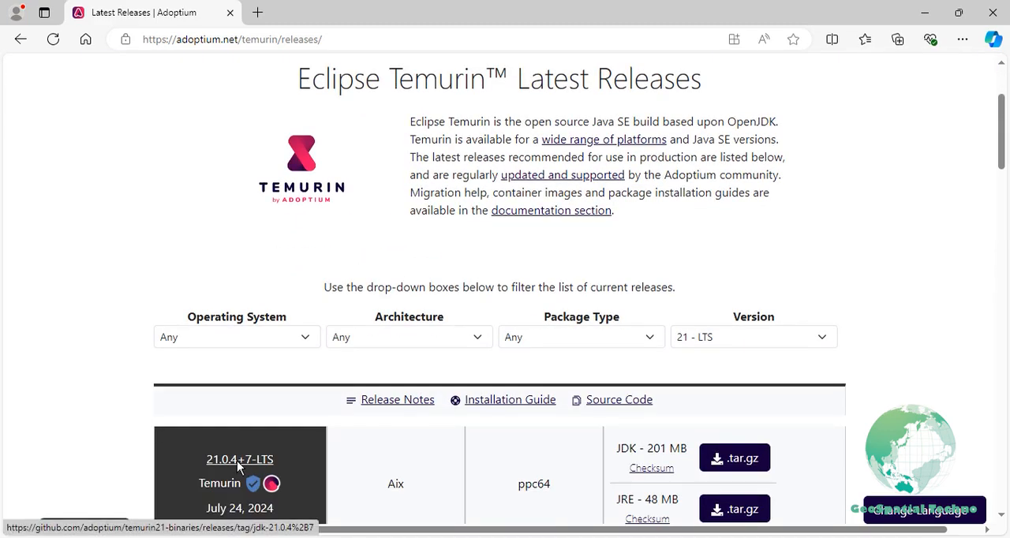
{"action": "mouse_move", "coordinate": [284, 349]}
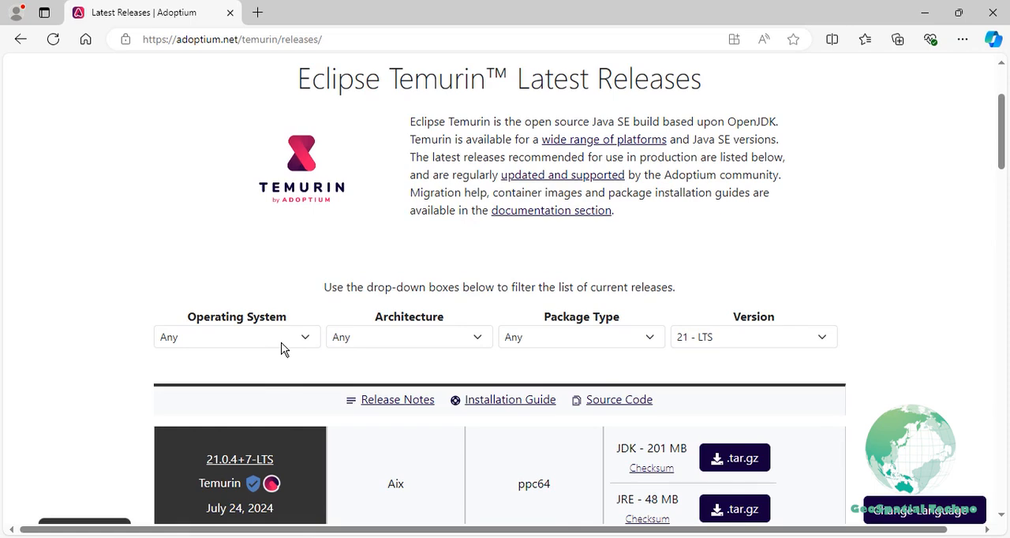
{"action": "left_click", "coordinate": [237, 338]}
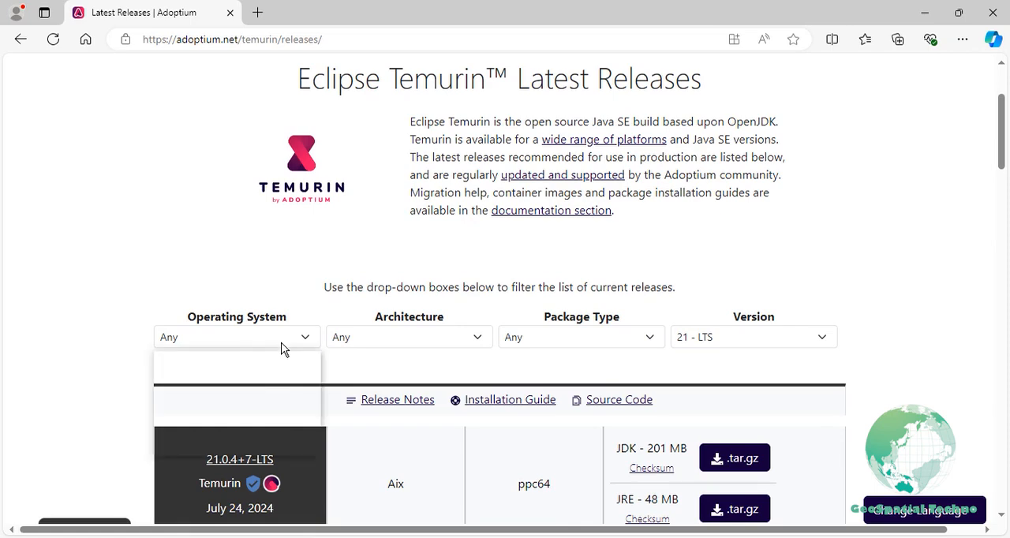
{"action": "left_click", "coordinate": [237, 363]}
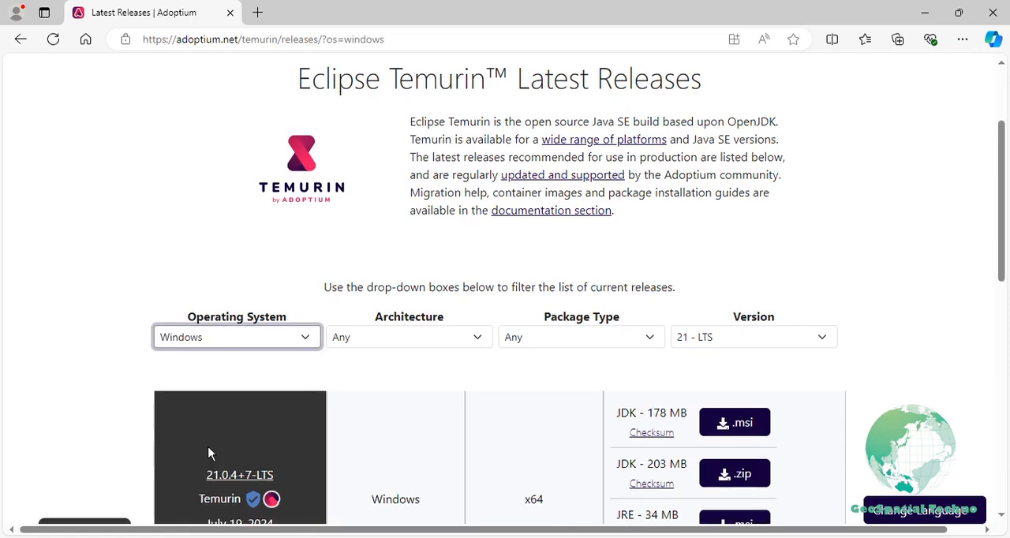
{"action": "mouse_move", "coordinate": [394, 357]}
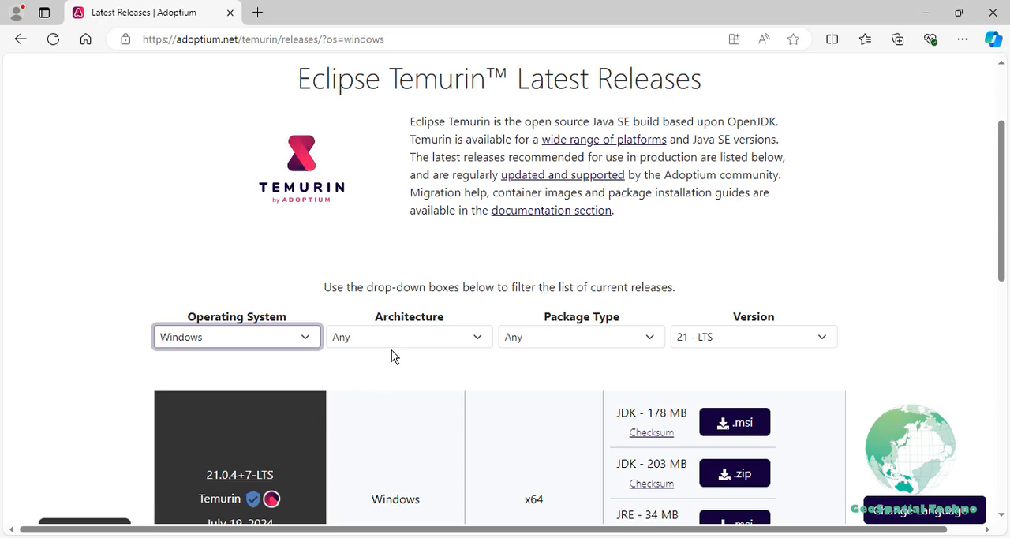
{"action": "left_click", "coordinate": [408, 338]}
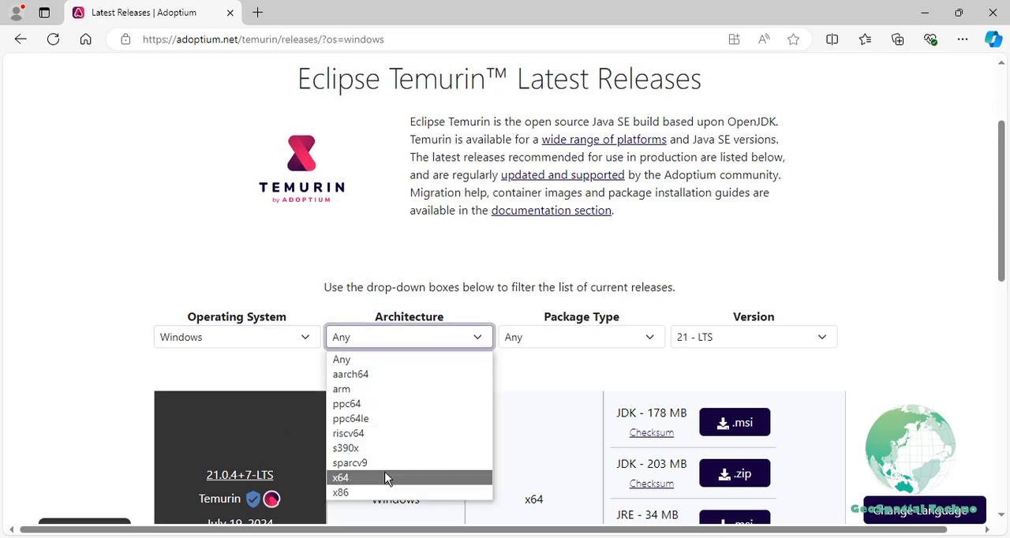
{"action": "left_click", "coordinate": [341, 477]}
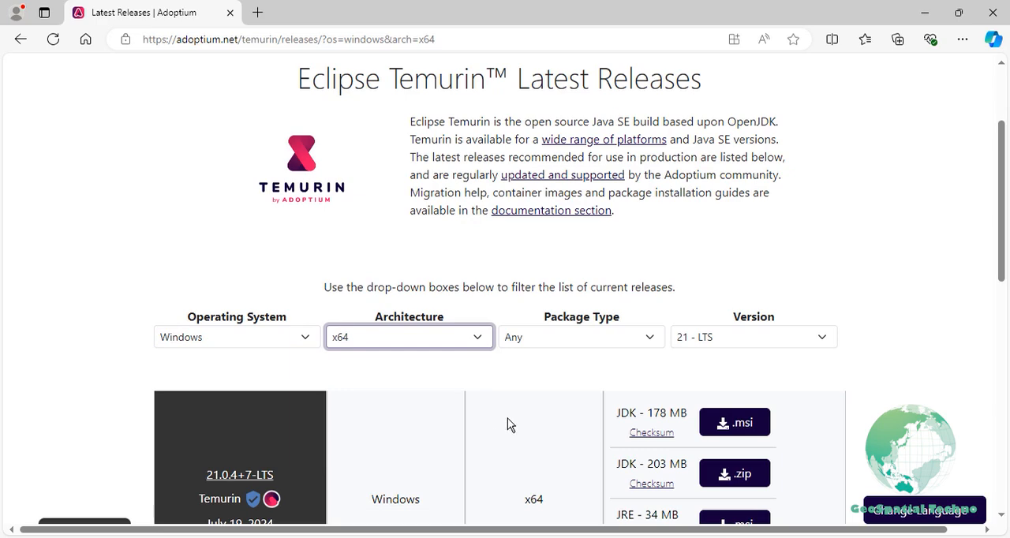
{"action": "left_click", "coordinate": [581, 338]}
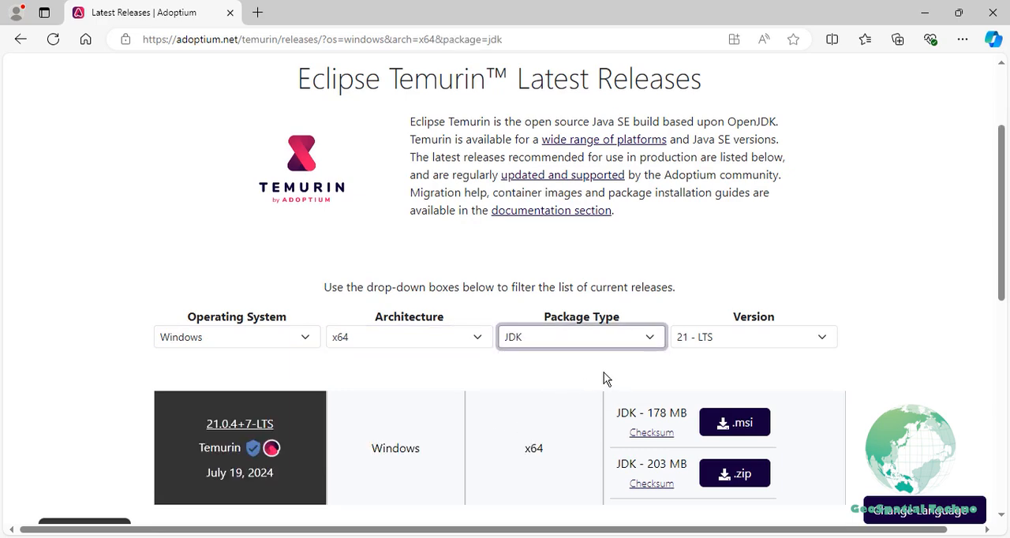
{"action": "left_click", "coordinate": [752, 338]}
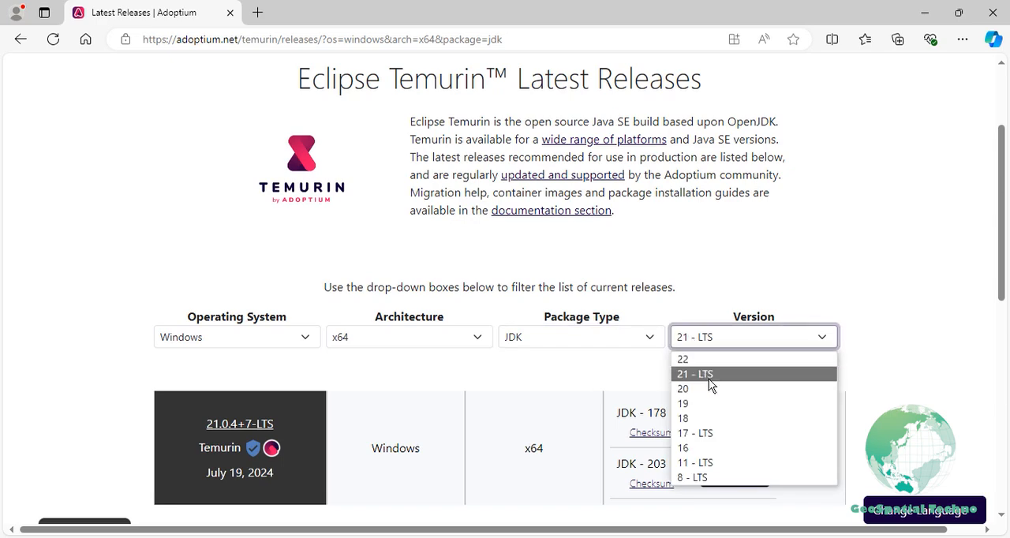
{"action": "left_click", "coordinate": [695, 433]}
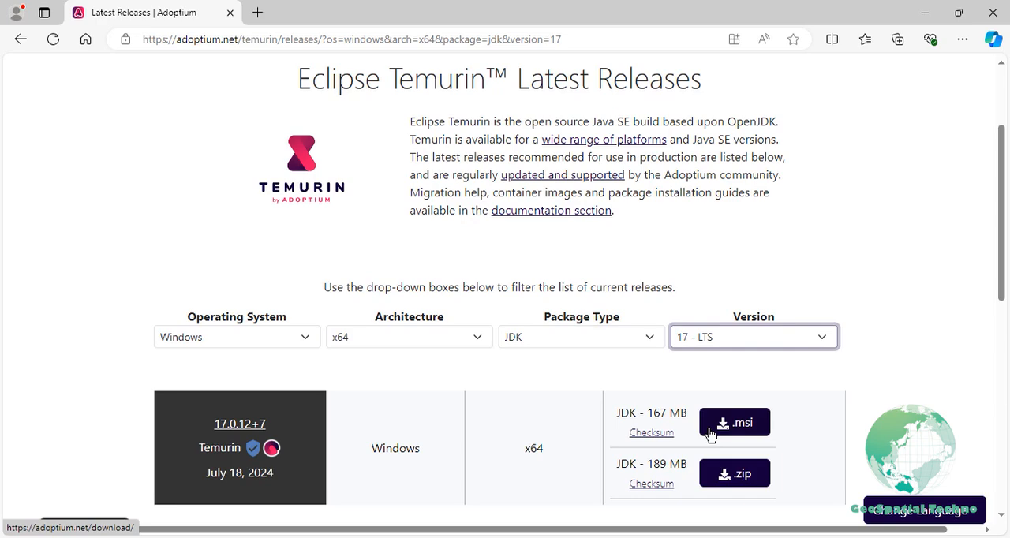
{"action": "mouse_move", "coordinate": [714, 432]}
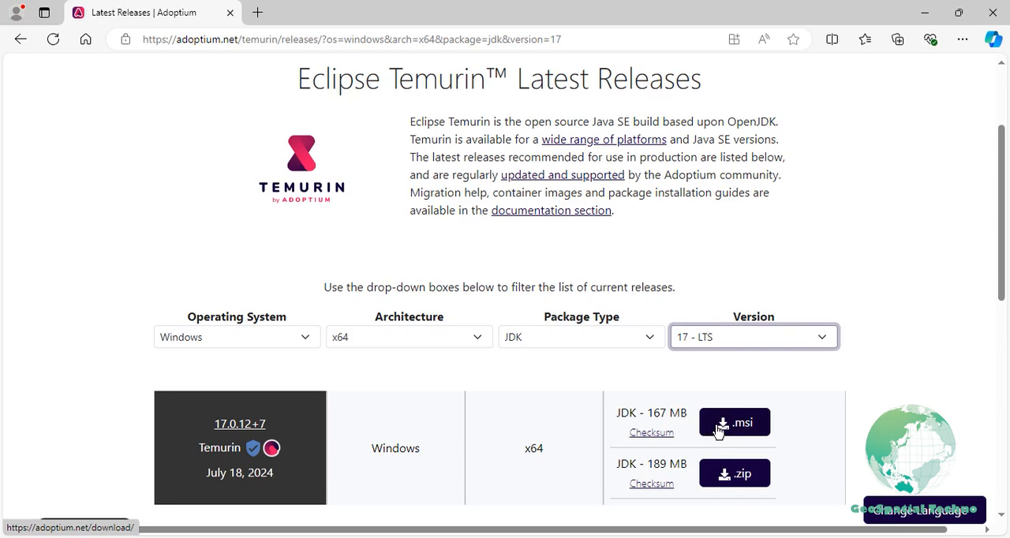
Download the JDK 17 .msi installer and view it in Edge's downloads.
{"action": "left_click", "coordinate": [733, 423]}
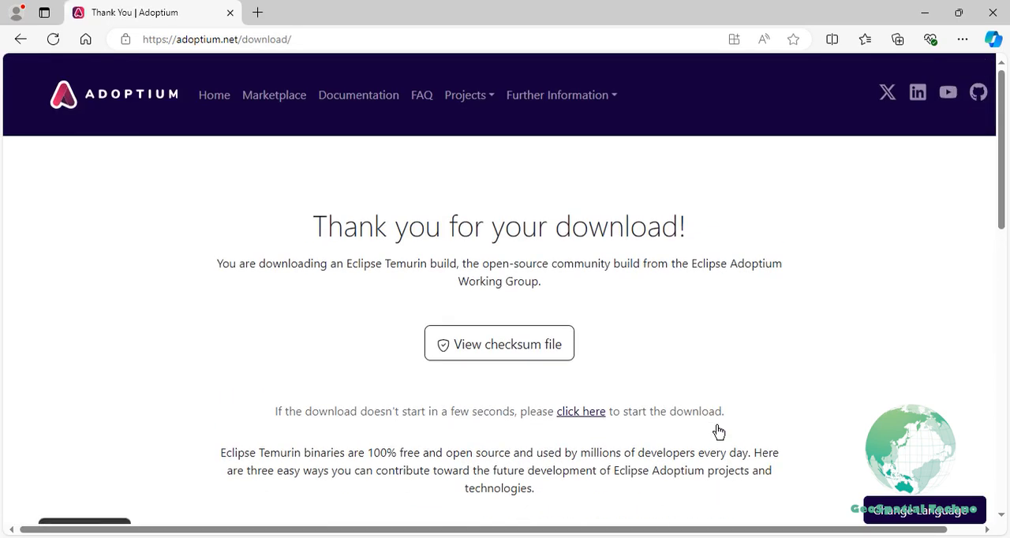
{"action": "left_click", "coordinate": [897, 39]}
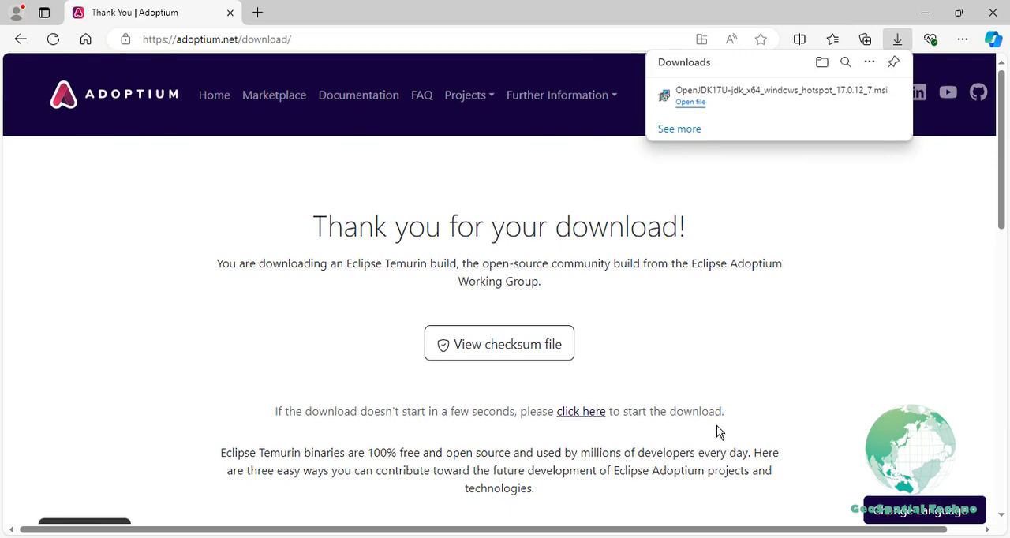
{"action": "mouse_move", "coordinate": [734, 411]}
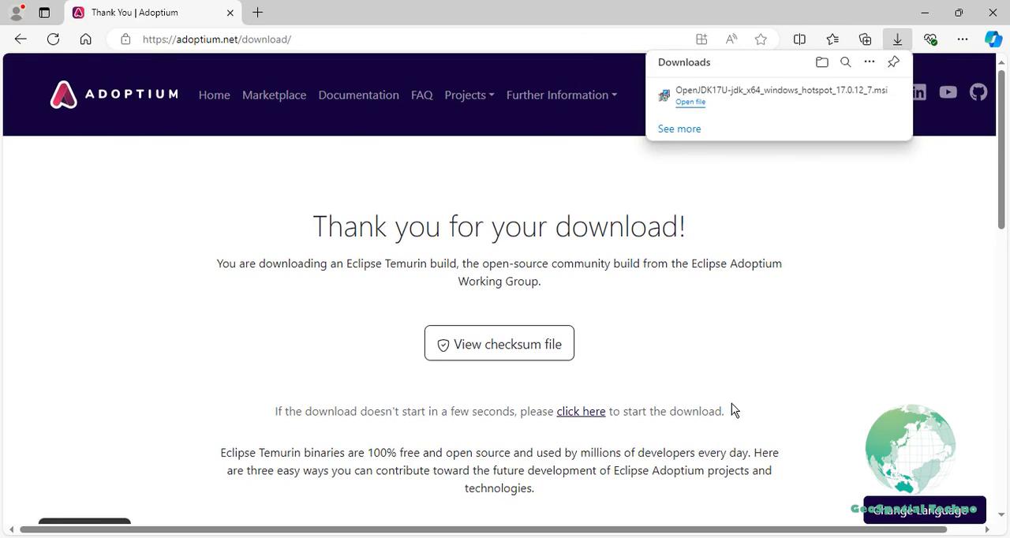
{"action": "mouse_move", "coordinate": [843, 96]}
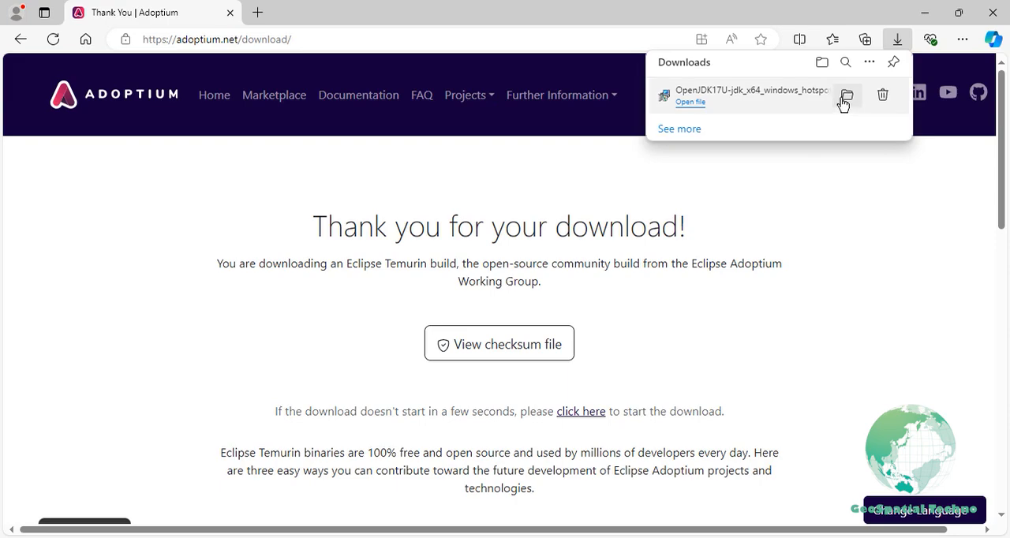
Launch the downloaded OpenJDK17U .msi installer from the Downloads folder.
{"action": "left_click", "coordinate": [847, 95]}
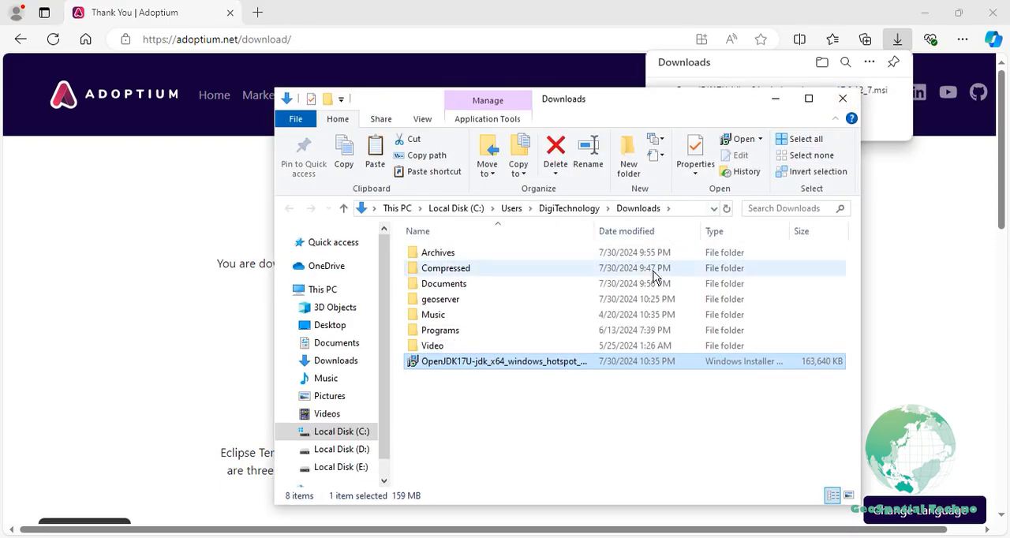
{"action": "right_click", "coordinate": [502, 360]}
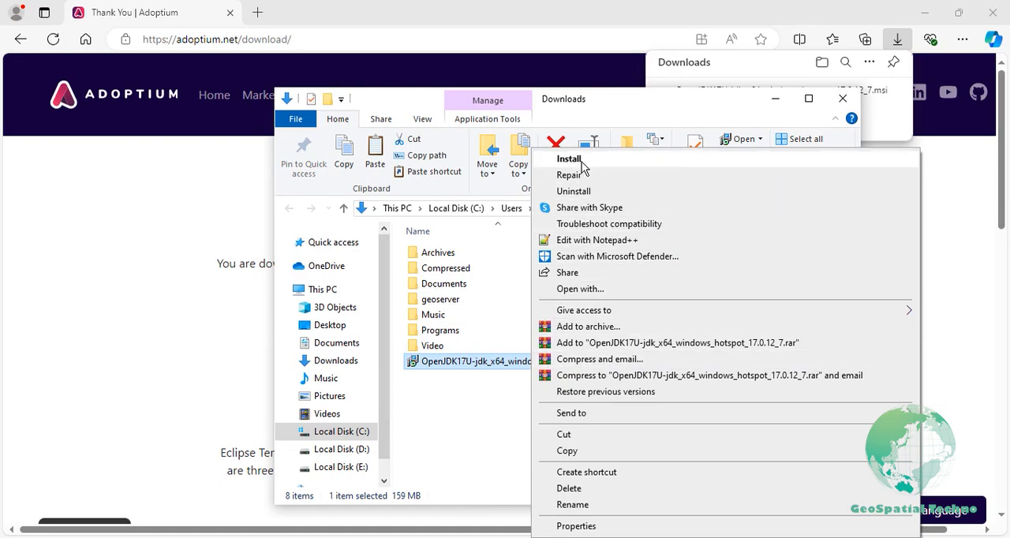
{"action": "left_click", "coordinate": [570, 158]}
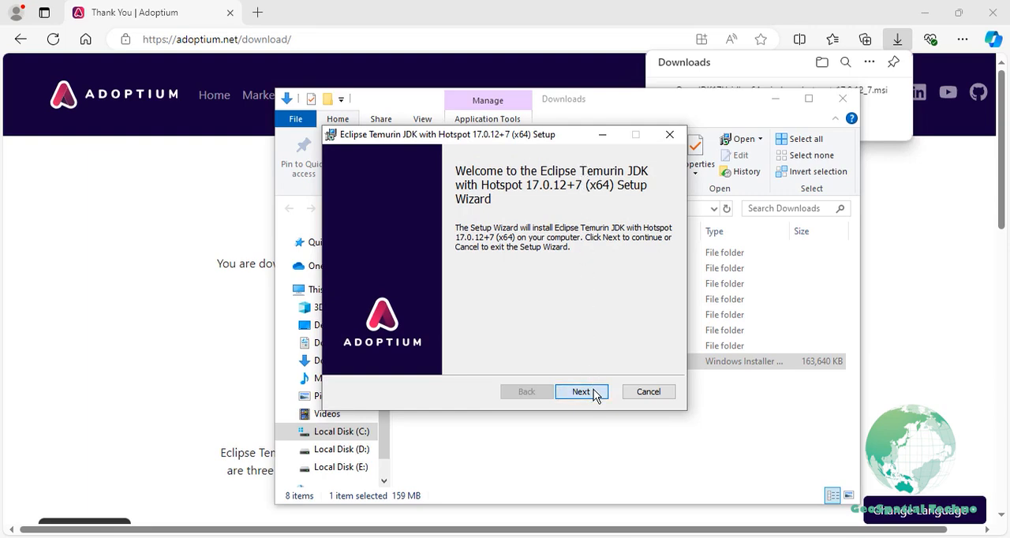
Accept the license and install Temurin JDK 17.0.12+7 with default features, then finish.
{"action": "left_click", "coordinate": [581, 392]}
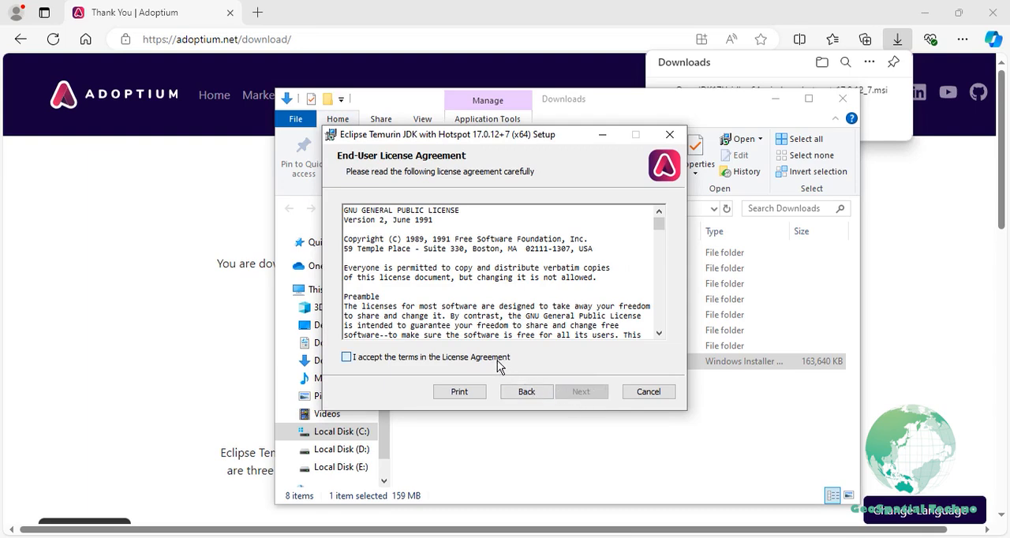
{"action": "left_click", "coordinate": [346, 357]}
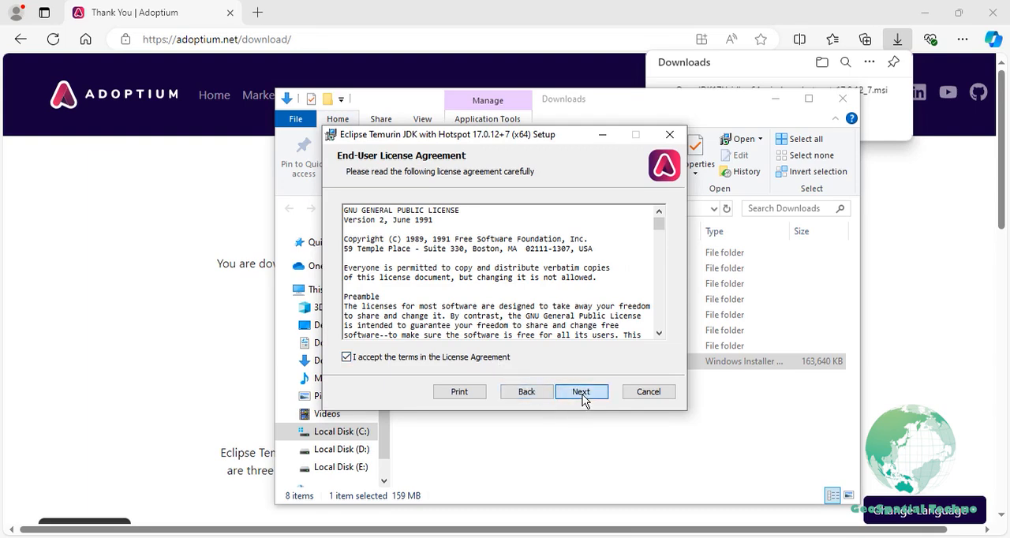
{"action": "left_click", "coordinate": [581, 392]}
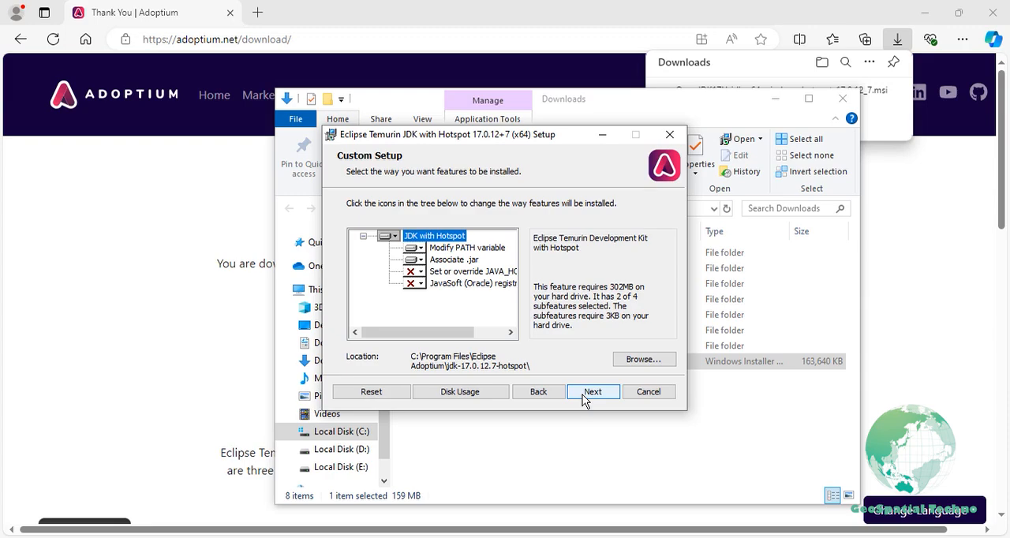
{"action": "left_click", "coordinate": [594, 392]}
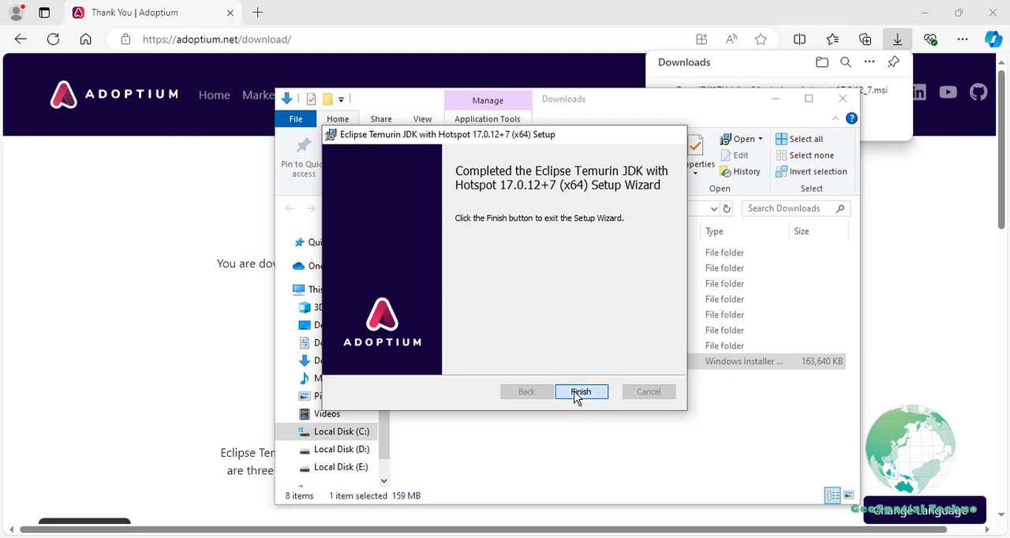
{"action": "left_click", "coordinate": [581, 391]}
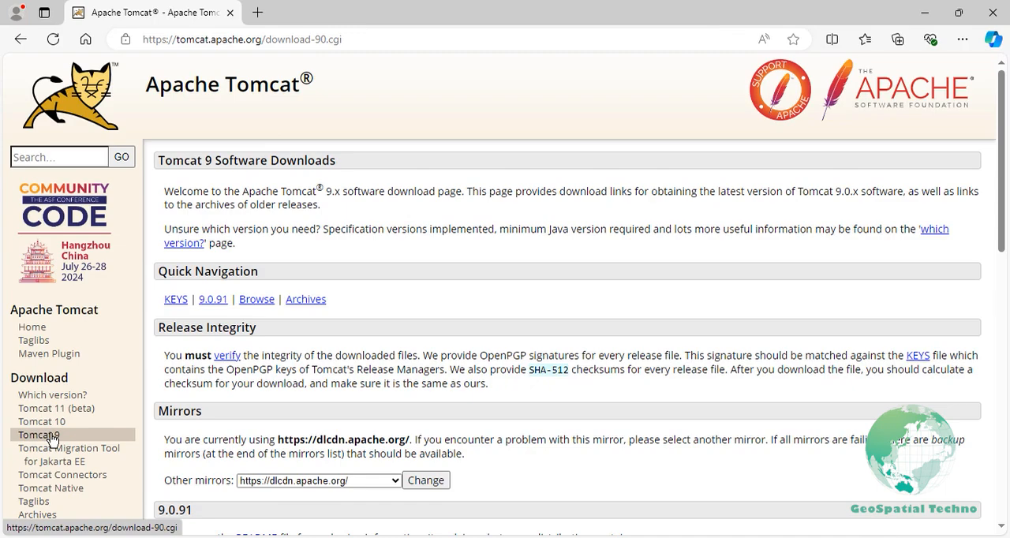
Download the Tomcat 9.0.91 32-bit/64-bit Windows Service Installer from Binary Distributions.
{"action": "scroll", "scroll_direction": "down", "scroll_amount": 3}
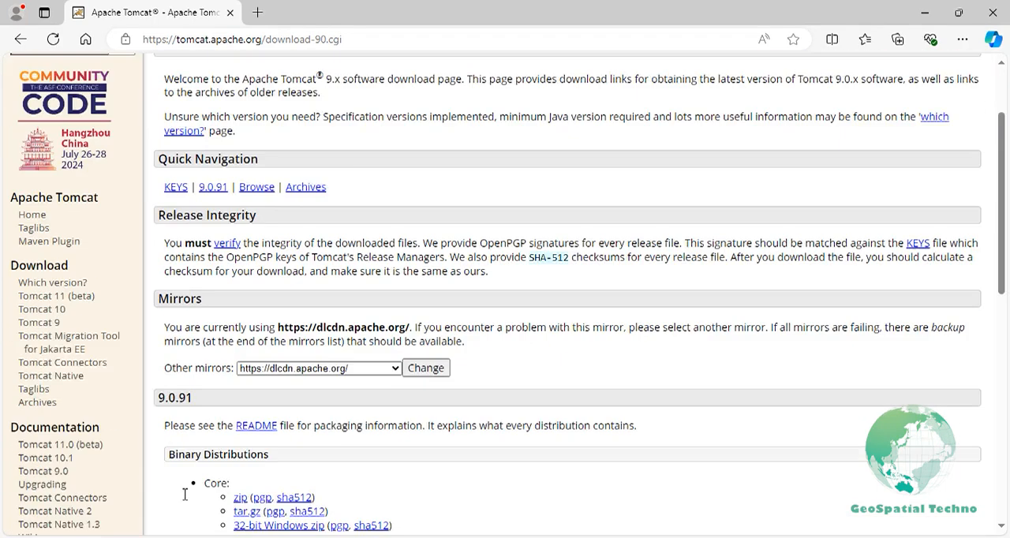
{"action": "scroll", "scroll_direction": "down", "scroll_amount": 3}
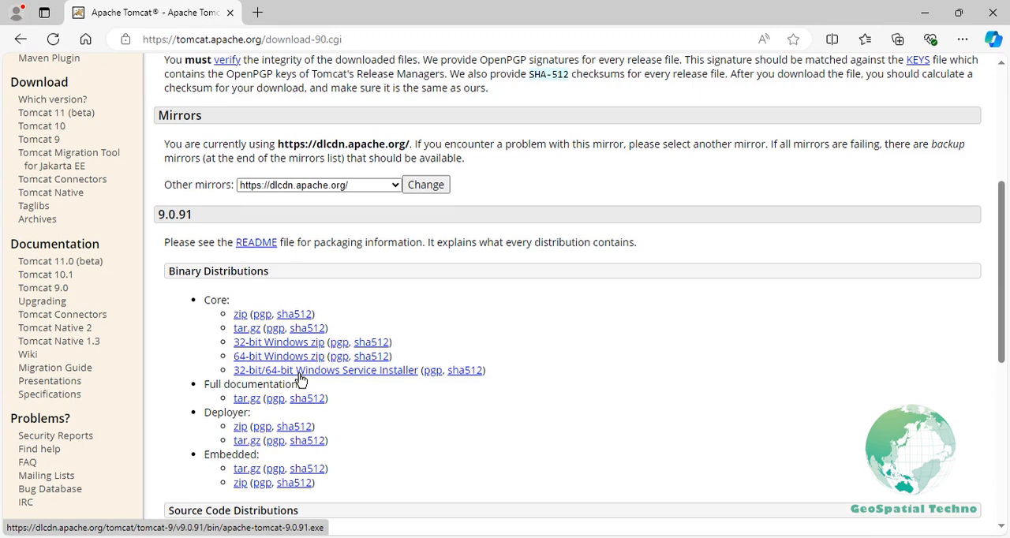
{"action": "left_click", "coordinate": [326, 371]}
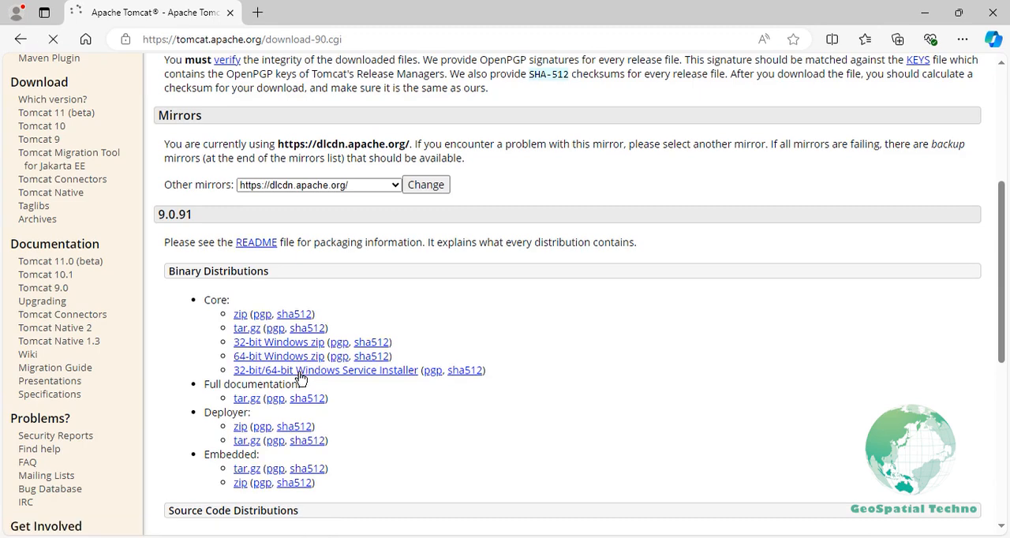
{"action": "left_click", "coordinate": [897, 40]}
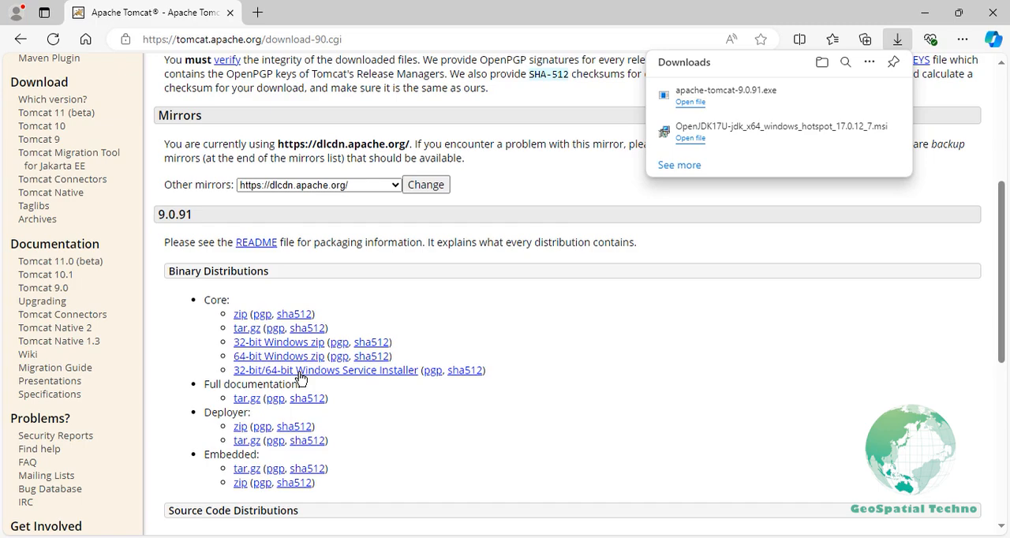
{"action": "mouse_move", "coordinate": [856, 110]}
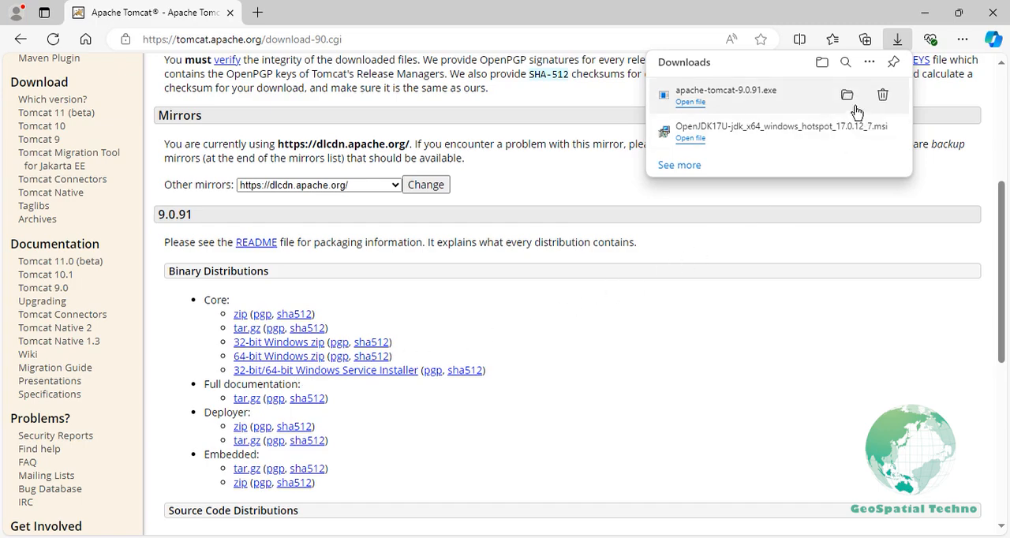
Reveal apache-tomcat-9.0.91.exe in Downloads and run the installer as administrator.
{"action": "left_click", "coordinate": [847, 95]}
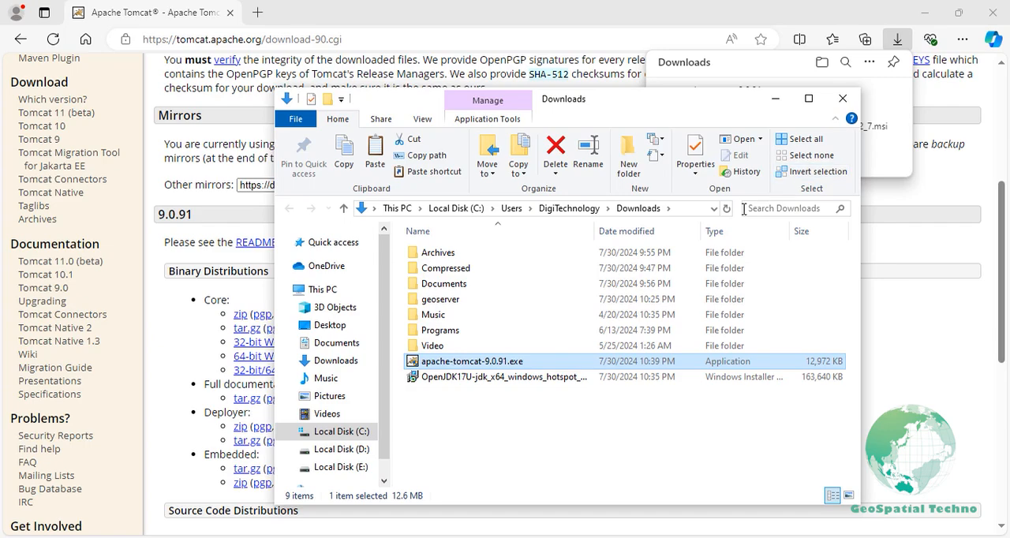
{"action": "right_click", "coordinate": [471, 360]}
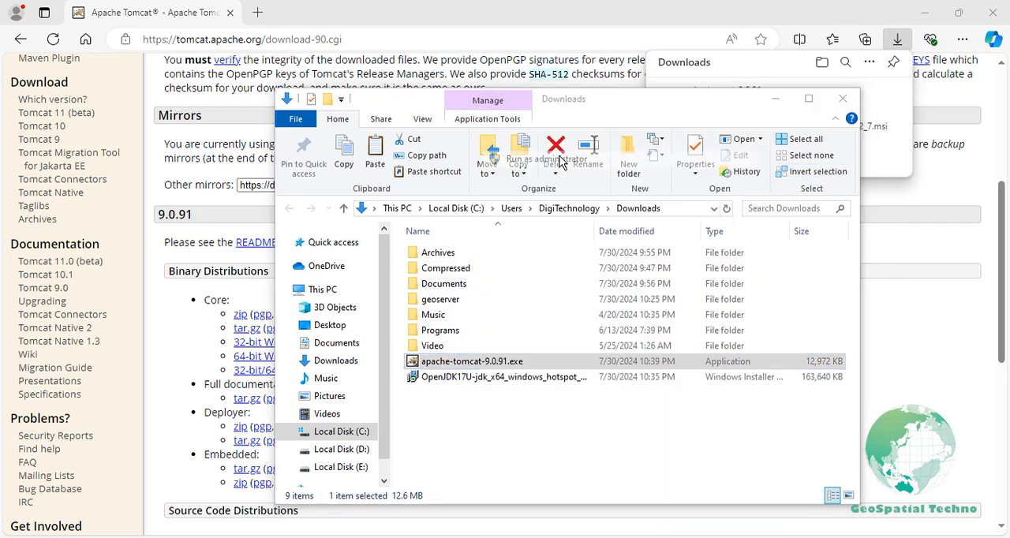
{"action": "double_click", "coordinate": [471, 360]}
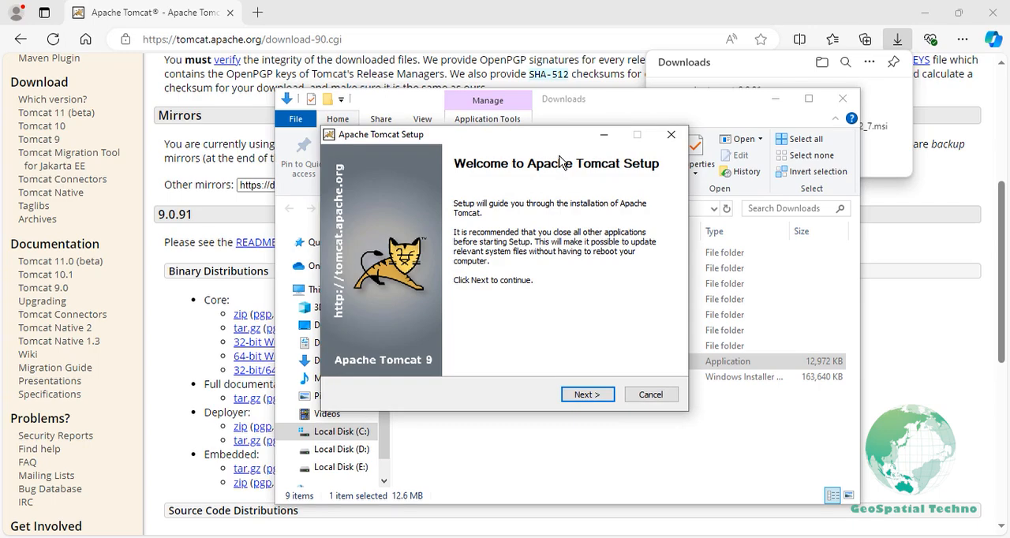
{"action": "mouse_move", "coordinate": [448, 382]}
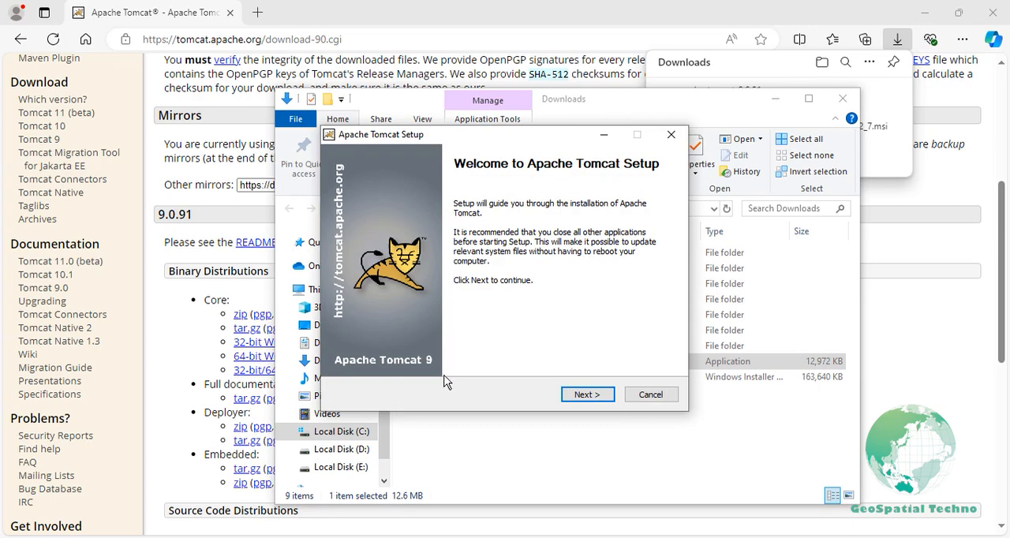
Accept the licence, keep the HTTP port, enter user name admin with a password and manager-gui role.
{"action": "left_click", "coordinate": [588, 395]}
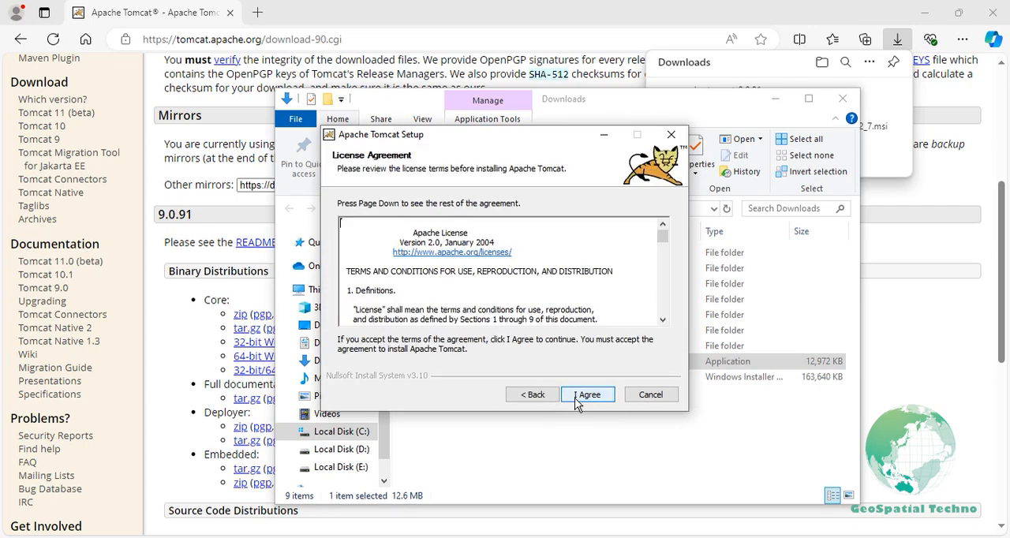
{"action": "left_click", "coordinate": [587, 395]}
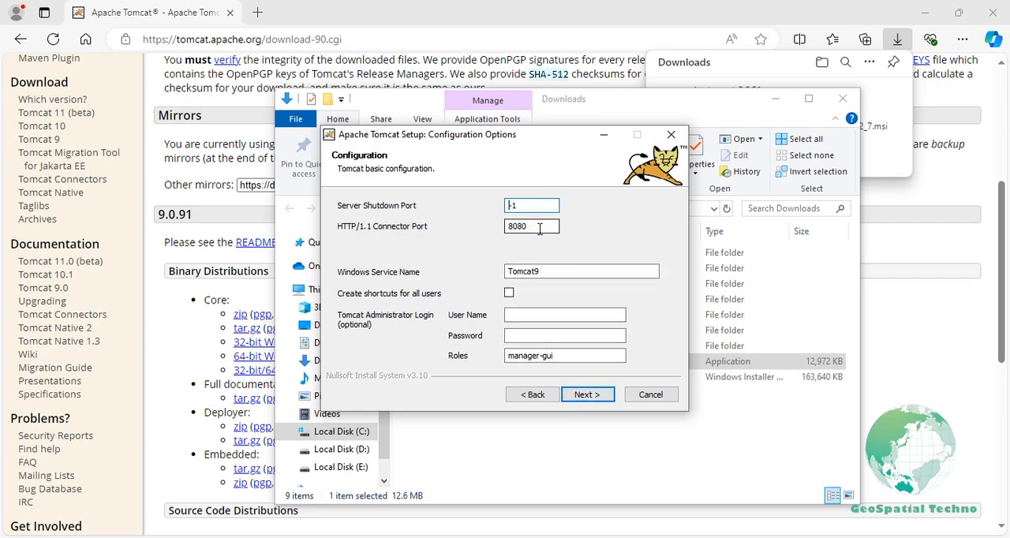
{"action": "triple_click", "coordinate": [530, 227]}
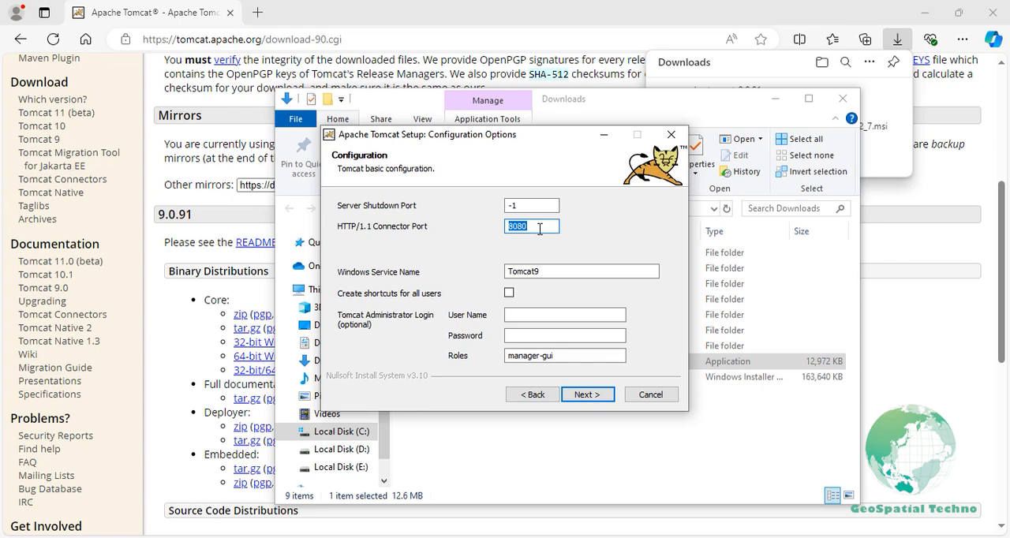
{"action": "left_click", "coordinate": [565, 314]}
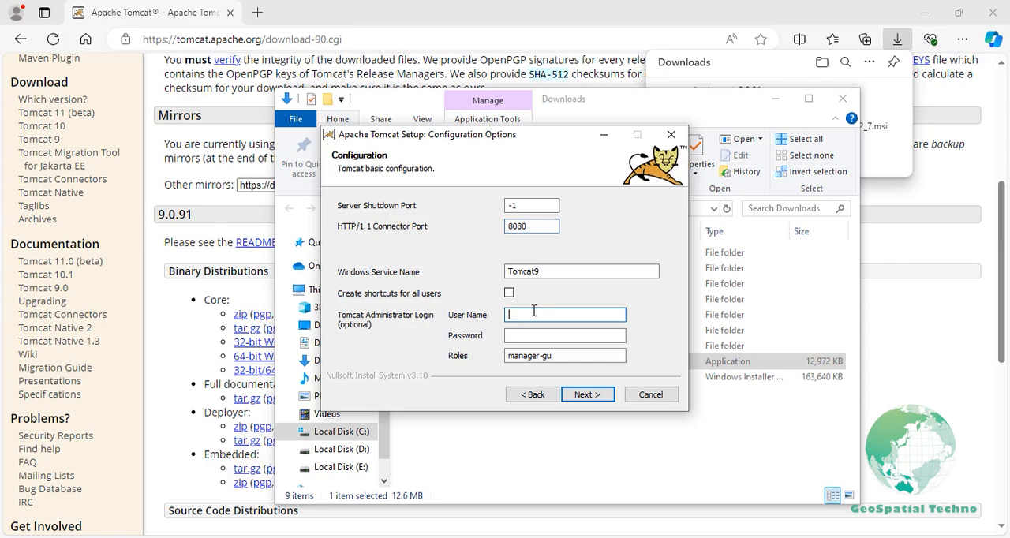
{"action": "type", "text": "admin"}
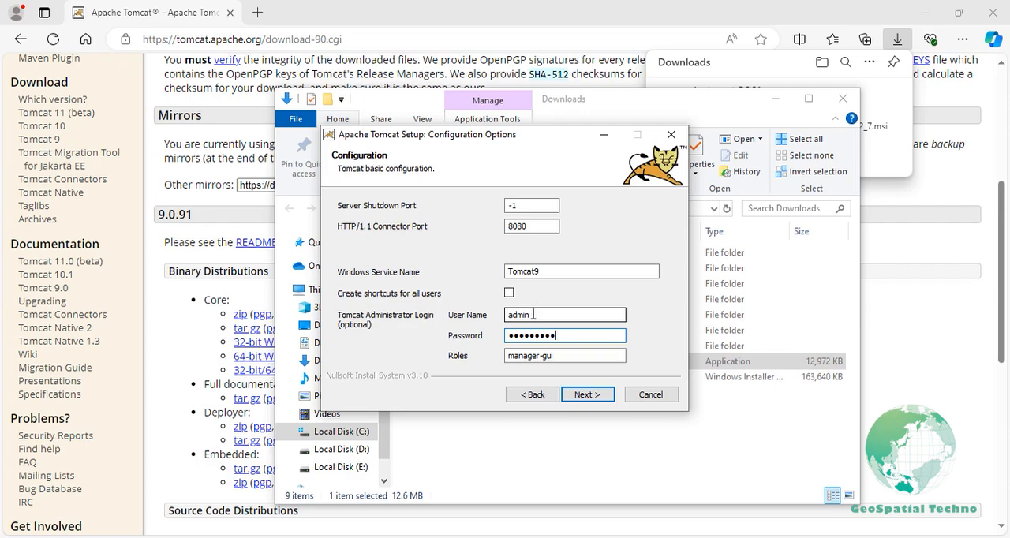
{"action": "left_click", "coordinate": [587, 395]}
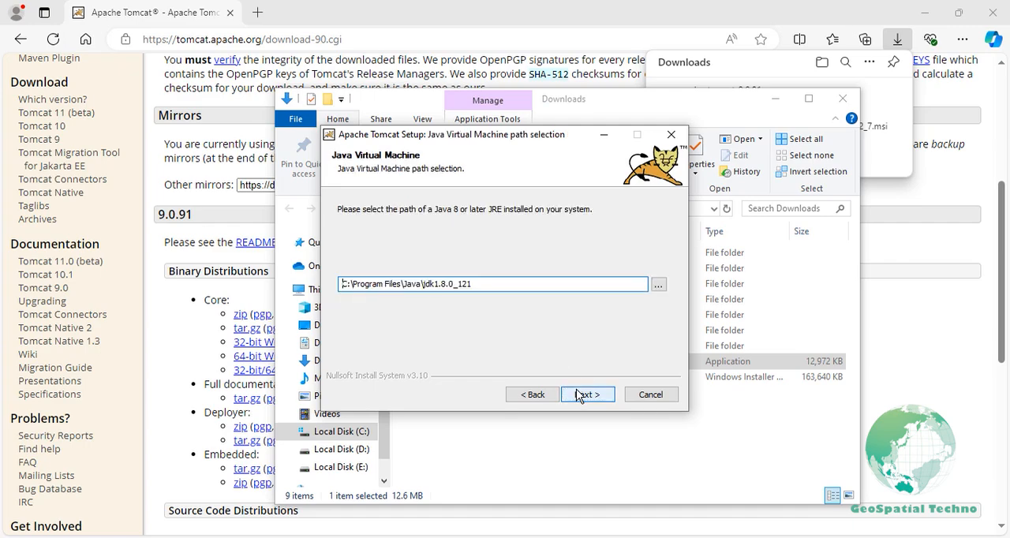
{"action": "mouse_move", "coordinate": [644, 330]}
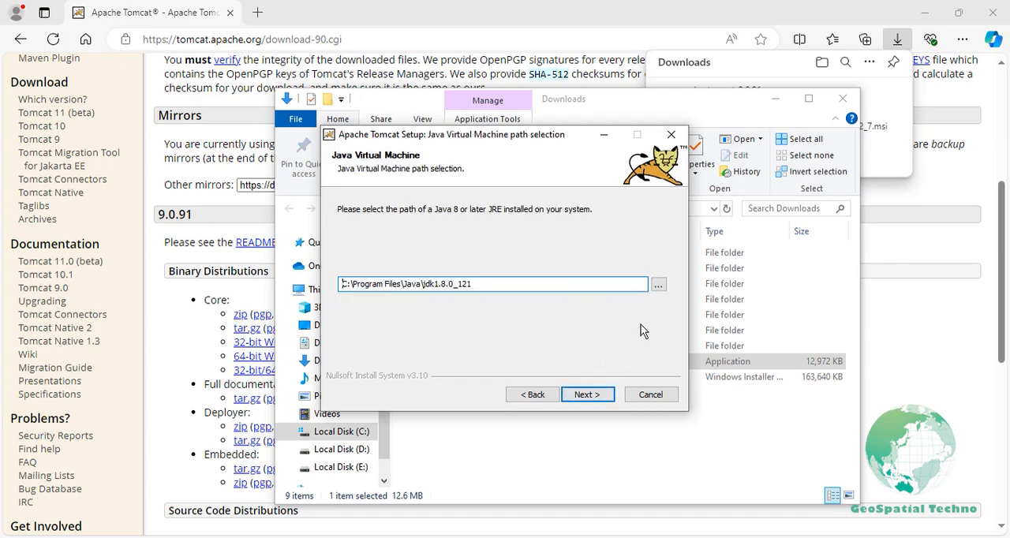
Browse to C:\Program Files\Eclipse Adoptium and select jdk-17.0.12.7-hotspot as the Java path.
{"action": "left_click", "coordinate": [658, 285]}
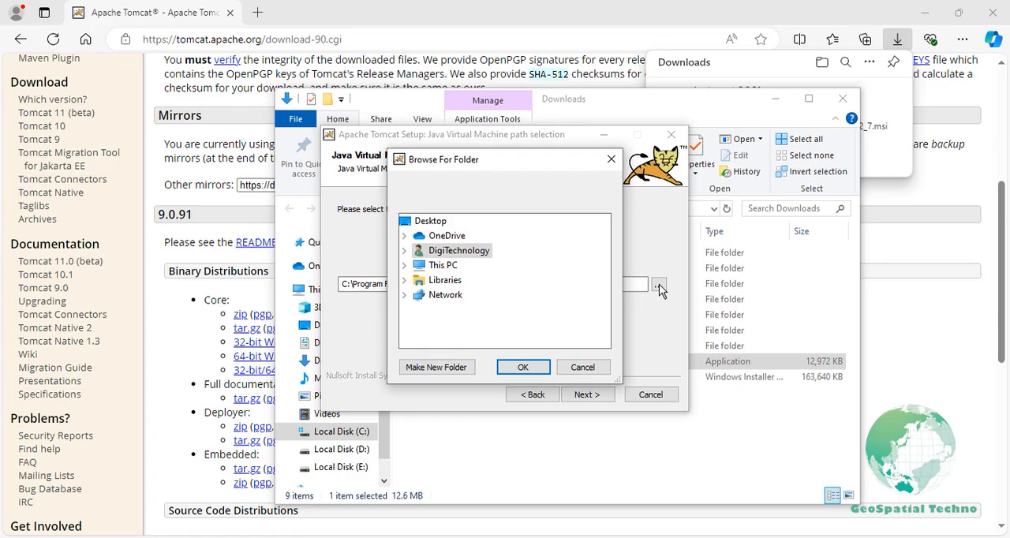
{"action": "left_click", "coordinate": [404, 265]}
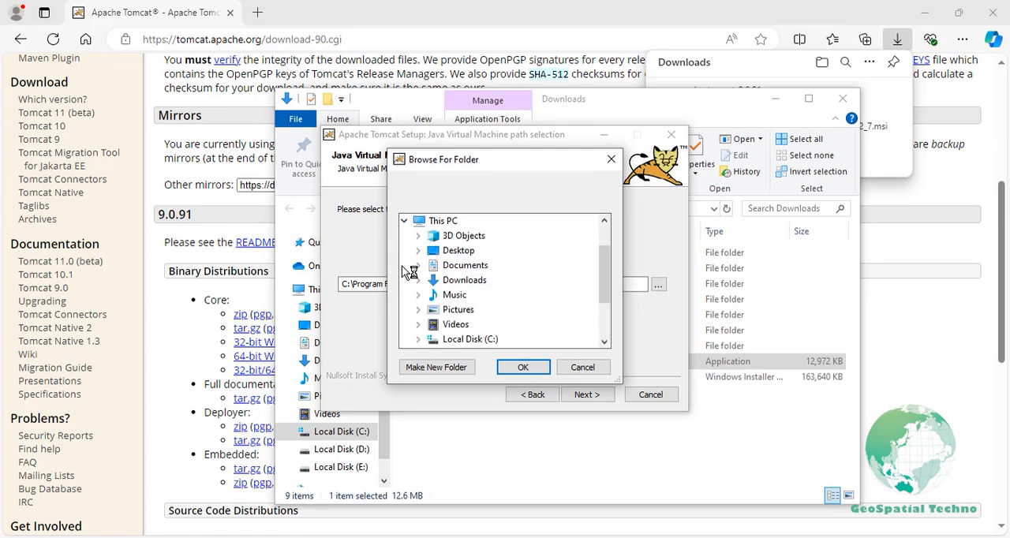
{"action": "left_click", "coordinate": [410, 339]}
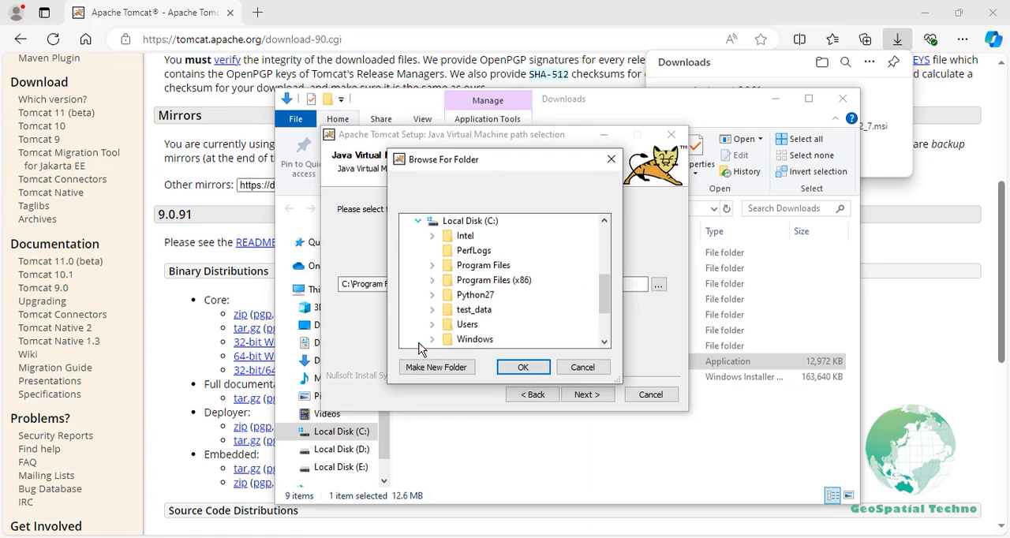
{"action": "left_click", "coordinate": [433, 265]}
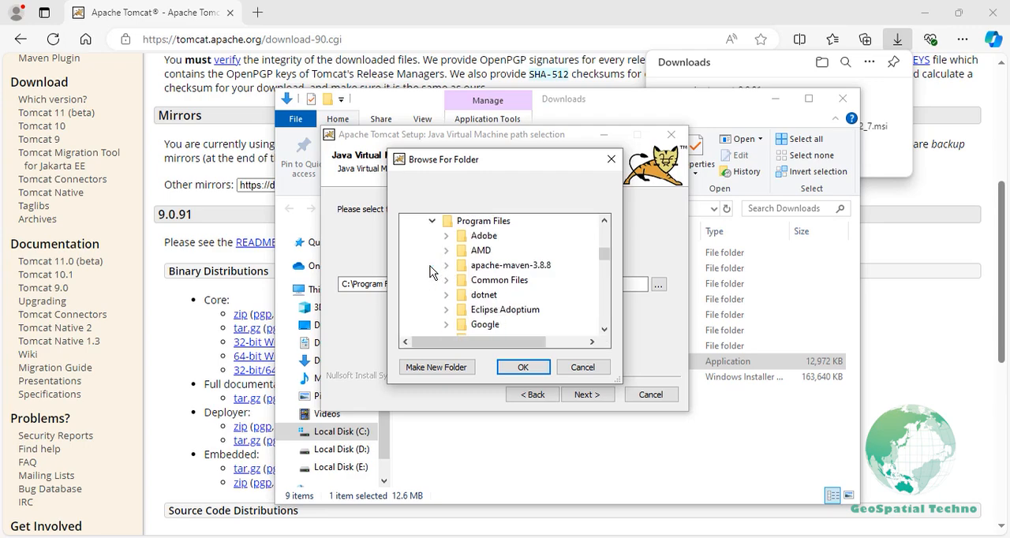
{"action": "left_click", "coordinate": [447, 310]}
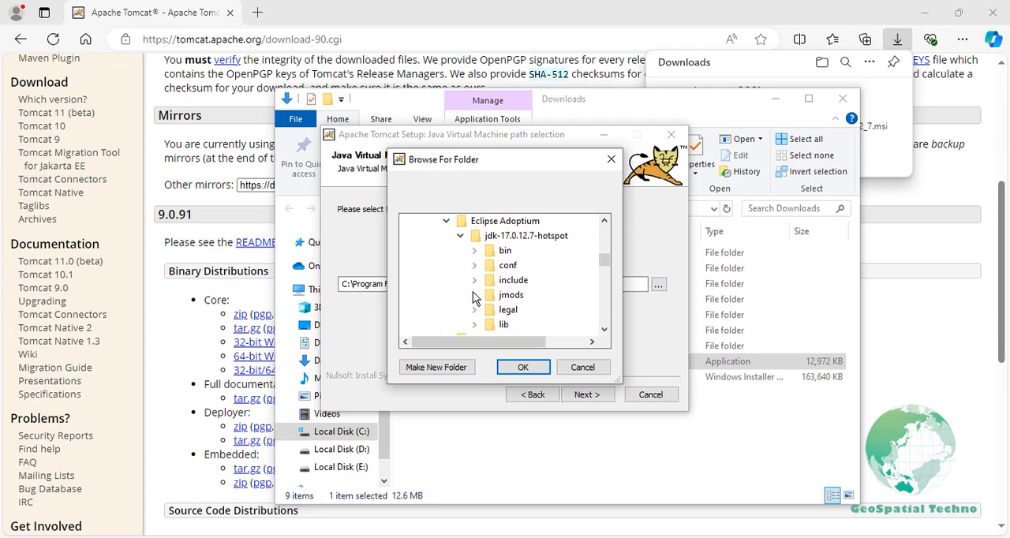
{"action": "mouse_move", "coordinate": [508, 309]}
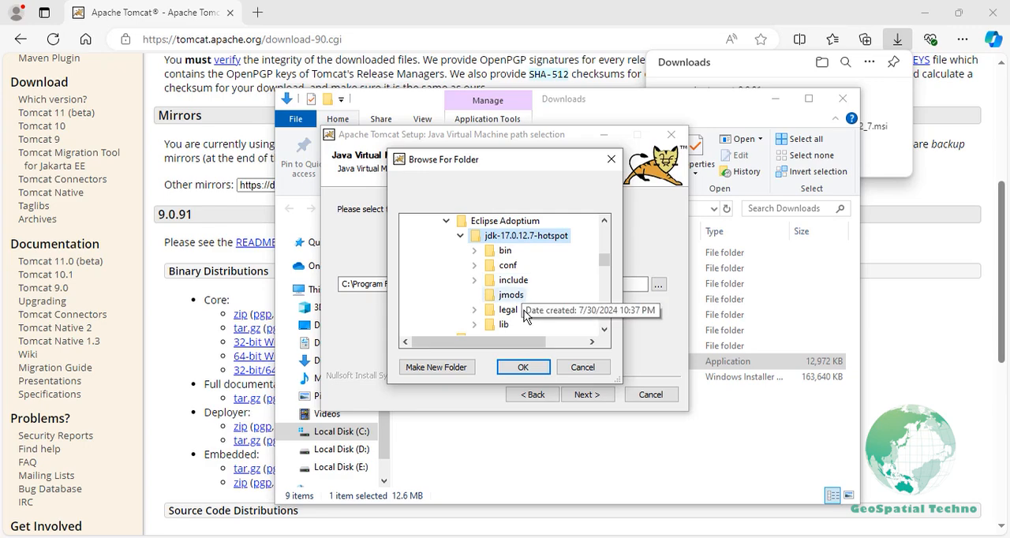
{"action": "left_click", "coordinate": [523, 366]}
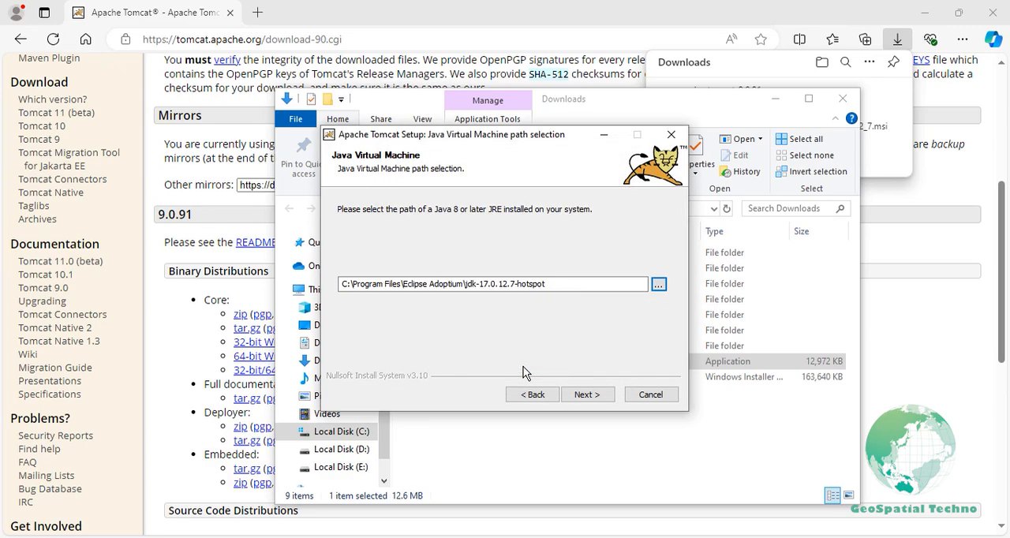
{"action": "left_click", "coordinate": [587, 395]}
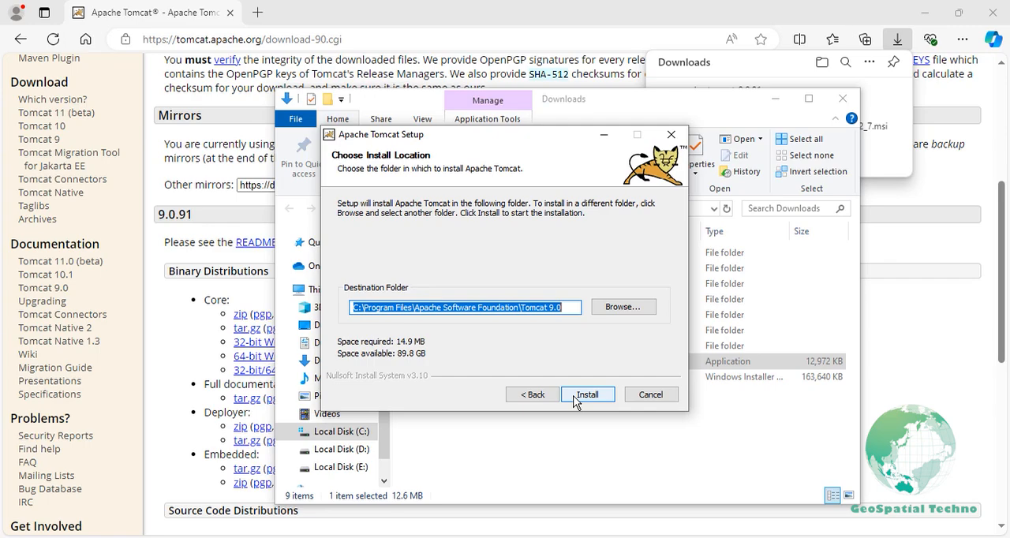
Install into the Tomcat 9.0 folder, then finish with Run Apache Tomcat and Show Readme unchecked.
{"action": "left_click", "coordinate": [587, 395]}
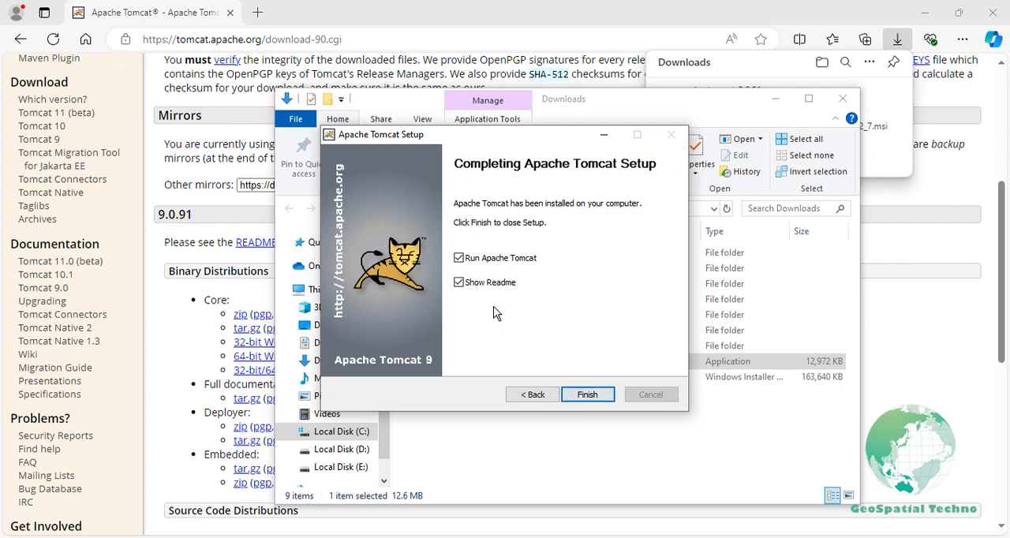
{"action": "left_click", "coordinate": [458, 258]}
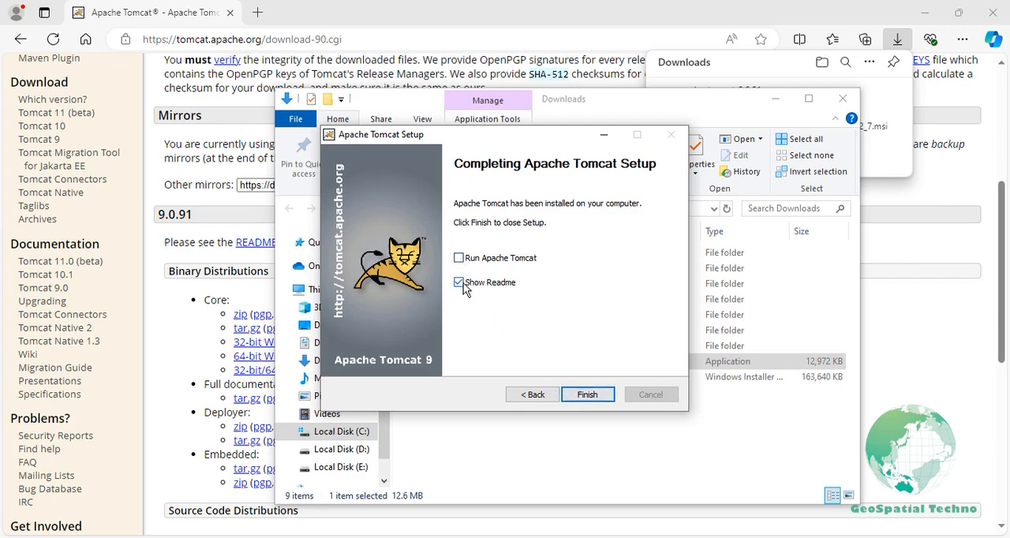
{"action": "left_click", "coordinate": [458, 282]}
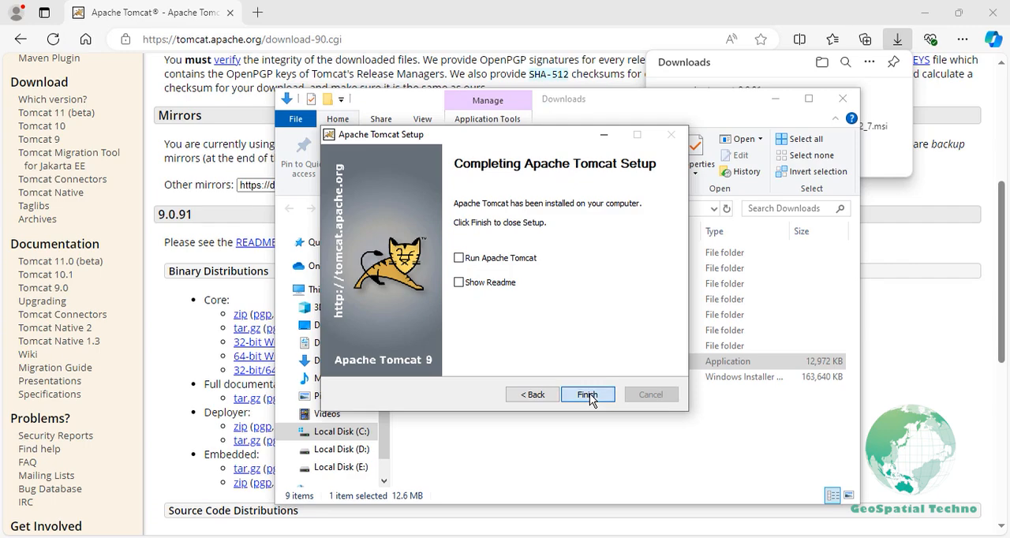
{"action": "left_click", "coordinate": [588, 394]}
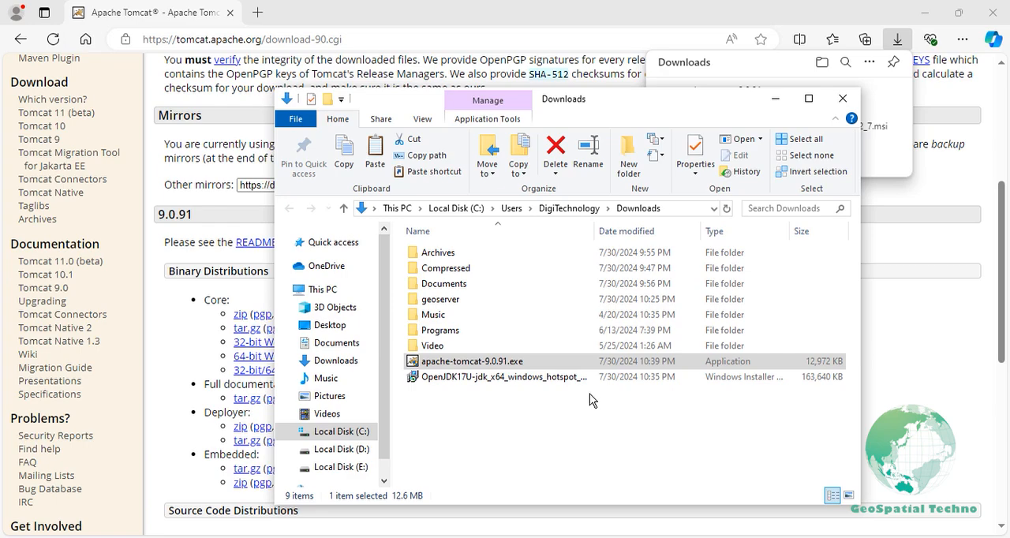
{"action": "mouse_move", "coordinate": [515, 417]}
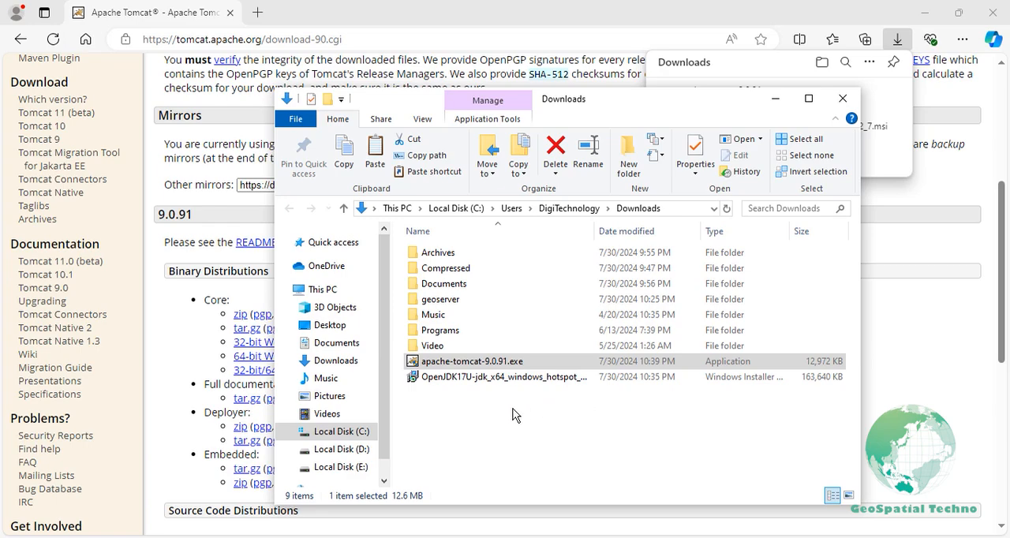
Browse to C:\Program Files\Apache Software Foundation\Tomcat 9.0\bin and launch Tomcat9w.exe.
{"action": "left_click", "coordinate": [338, 432]}
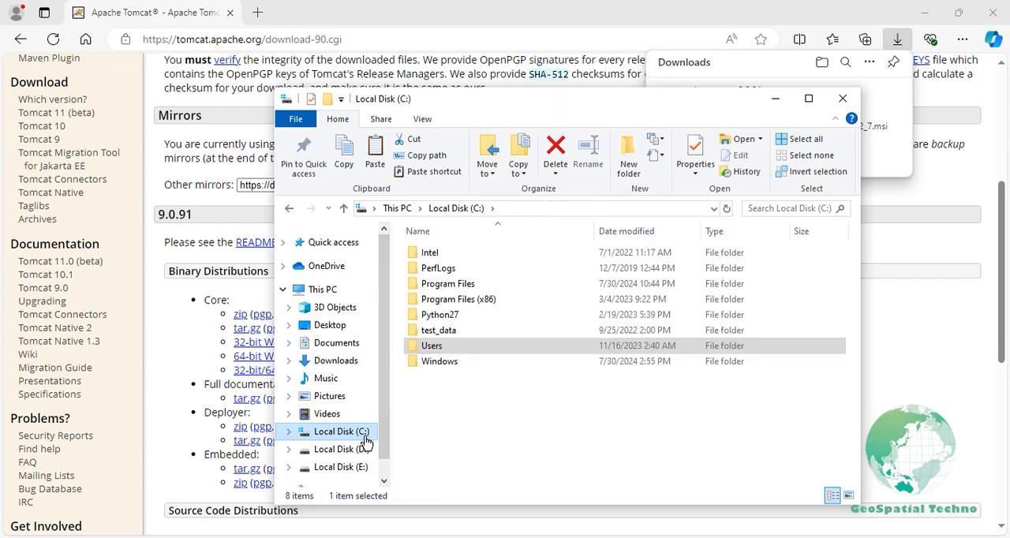
{"action": "double_click", "coordinate": [449, 284]}
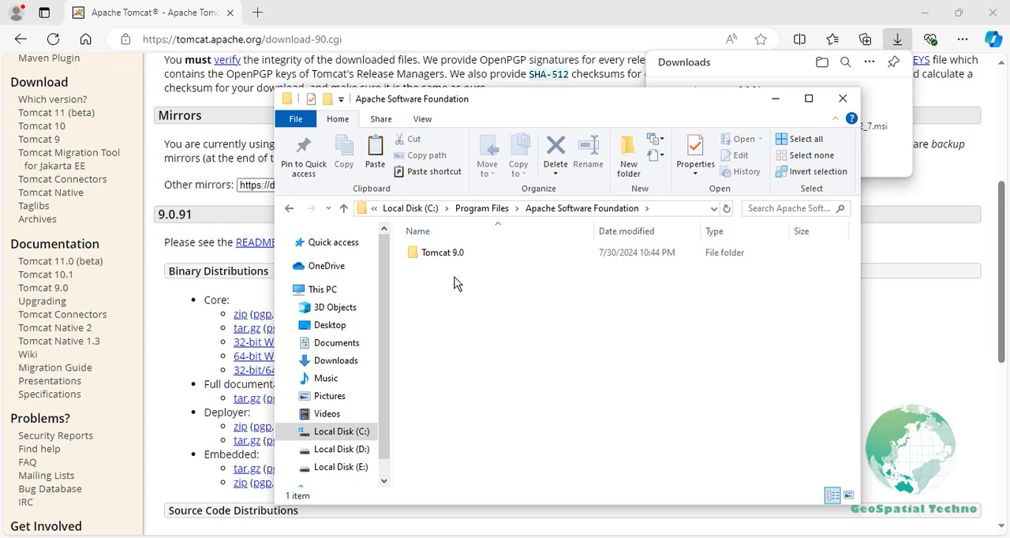
{"action": "double_click", "coordinate": [442, 253]}
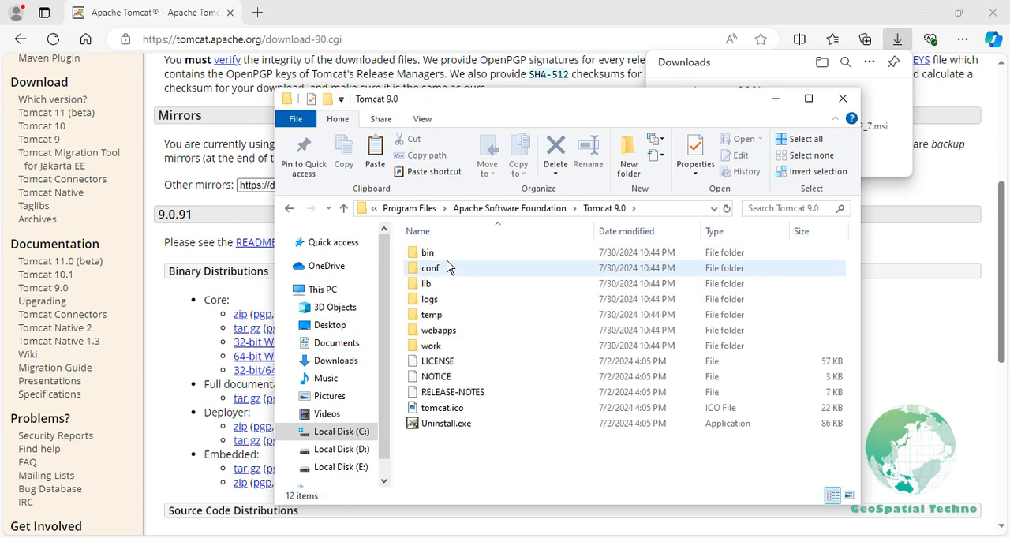
{"action": "double_click", "coordinate": [428, 253]}
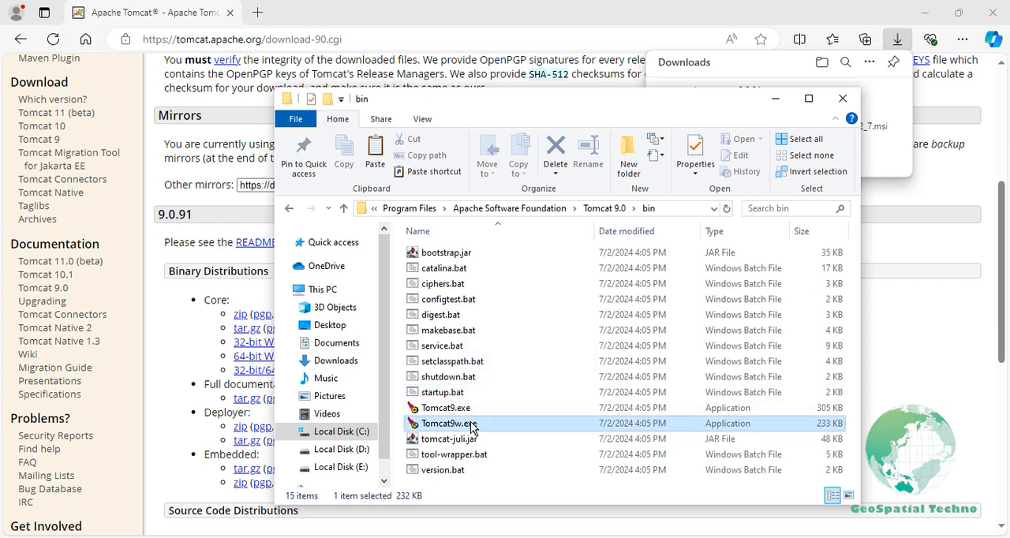
{"action": "double_click", "coordinate": [445, 423]}
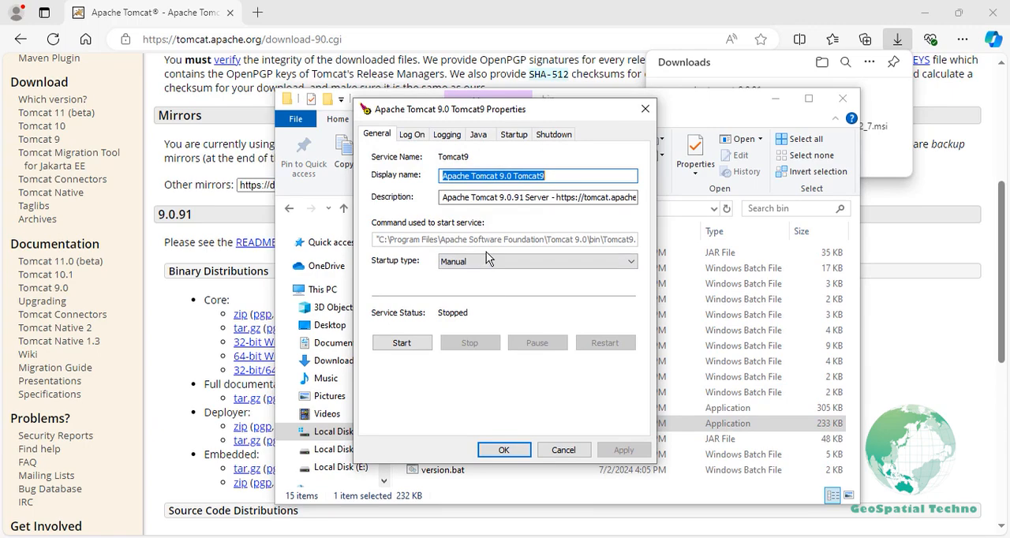
On the Java tab set initial memory pool 512 MB and maximum 1024 MB, then go back to General.
{"action": "left_click", "coordinate": [477, 133]}
{"action": "type", "text": "5"}
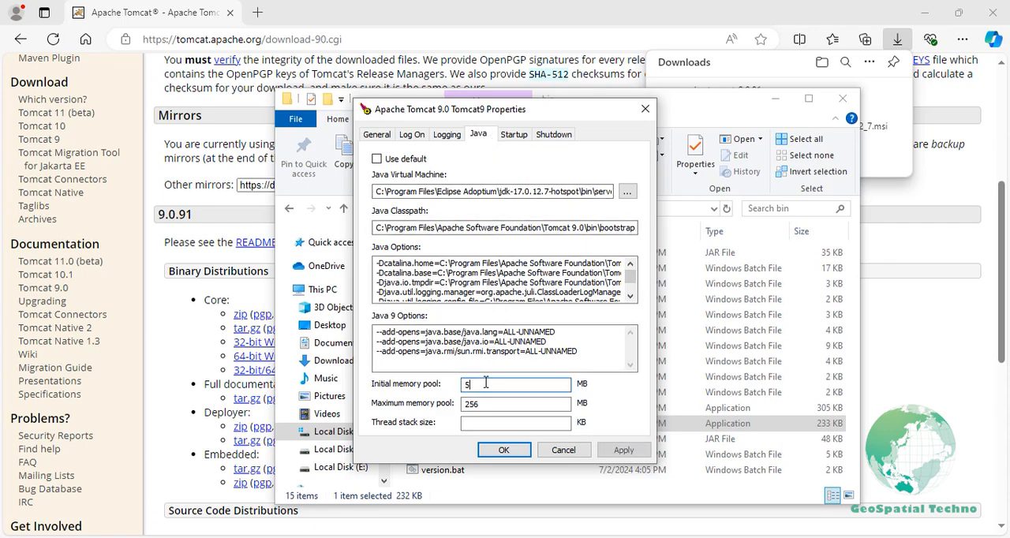
{"action": "type", "text": "12"}
{"action": "left_click", "coordinate": [516, 402]}
{"action": "type", "text": "1024"}
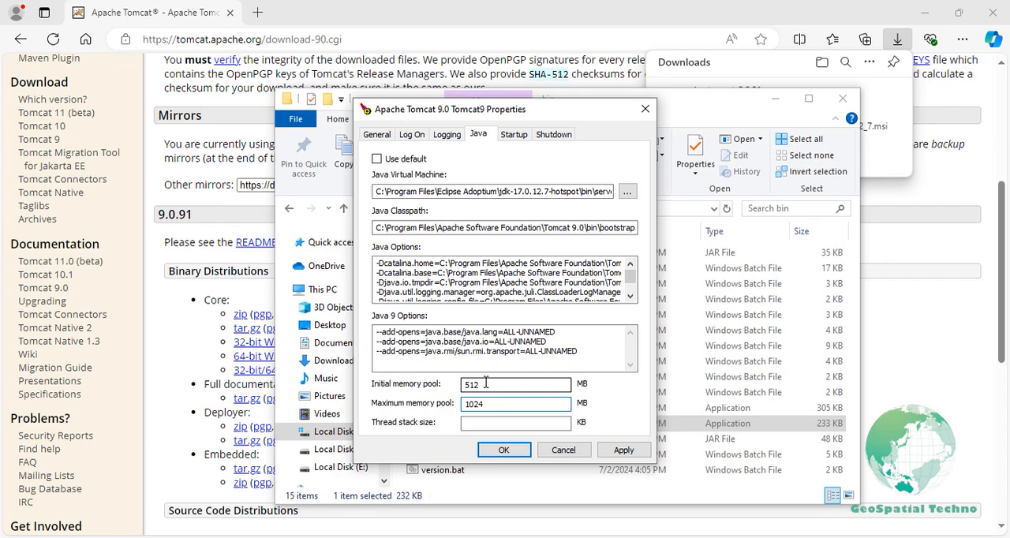
{"action": "left_click", "coordinate": [515, 404]}
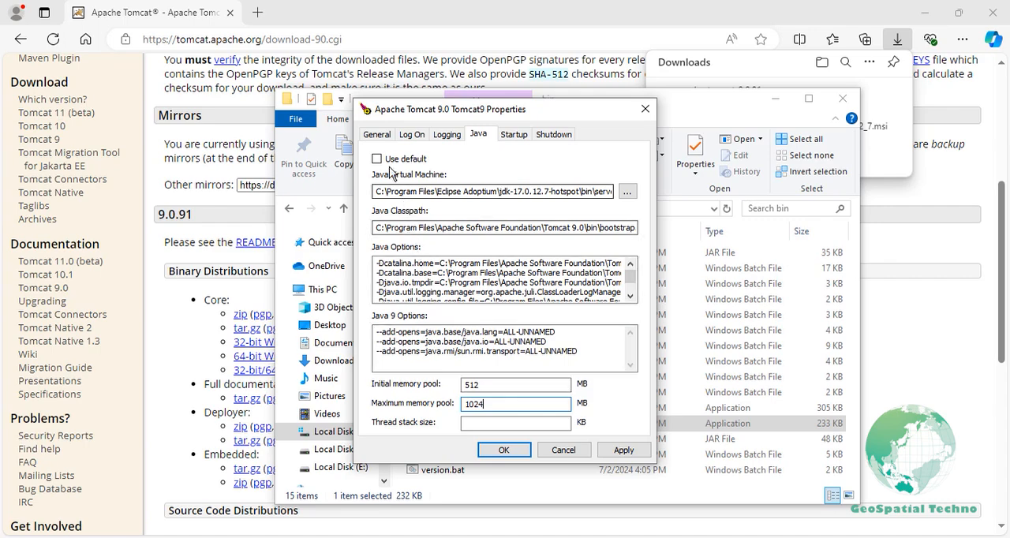
{"action": "left_click", "coordinate": [376, 132]}
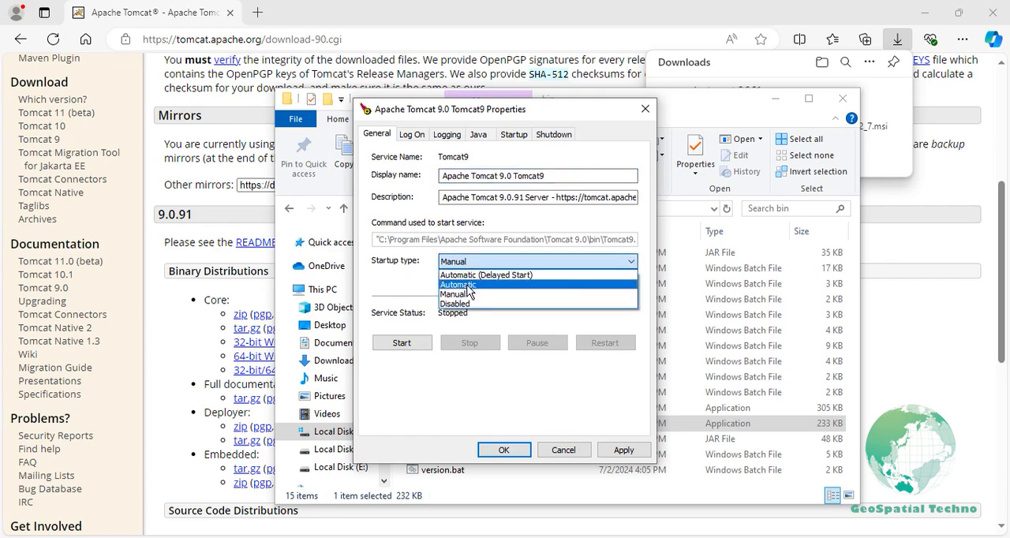
Set the Tomcat9 service startup type to Automatic and start the service.
{"action": "left_click", "coordinate": [457, 285]}
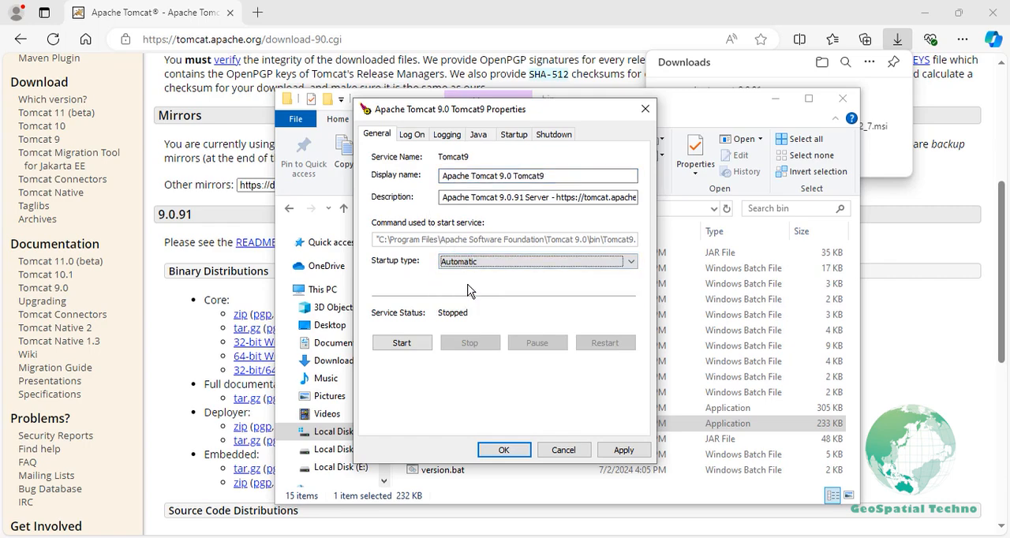
{"action": "mouse_move", "coordinate": [456, 306]}
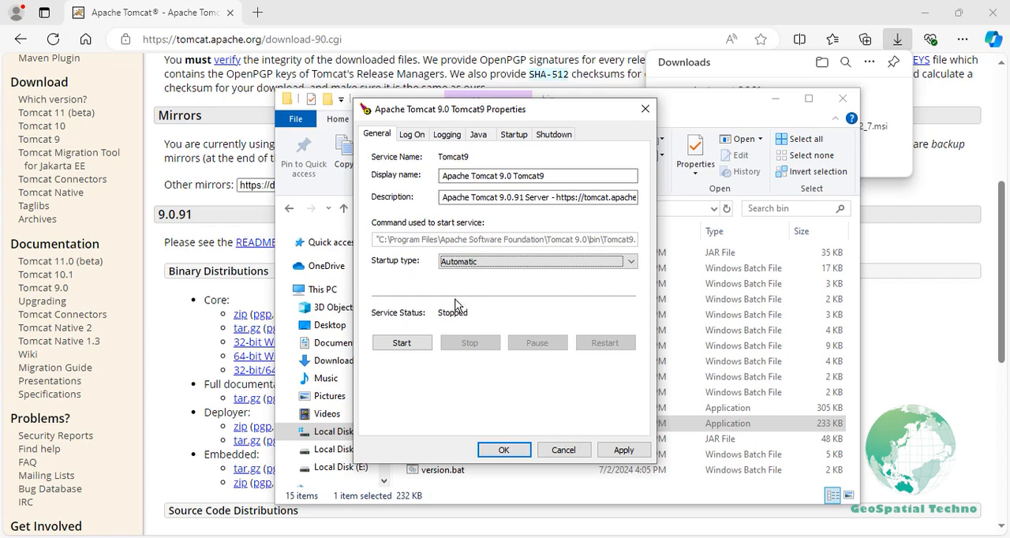
{"action": "left_click", "coordinate": [401, 342]}
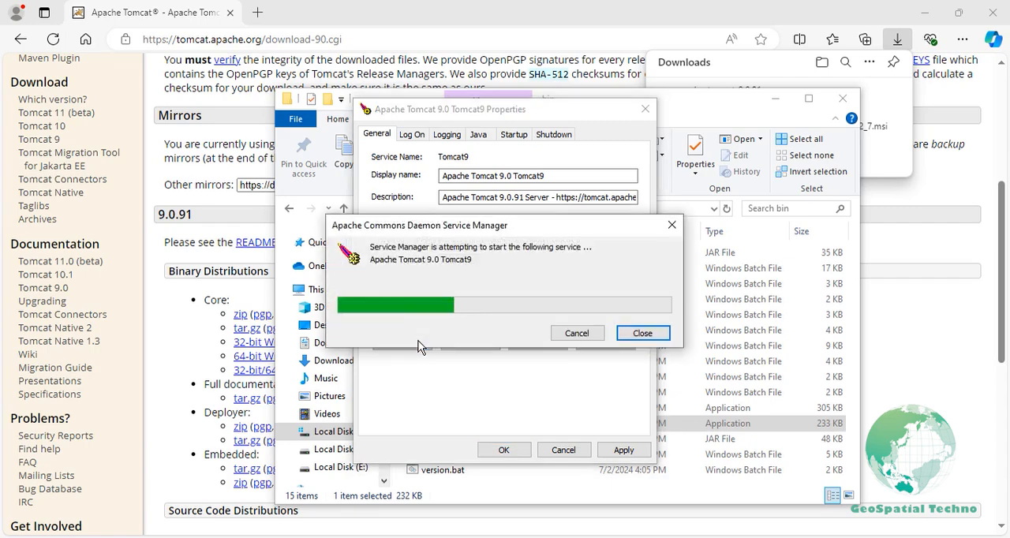
{"action": "left_click", "coordinate": [642, 332]}
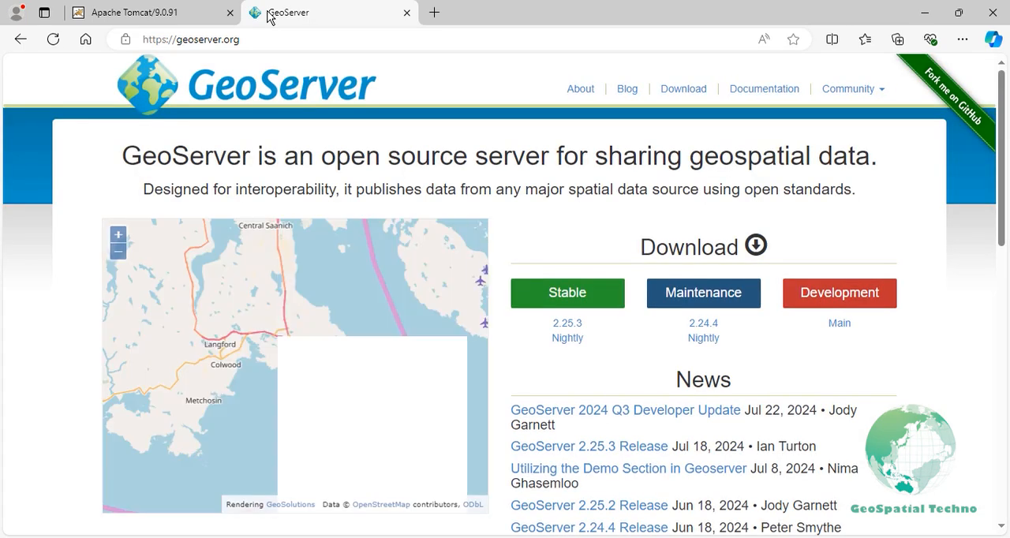
{"action": "mouse_move", "coordinate": [654, 251]}
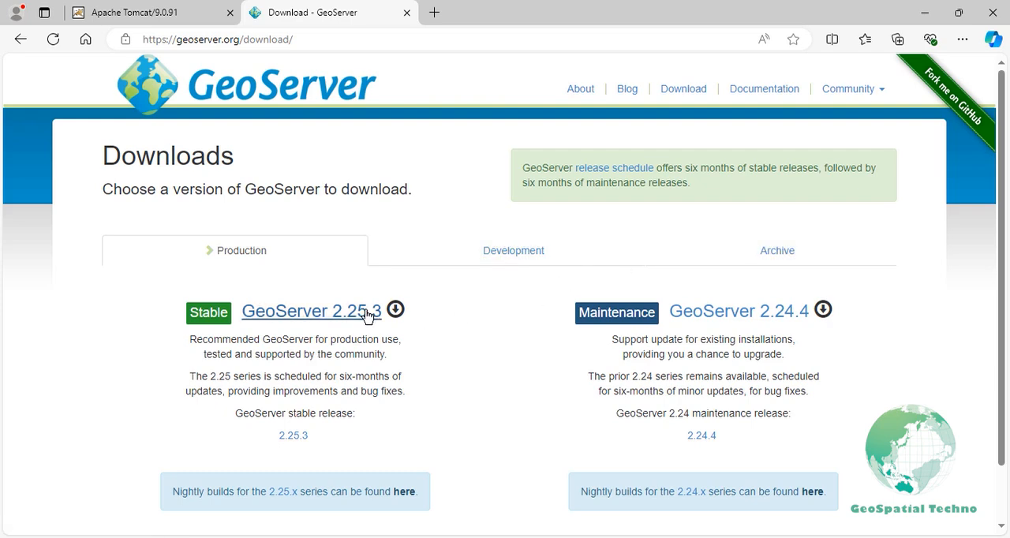
From the GeoServer 2.25.3 stable release page, download the Web Archive package.
{"action": "left_click", "coordinate": [310, 311]}
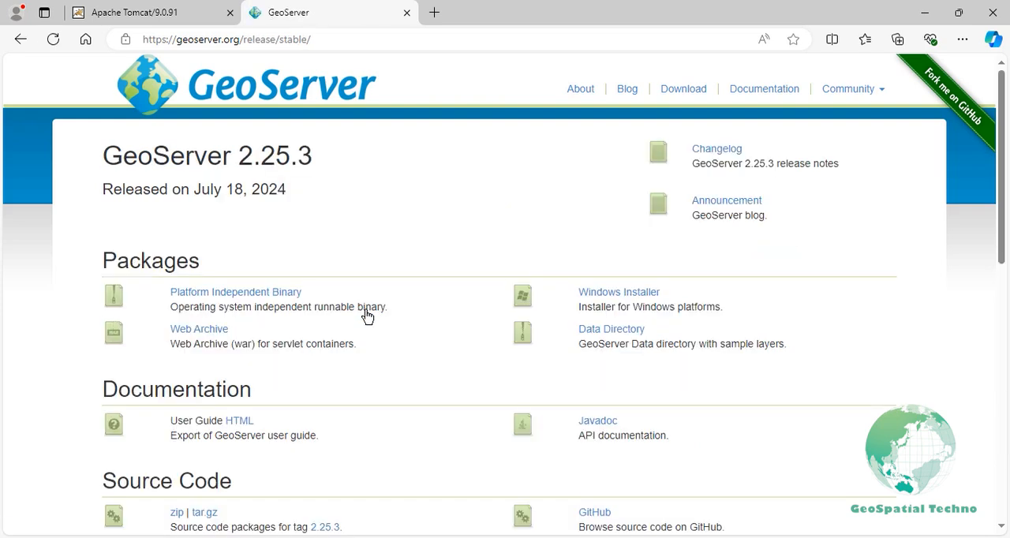
{"action": "mouse_move", "coordinate": [322, 329]}
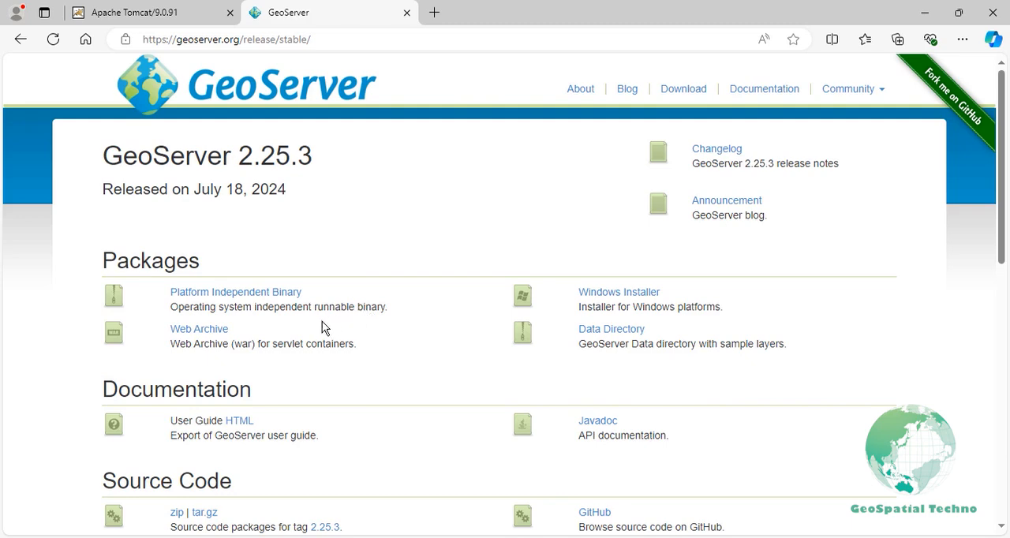
{"action": "left_click", "coordinate": [199, 328]}
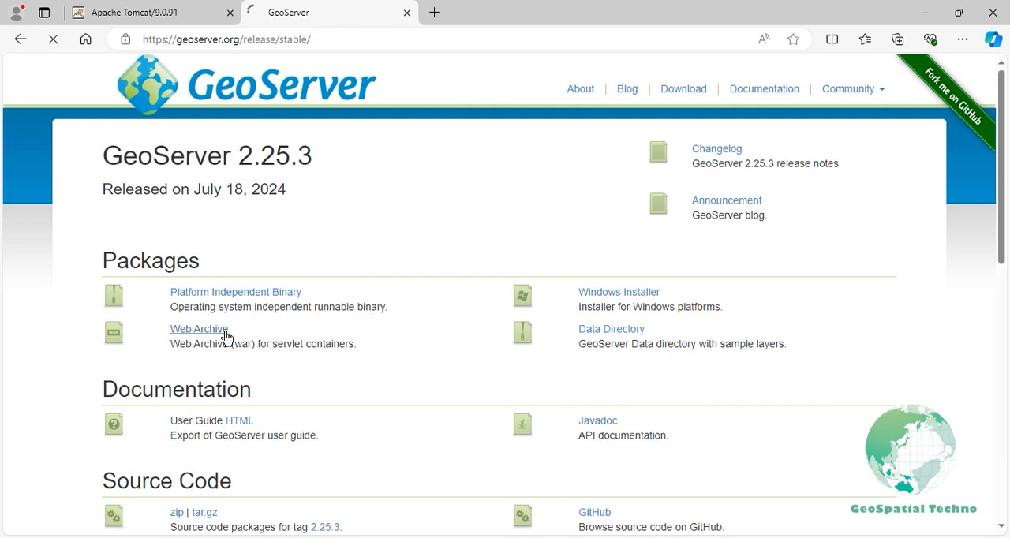
{"action": "left_click", "coordinate": [199, 329]}
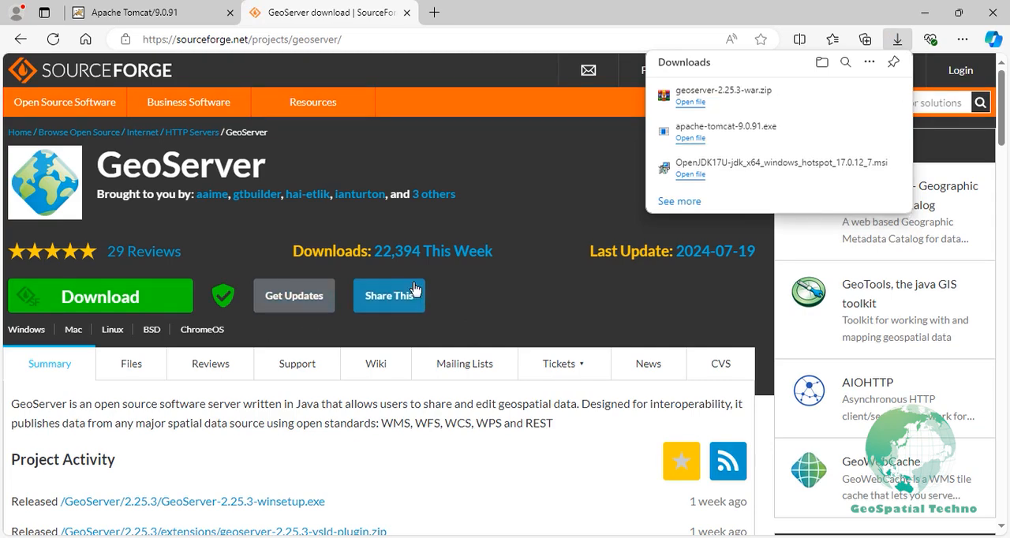
{"action": "mouse_move", "coordinate": [844, 98]}
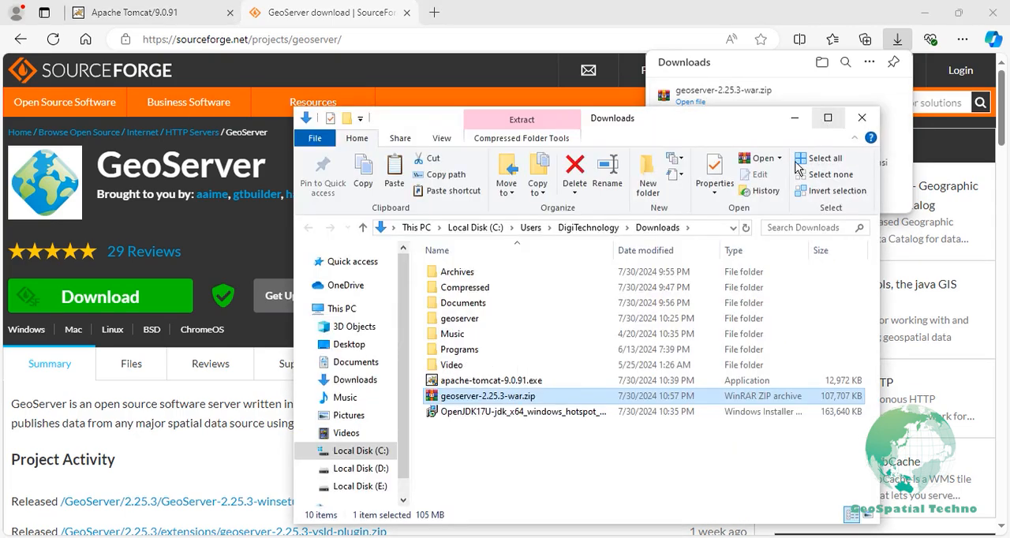
Extract geoserver-2.25.3-war.zip with WinRAR into a geoserver-2.25.3-war folder in Downloads.
{"action": "right_click", "coordinate": [488, 395]}
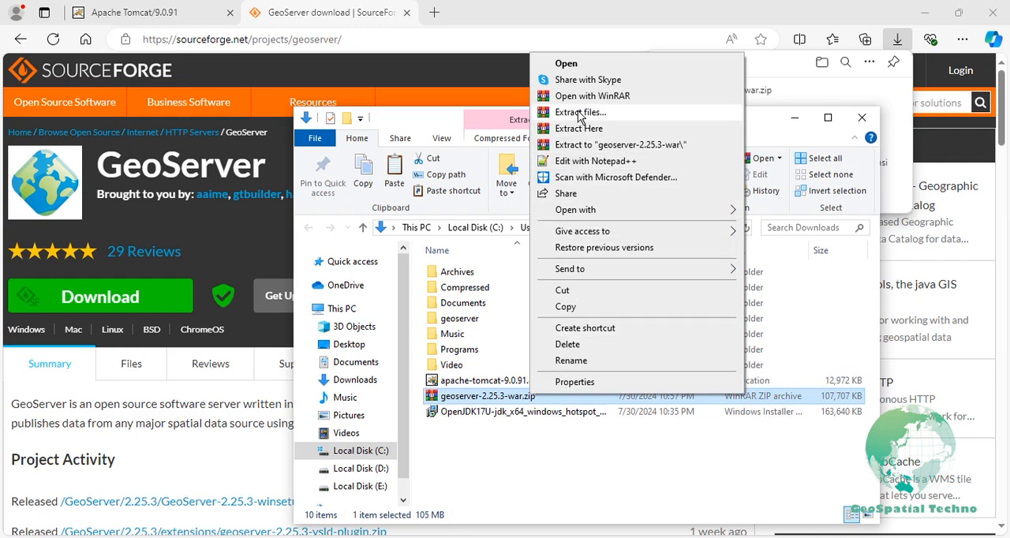
{"action": "left_click", "coordinate": [578, 112]}
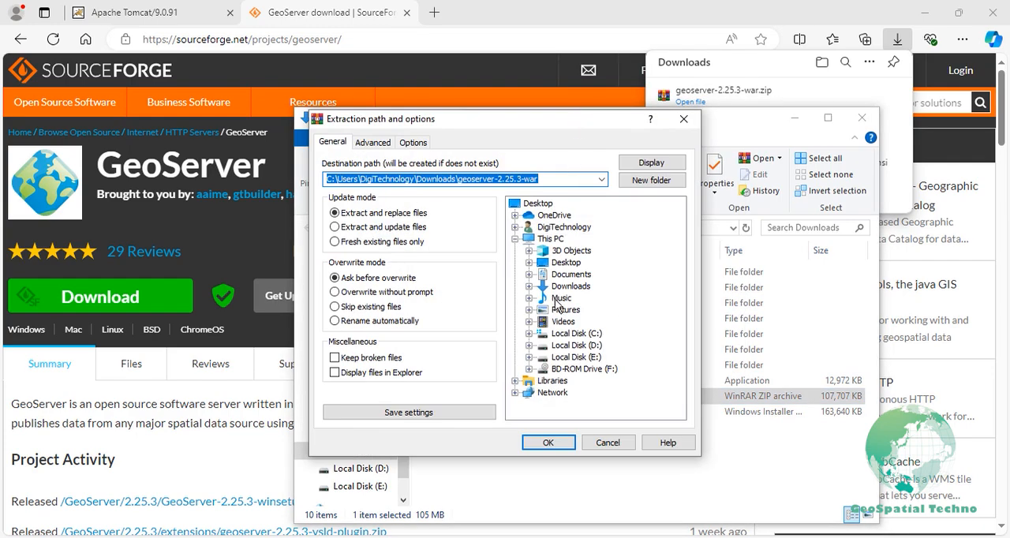
{"action": "left_click", "coordinate": [548, 442]}
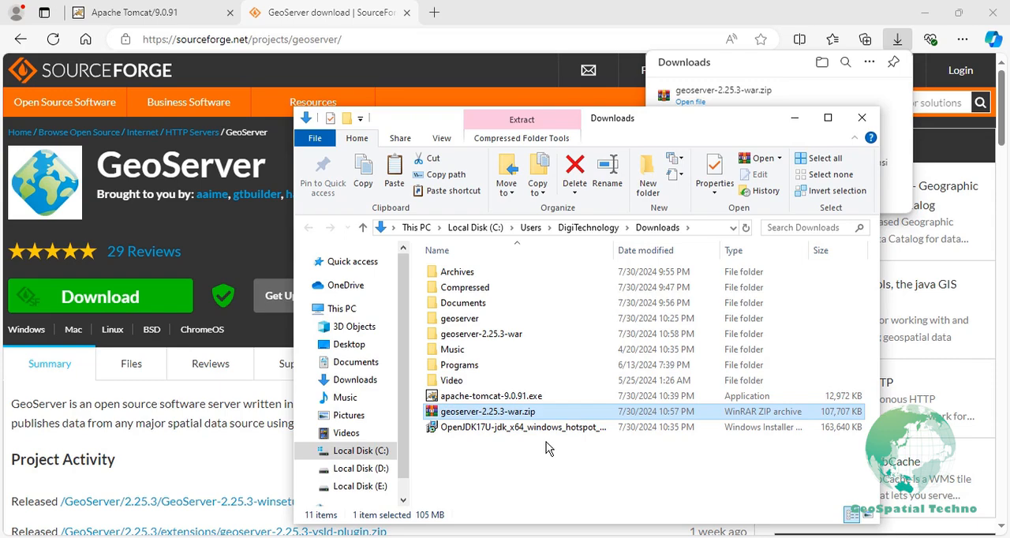
Copy geoserver.war from the extracted geoserver-2.25.3-war folder.
{"action": "left_click", "coordinate": [482, 335]}
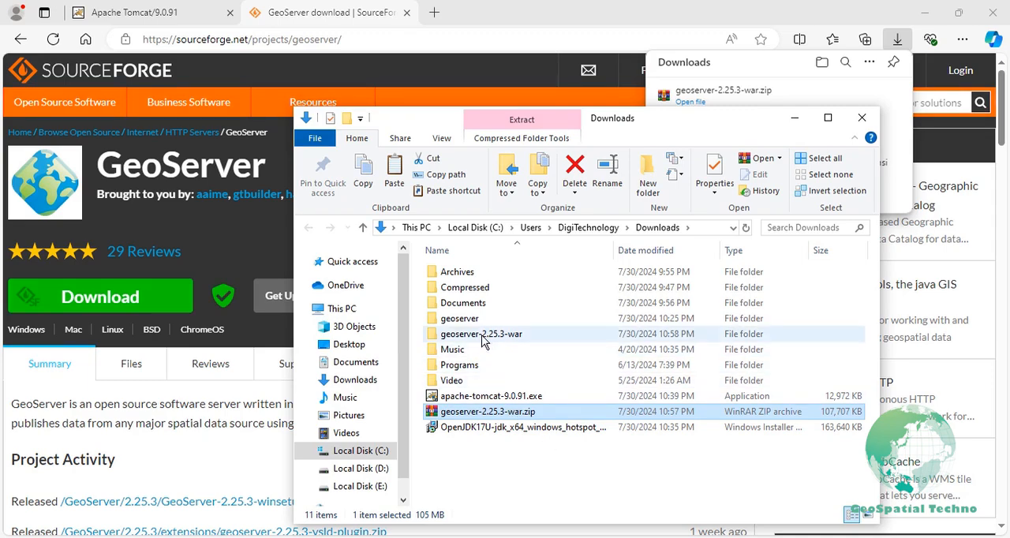
{"action": "double_click", "coordinate": [480, 334]}
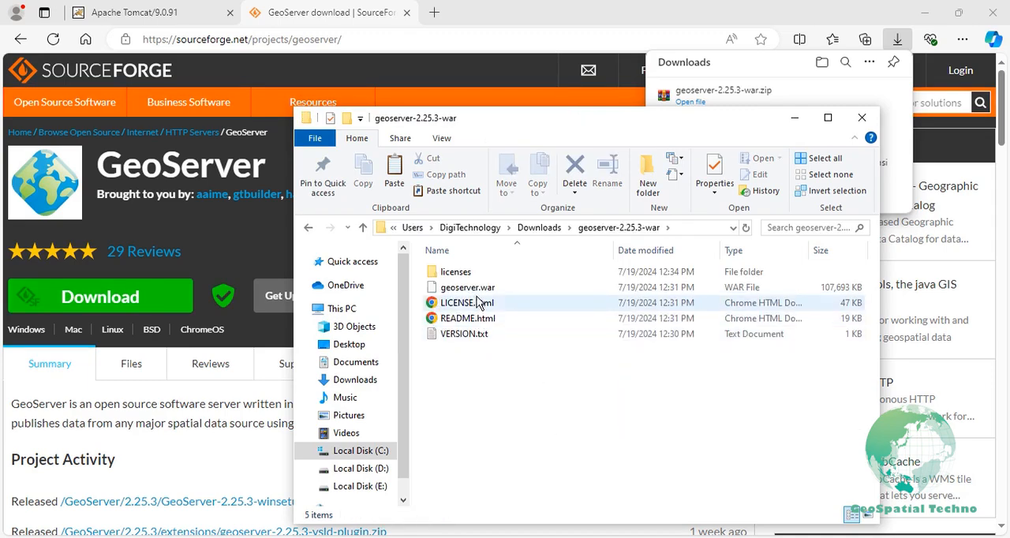
{"action": "right_click", "coordinate": [468, 287]}
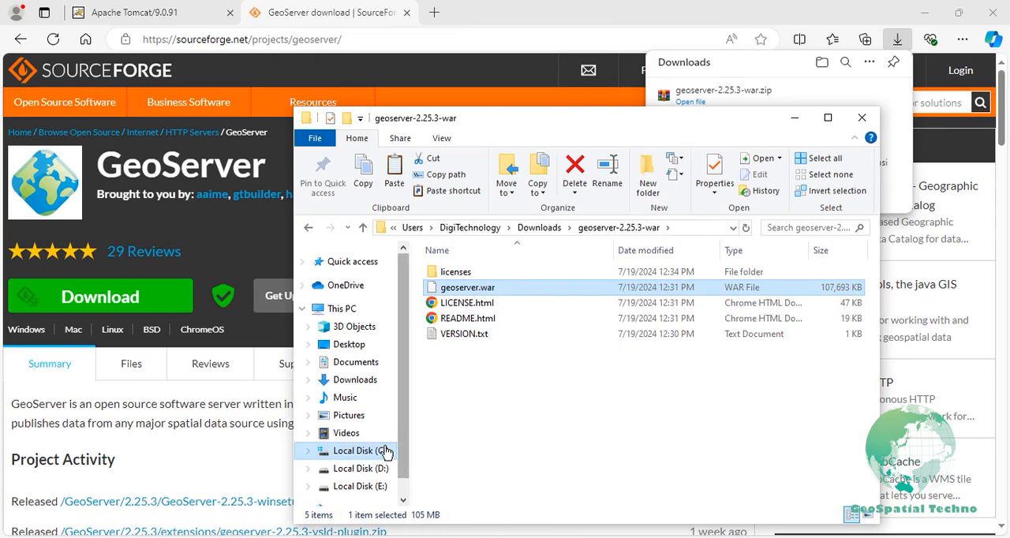
Paste it into Tomcat 9.0's webapps folder and switch to the localhost:8080 Tomcat page.
{"action": "left_click", "coordinate": [363, 451]}
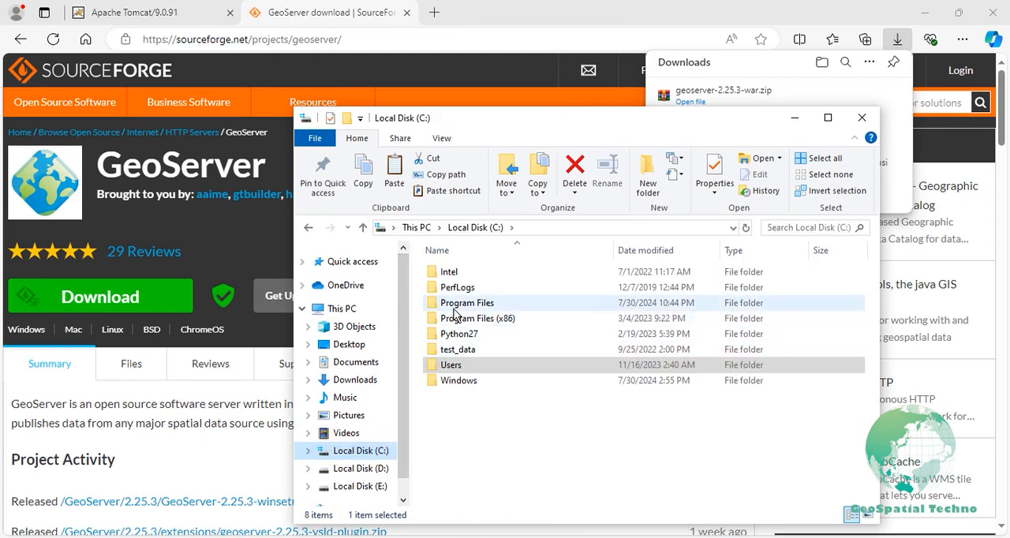
{"action": "double_click", "coordinate": [466, 302]}
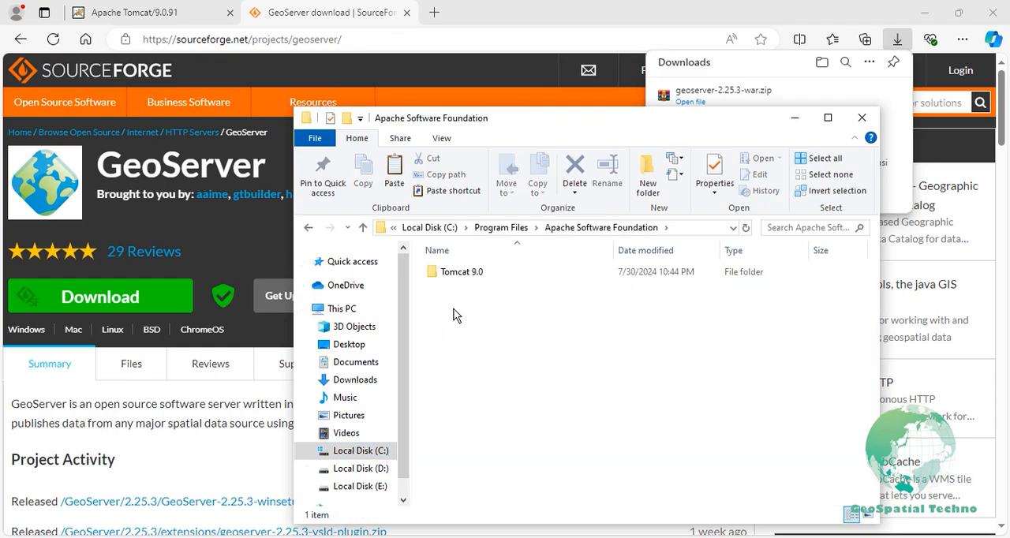
{"action": "double_click", "coordinate": [461, 271]}
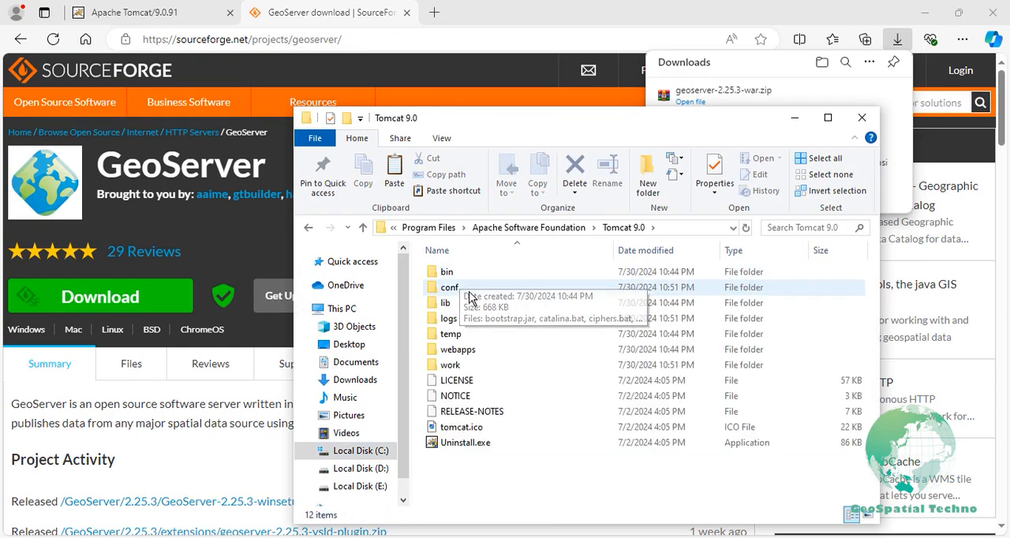
{"action": "double_click", "coordinate": [455, 349]}
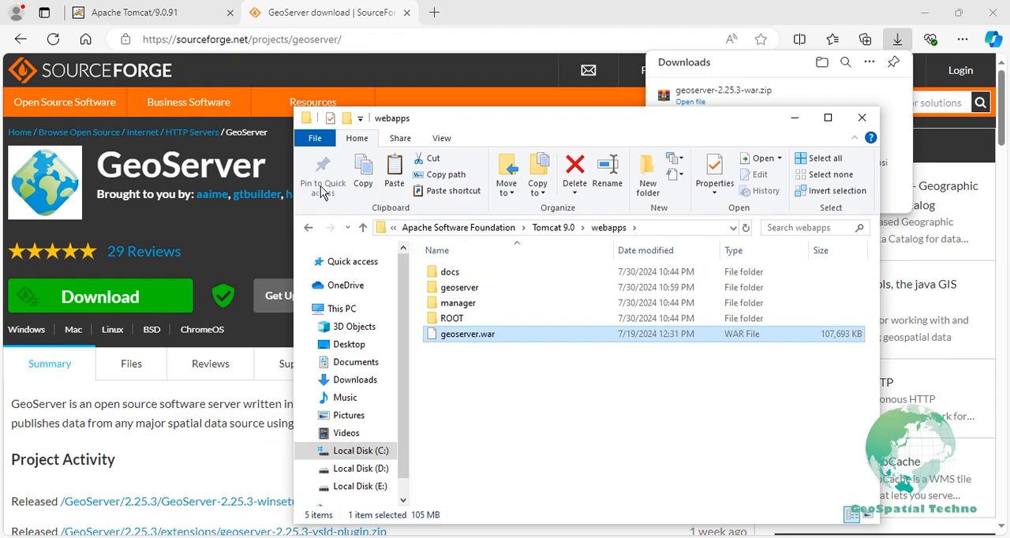
{"action": "left_click", "coordinate": [134, 13]}
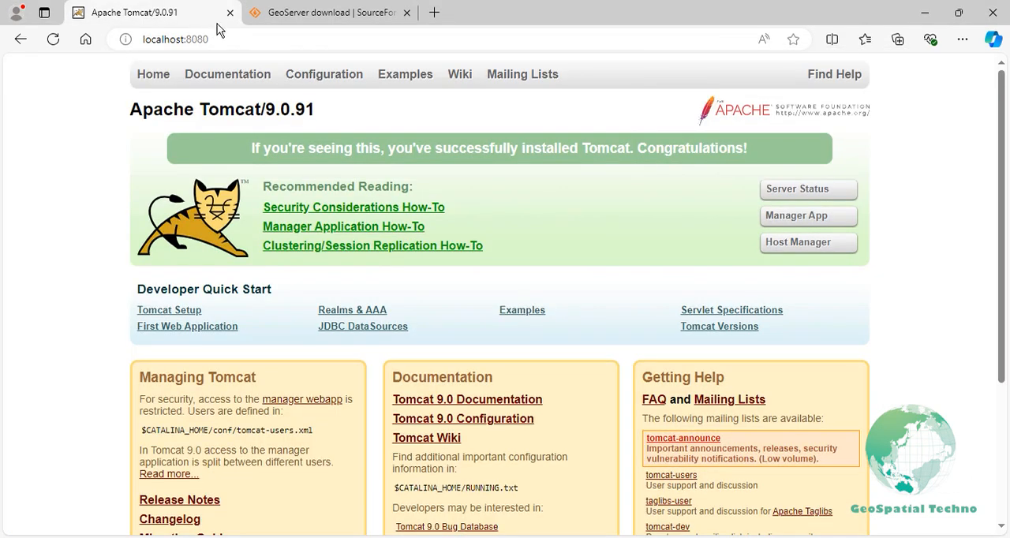
{"action": "mouse_move", "coordinate": [797, 215]}
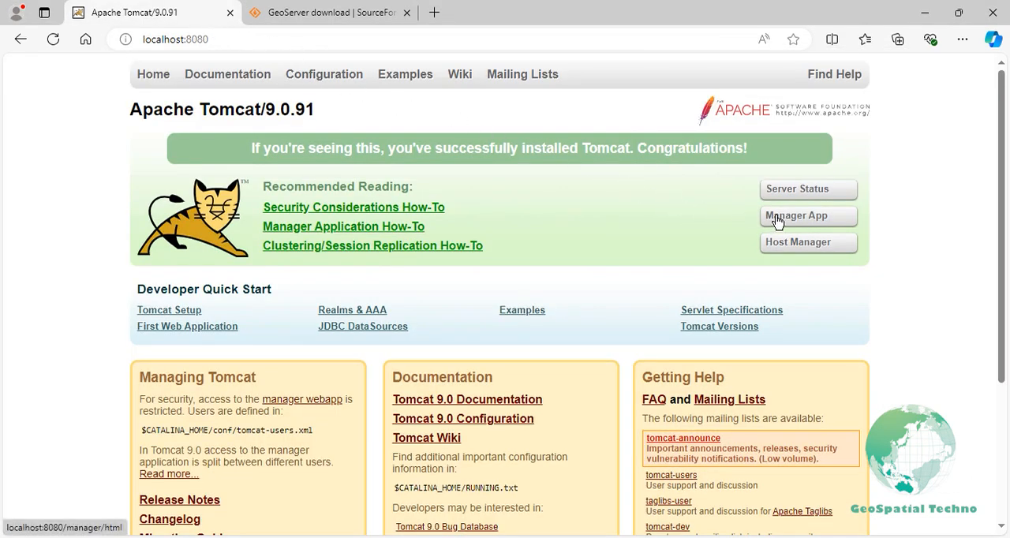
Sign in to the Tomcat Web Application Manager as admin.
{"action": "left_click", "coordinate": [808, 215]}
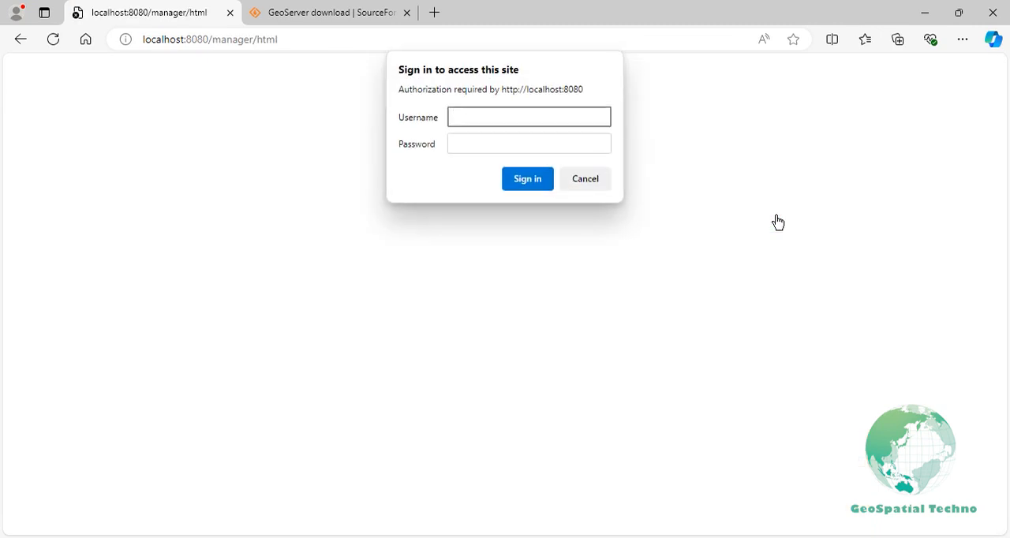
{"action": "type", "text": "admin"}
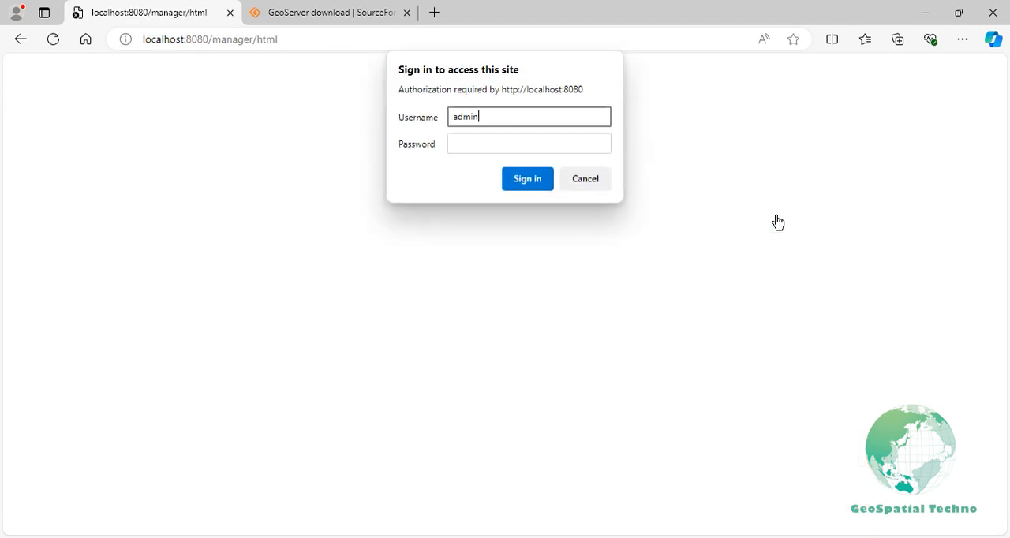
{"action": "type", "text": "geoserver"}
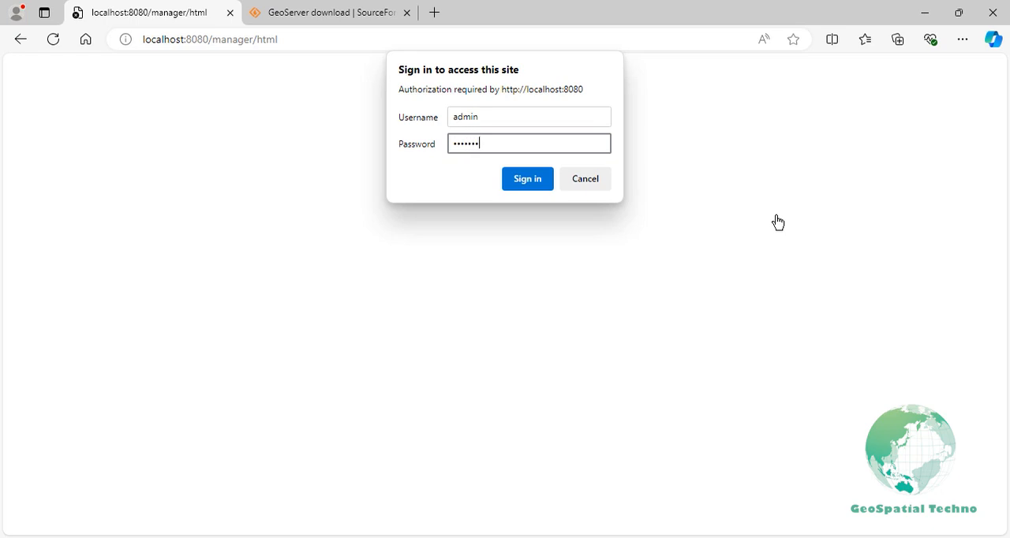
{"action": "left_click", "coordinate": [527, 179]}
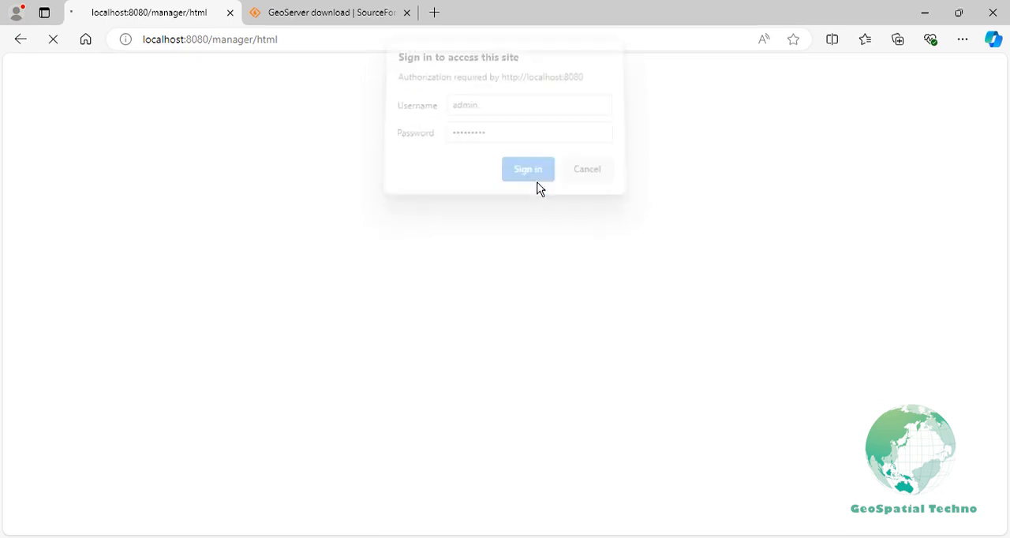
{"action": "left_click", "coordinate": [527, 169]}
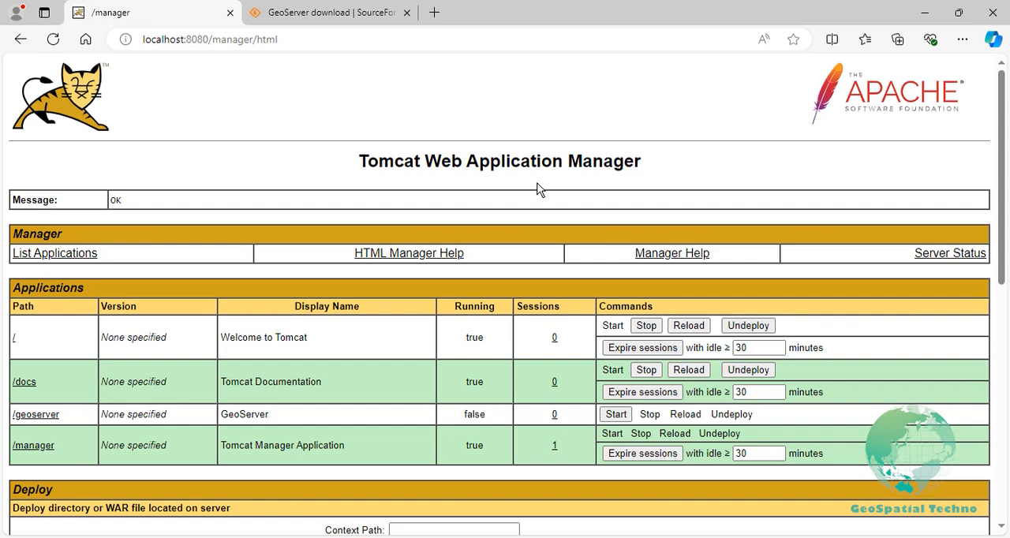
{"action": "mouse_move", "coordinate": [562, 253]}
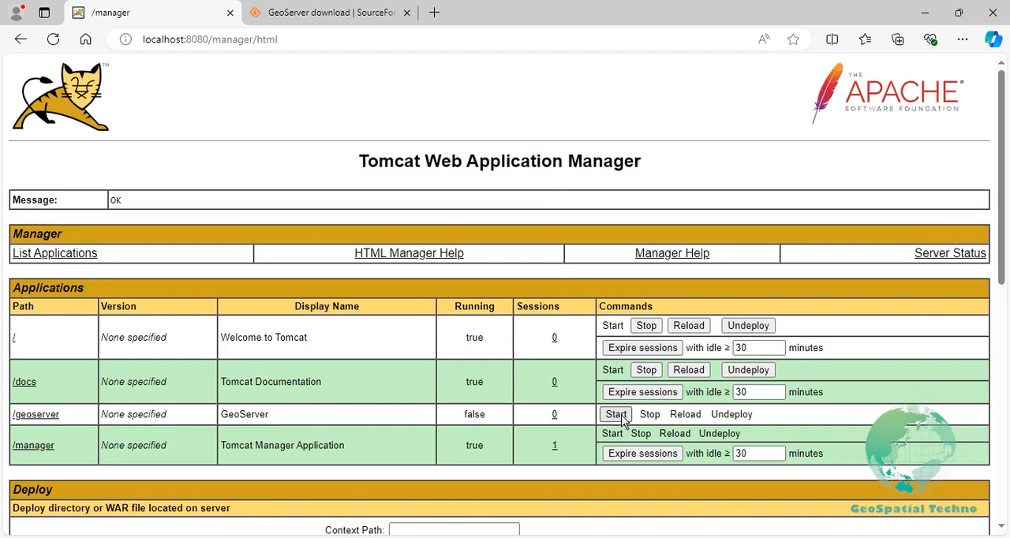
Start the stopped /geoserver application and load its welcome page.
{"action": "left_click", "coordinate": [613, 414]}
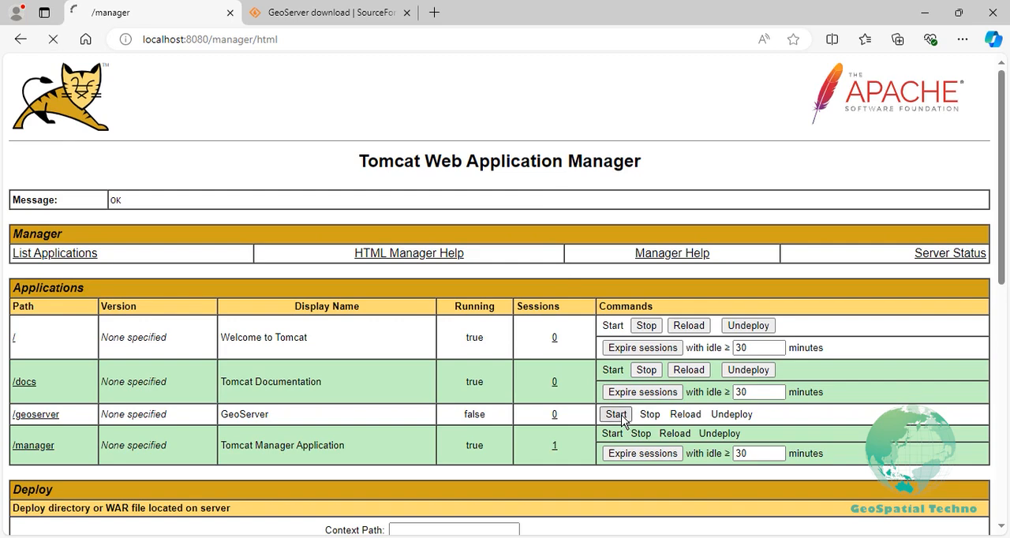
{"action": "left_click", "coordinate": [612, 414]}
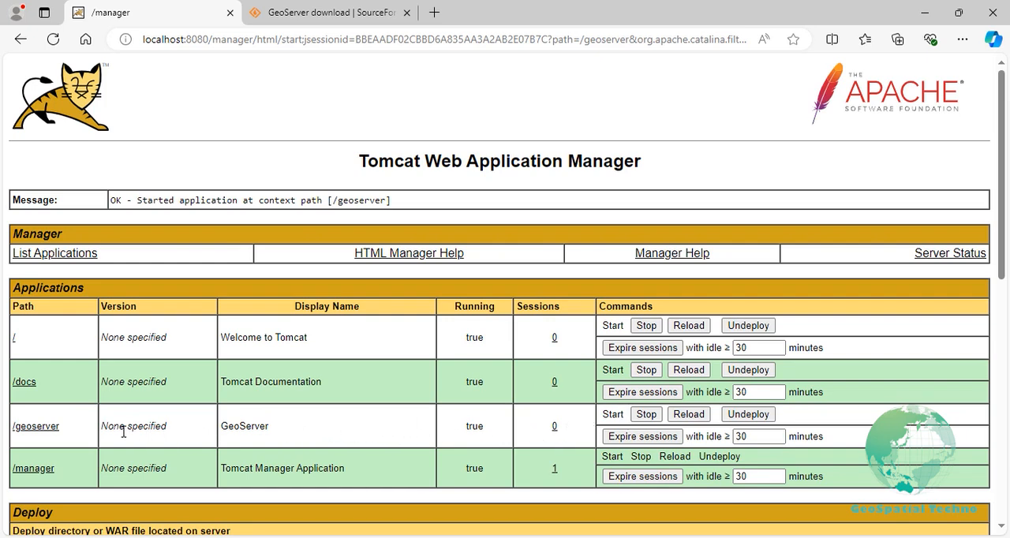
{"action": "left_click", "coordinate": [35, 426]}
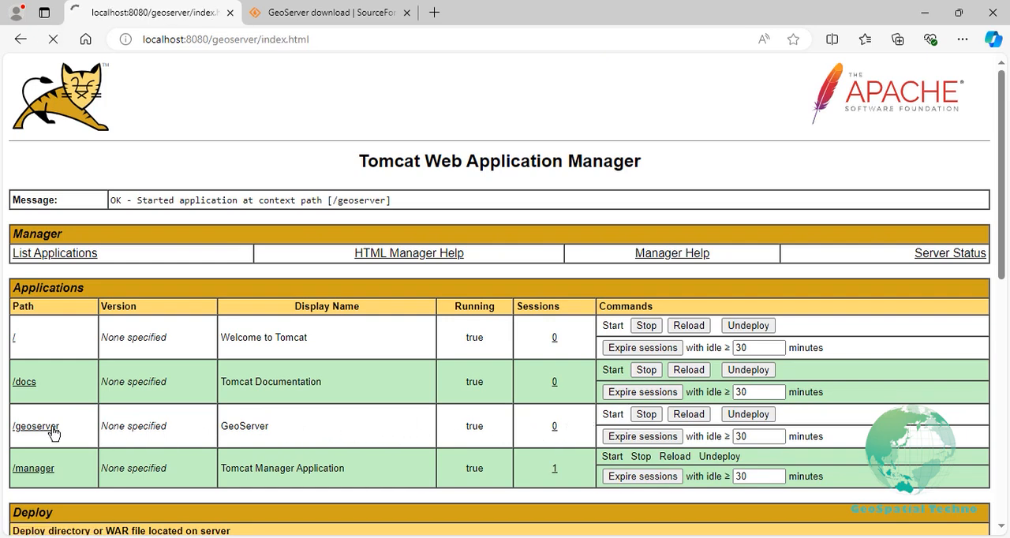
{"action": "left_click", "coordinate": [36, 427]}
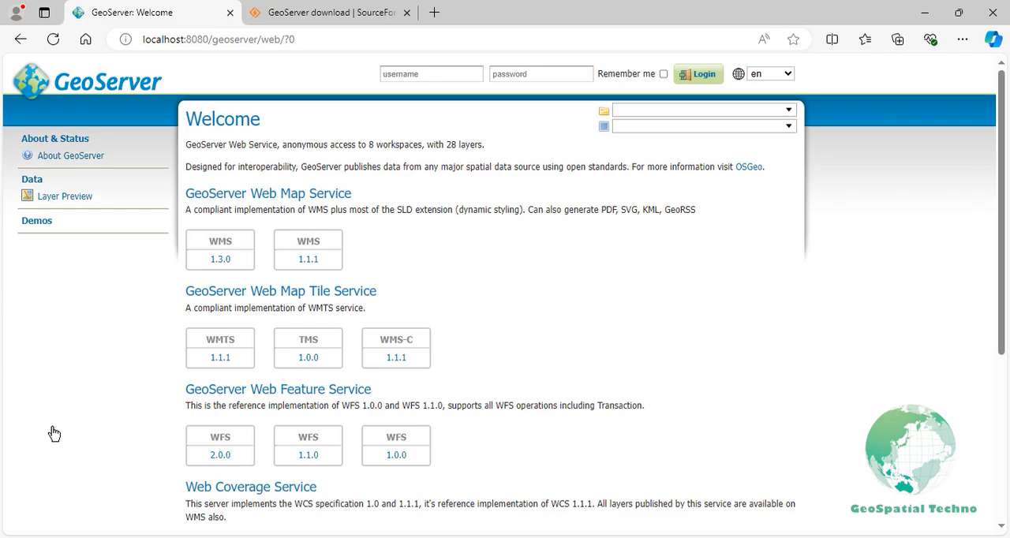
{"action": "mouse_move", "coordinate": [374, 195]}
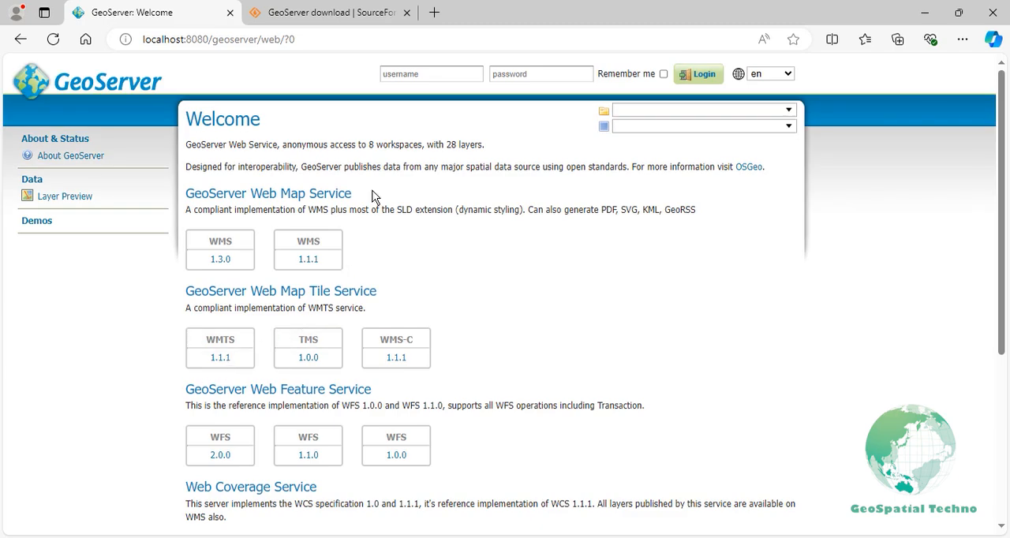
Log in to GeoServer as admin and show About GeoServer confirming version 2.25.3.
{"action": "left_click", "coordinate": [431, 72]}
{"action": "type", "text": "admin"}
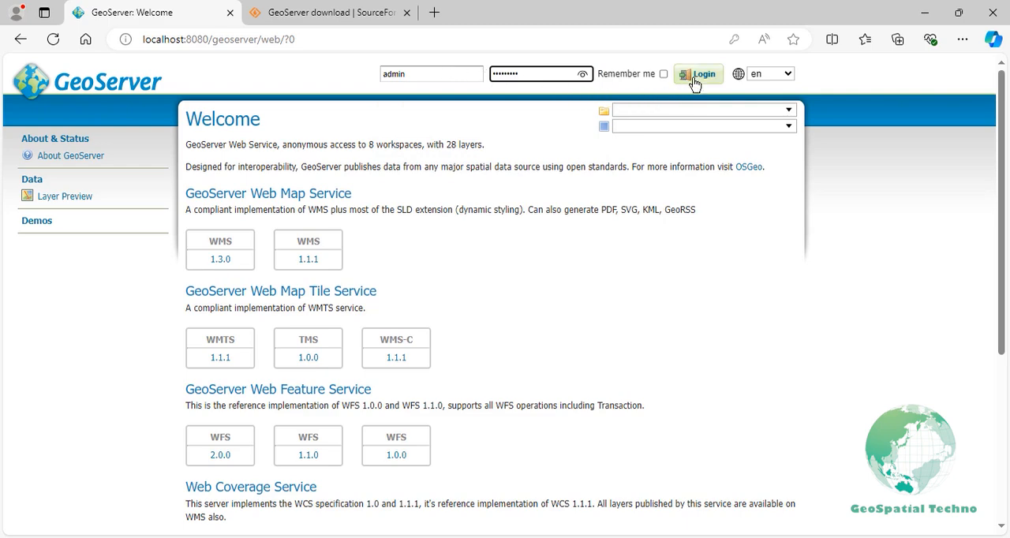
{"action": "left_click", "coordinate": [698, 73]}
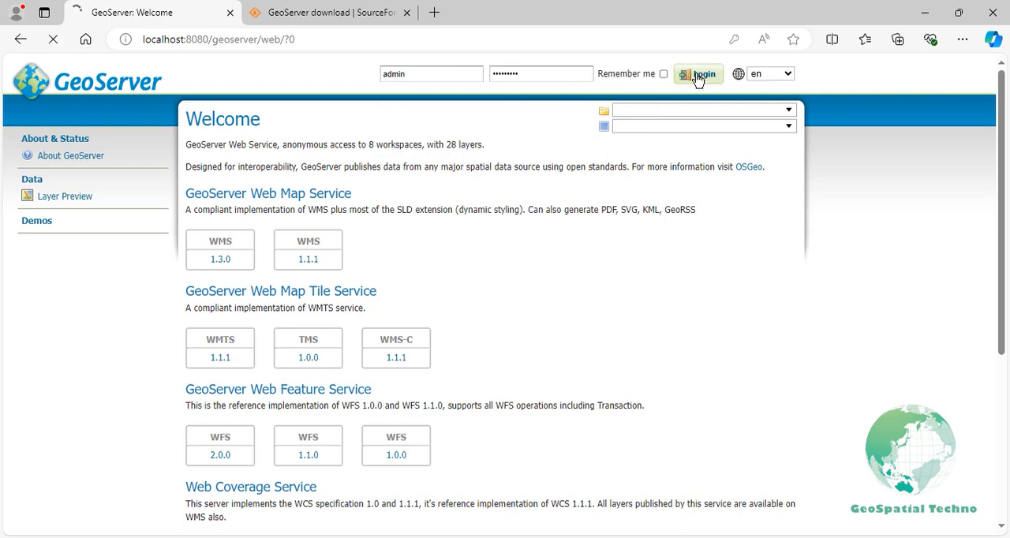
{"action": "left_click", "coordinate": [698, 73]}
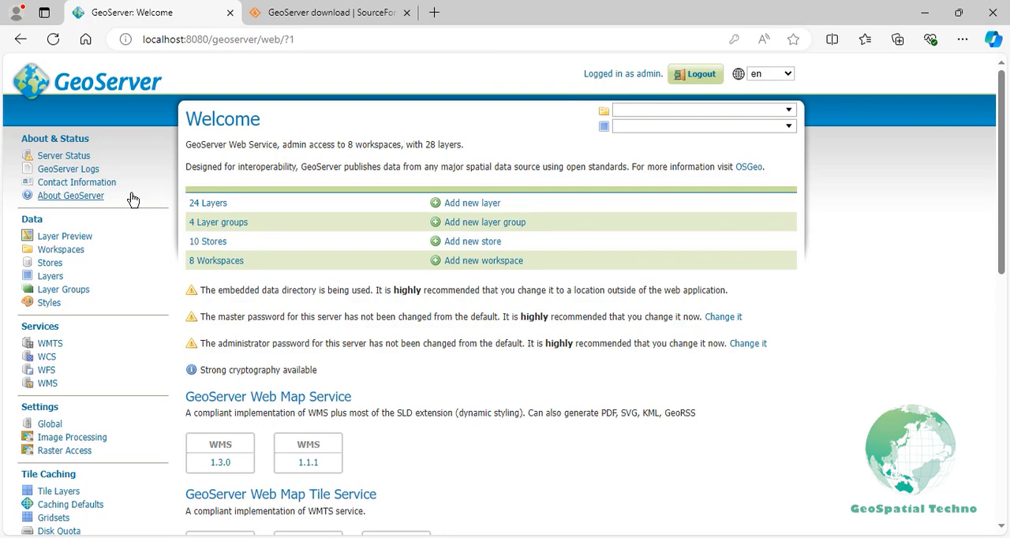
{"action": "left_click", "coordinate": [69, 196]}
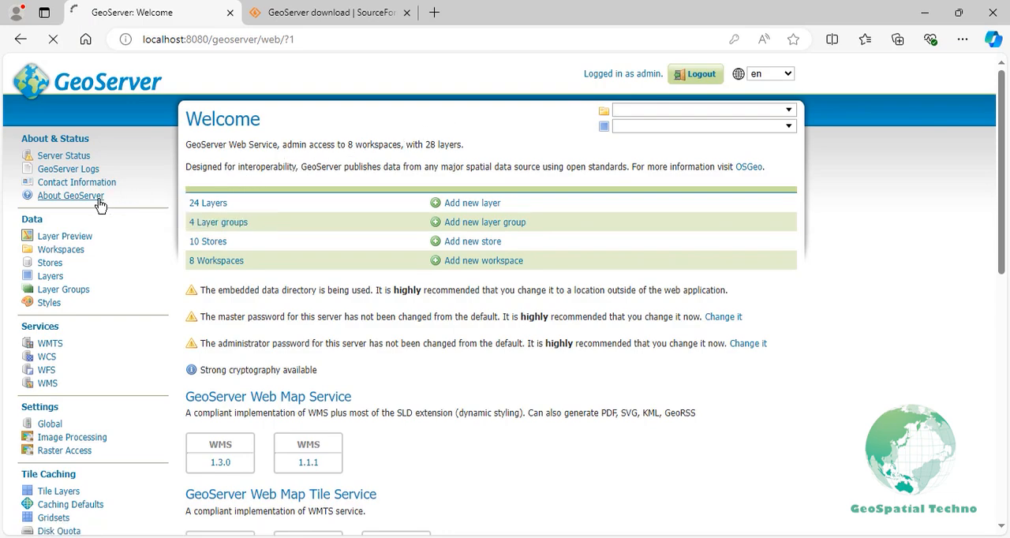
{"action": "left_click", "coordinate": [70, 196]}
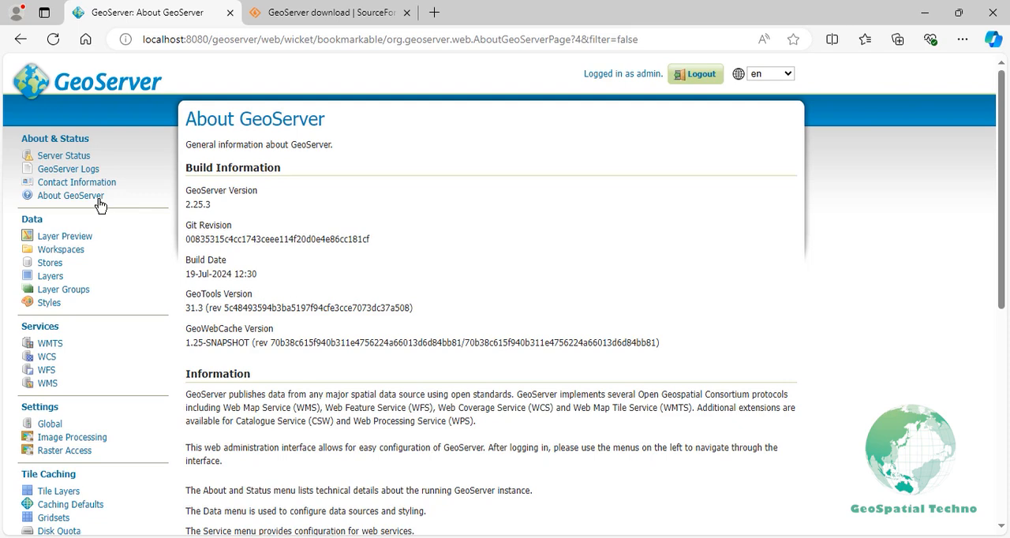
{"action": "mouse_move", "coordinate": [222, 124]}
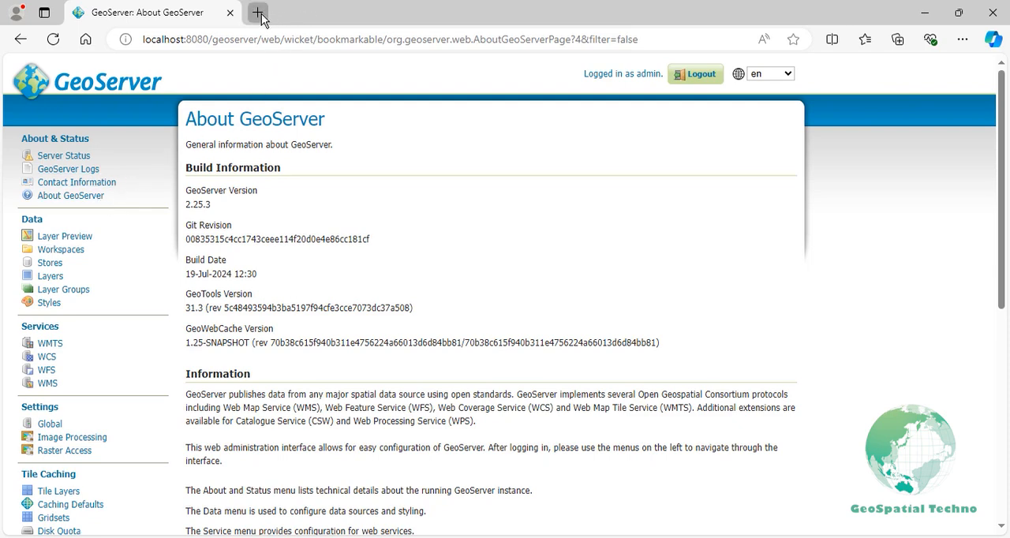
From a new tab, stop the /geoserver application in Tomcat's manager.
{"action": "left_click", "coordinate": [259, 13]}
{"action": "type", "text": "localhost:8080"}
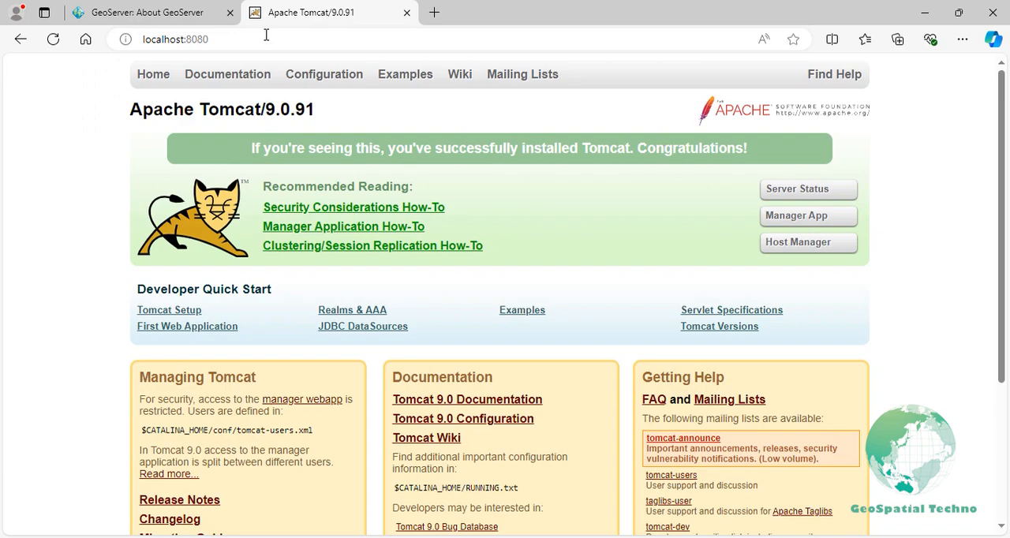
{"action": "mouse_move", "coordinate": [786, 215]}
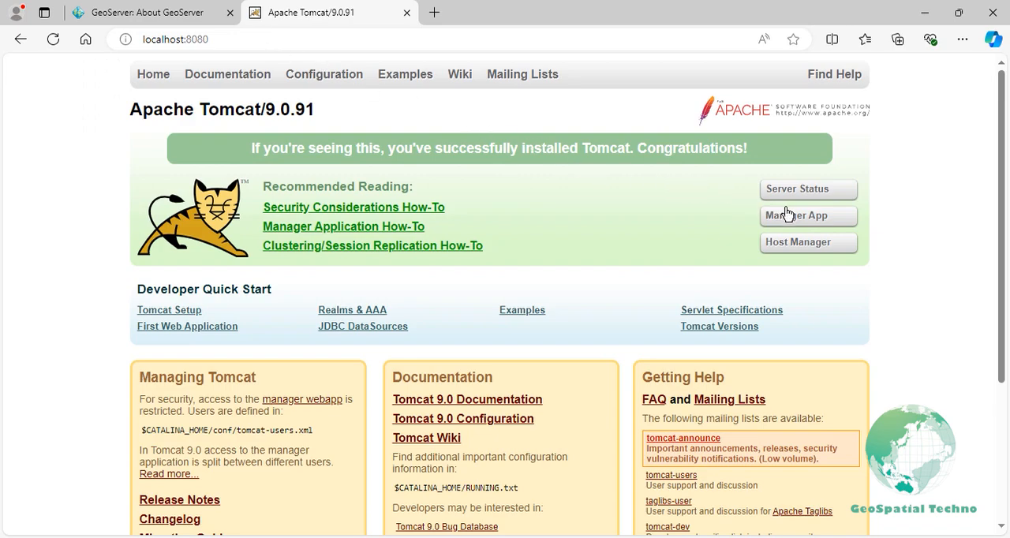
{"action": "left_click", "coordinate": [809, 214]}
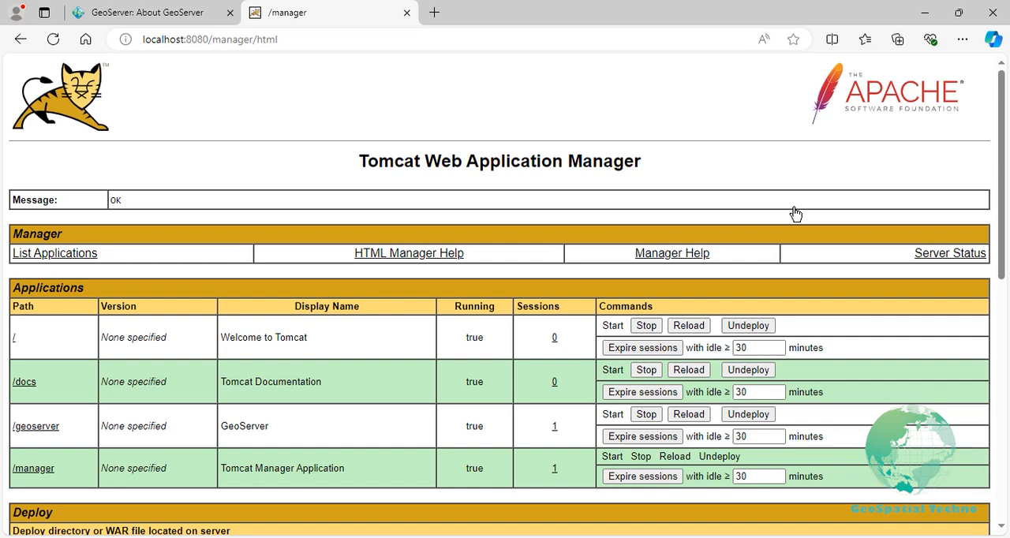
{"action": "mouse_move", "coordinate": [718, 325]}
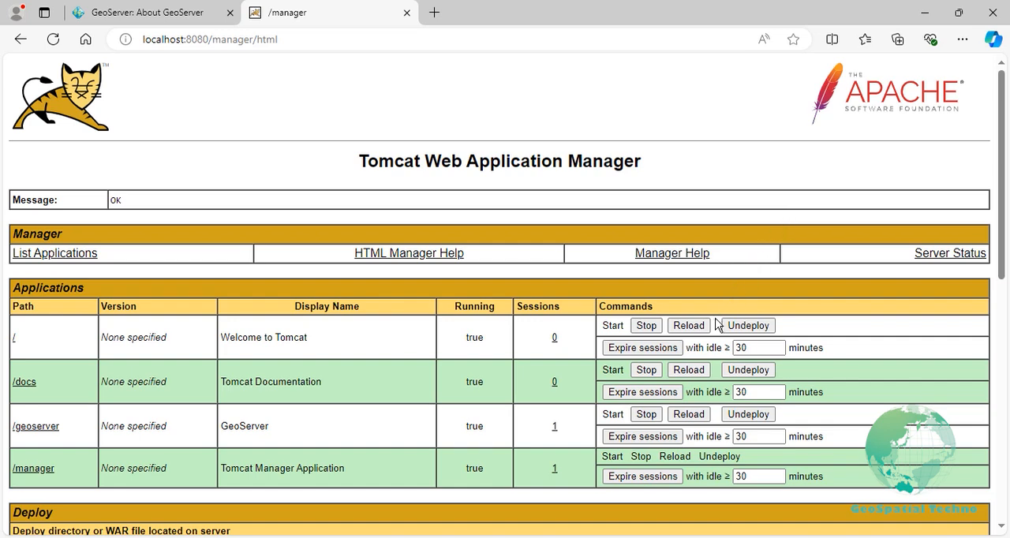
{"action": "left_click", "coordinate": [646, 413]}
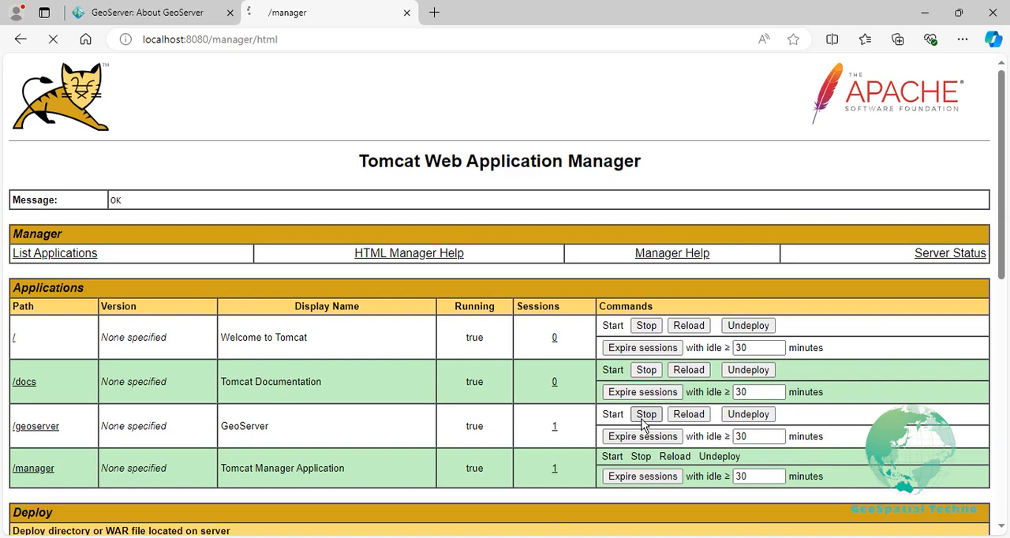
{"action": "left_click", "coordinate": [646, 414]}
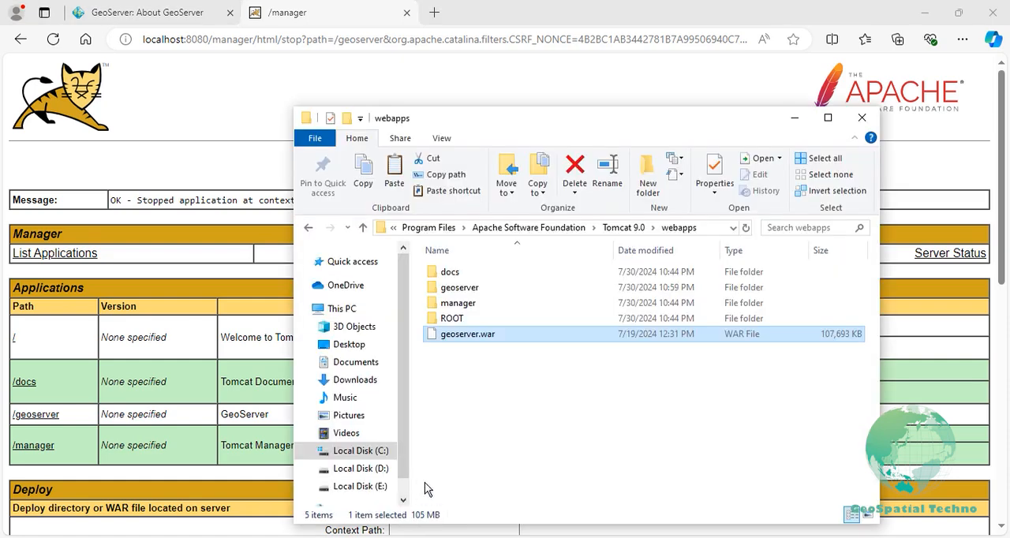
Permanently delete the data folder inside webapps\geoserver.
{"action": "double_click", "coordinate": [461, 287]}
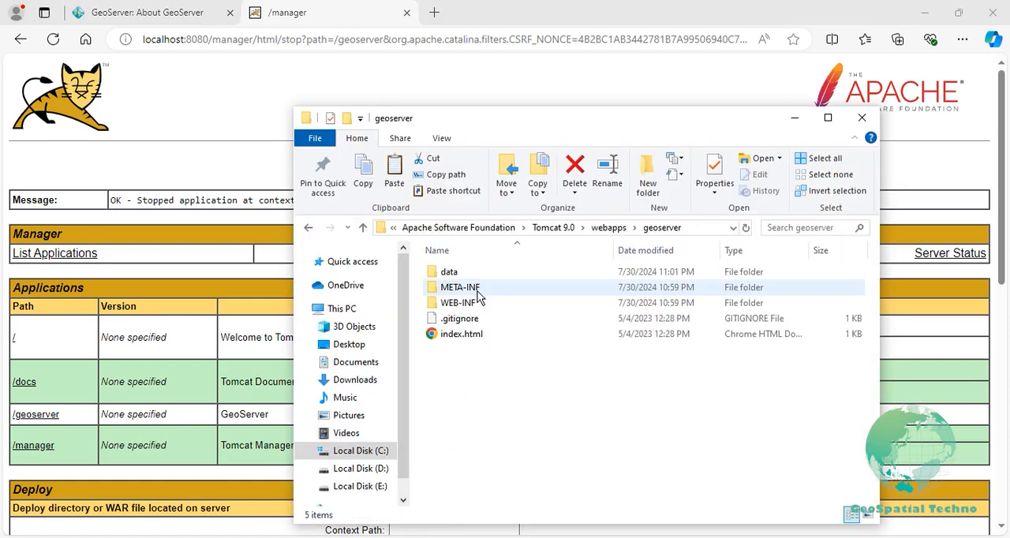
{"action": "left_click", "coordinate": [575, 170]}
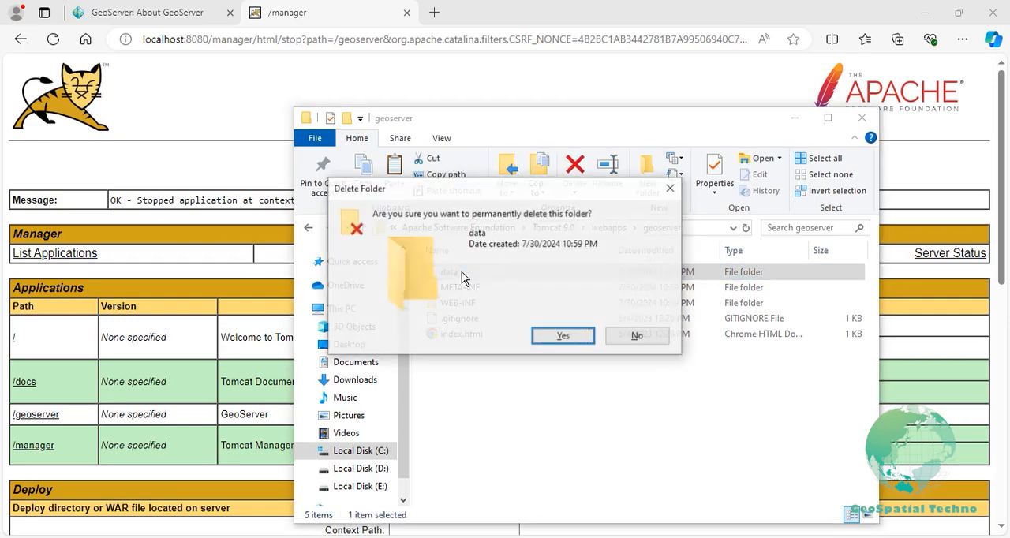
{"action": "left_click", "coordinate": [563, 335]}
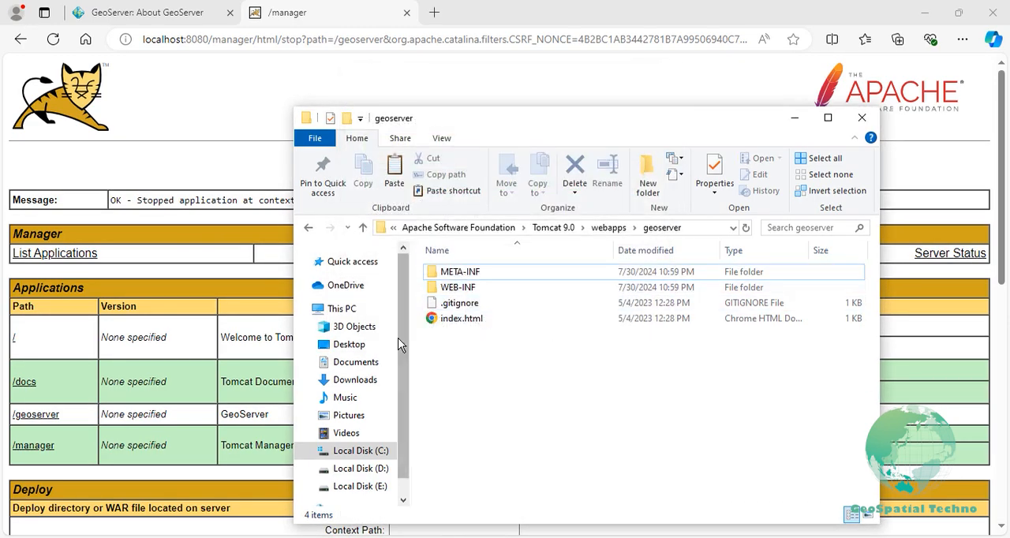
Copy the data folder from Downloads\geoserver and paste it into webapps\geoserver.
{"action": "left_click", "coordinate": [353, 379]}
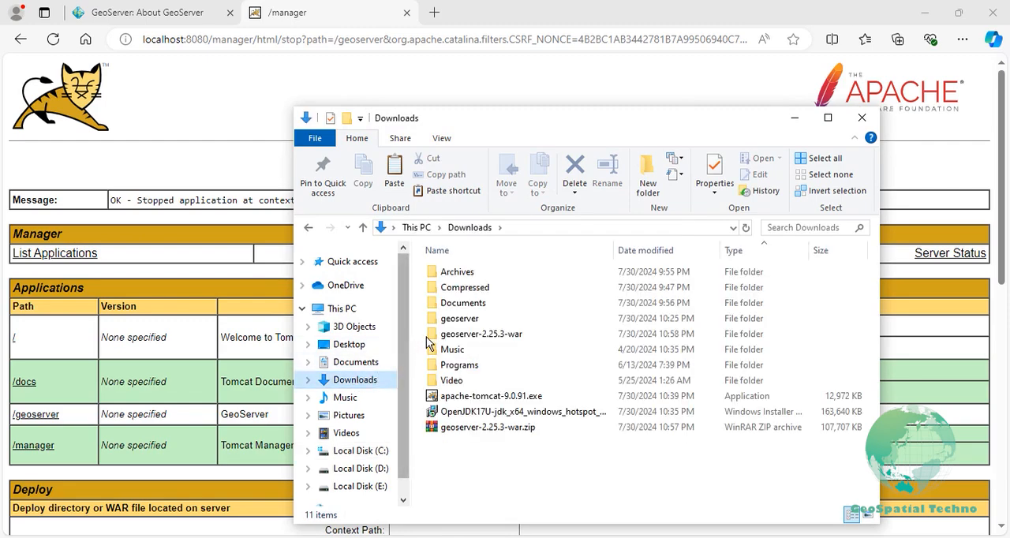
{"action": "double_click", "coordinate": [460, 319]}
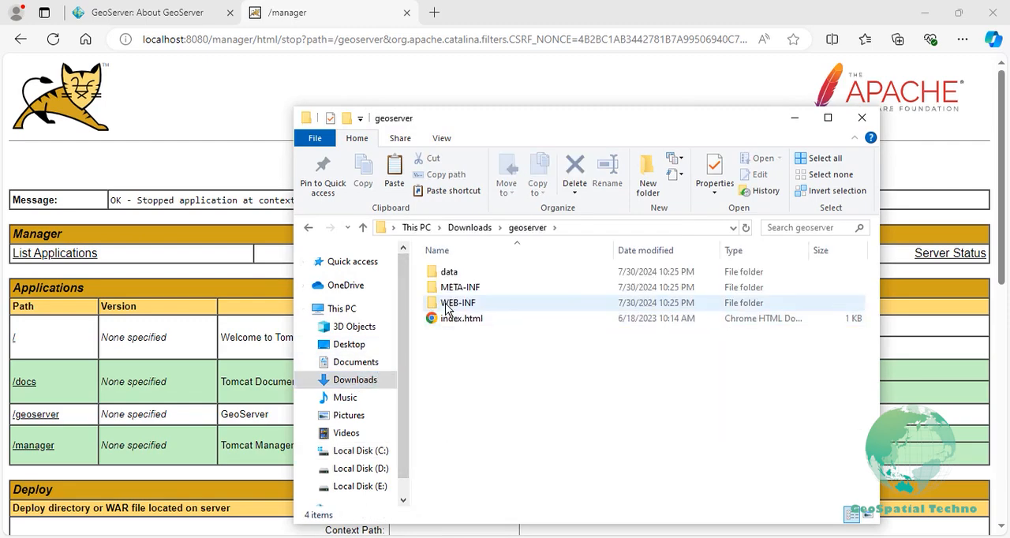
{"action": "right_click", "coordinate": [449, 271]}
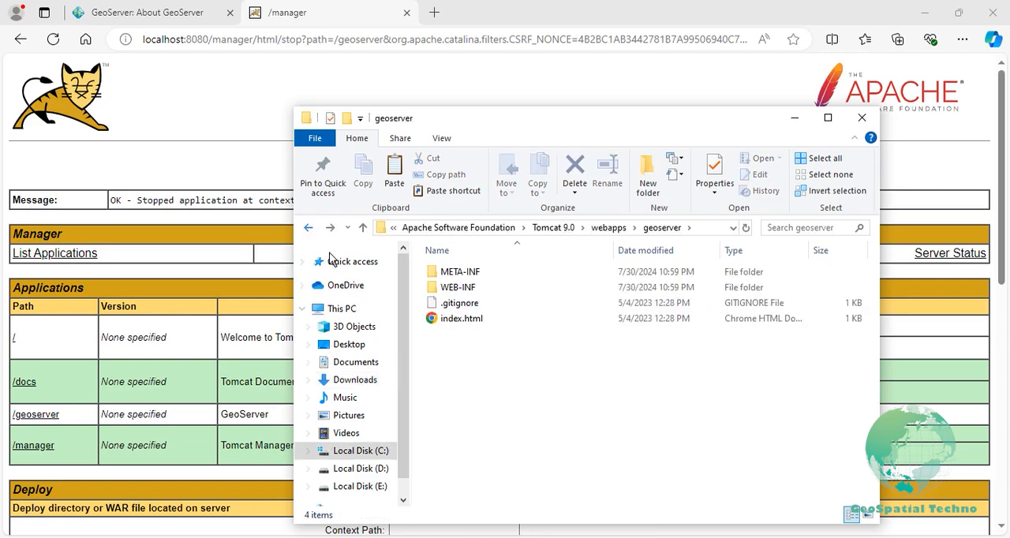
{"action": "right_click", "coordinate": [521, 363]}
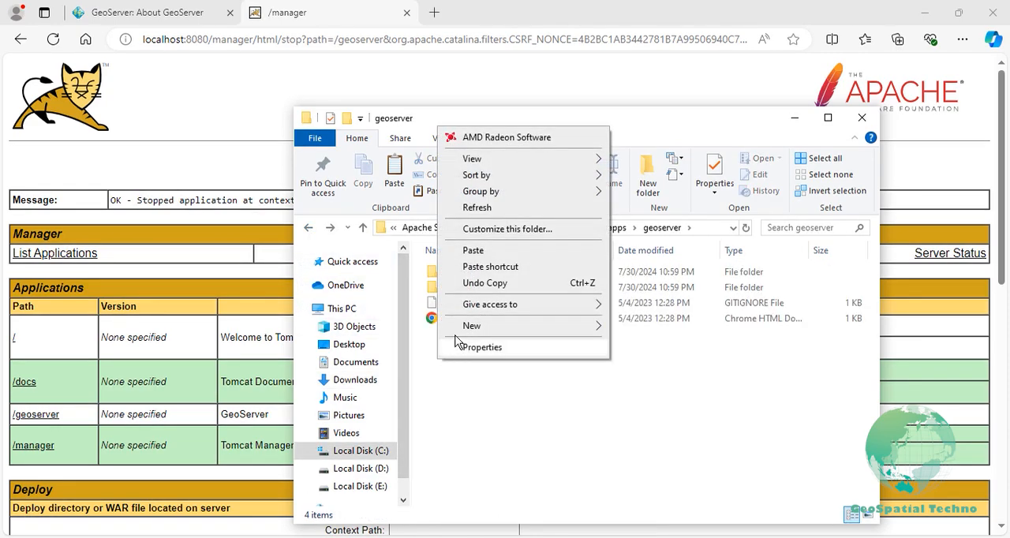
{"action": "left_click", "coordinate": [474, 249]}
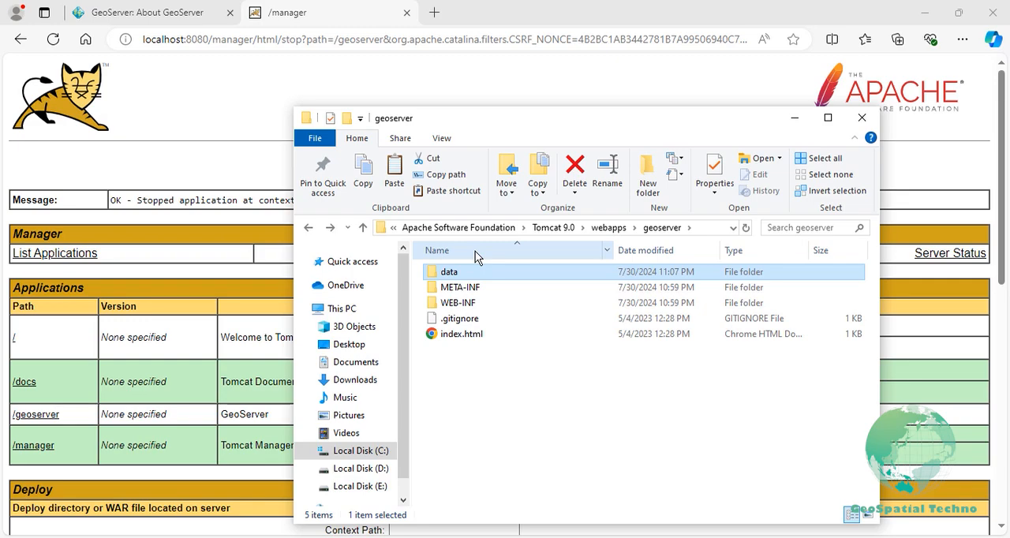
{"action": "mouse_move", "coordinate": [594, 98]}
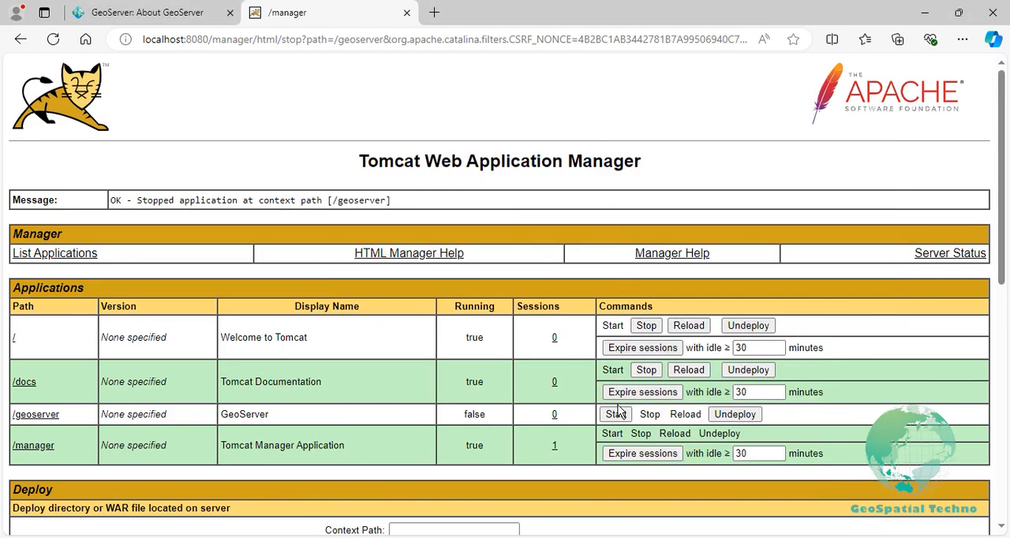
Restart /geoserver from Tomcat's manager and load GeoServer's welcome page.
{"action": "left_click", "coordinate": [615, 414]}
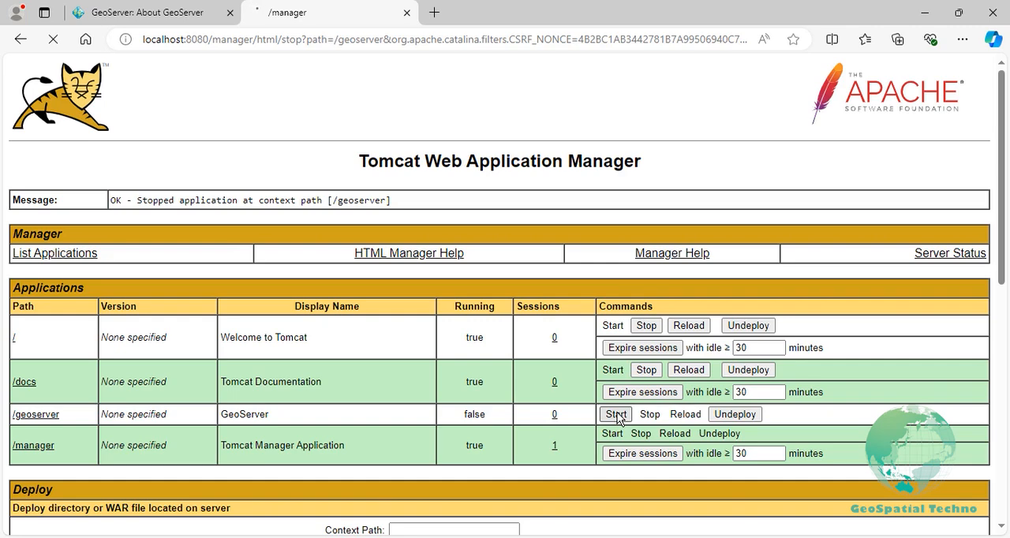
{"action": "left_click", "coordinate": [613, 414]}
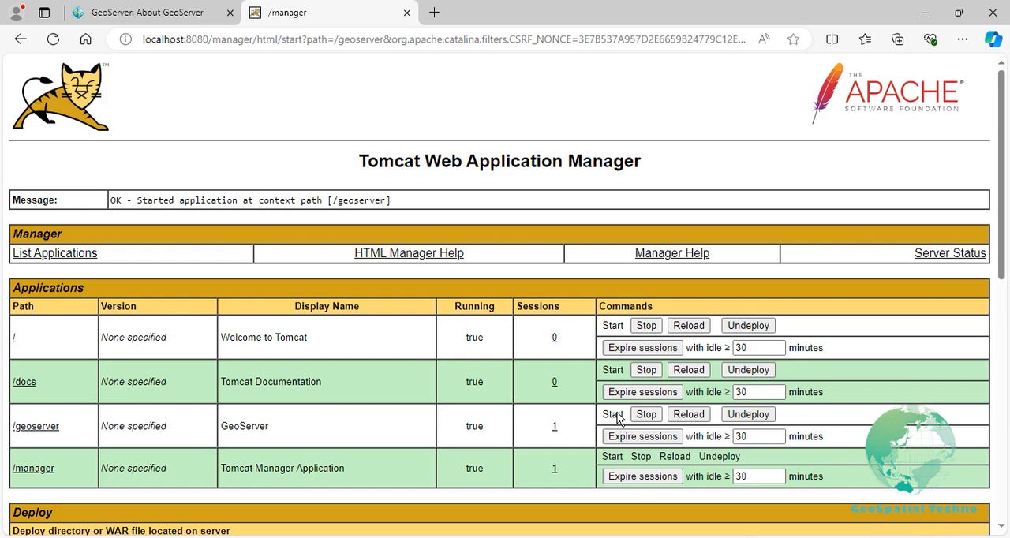
{"action": "mouse_move", "coordinate": [490, 420]}
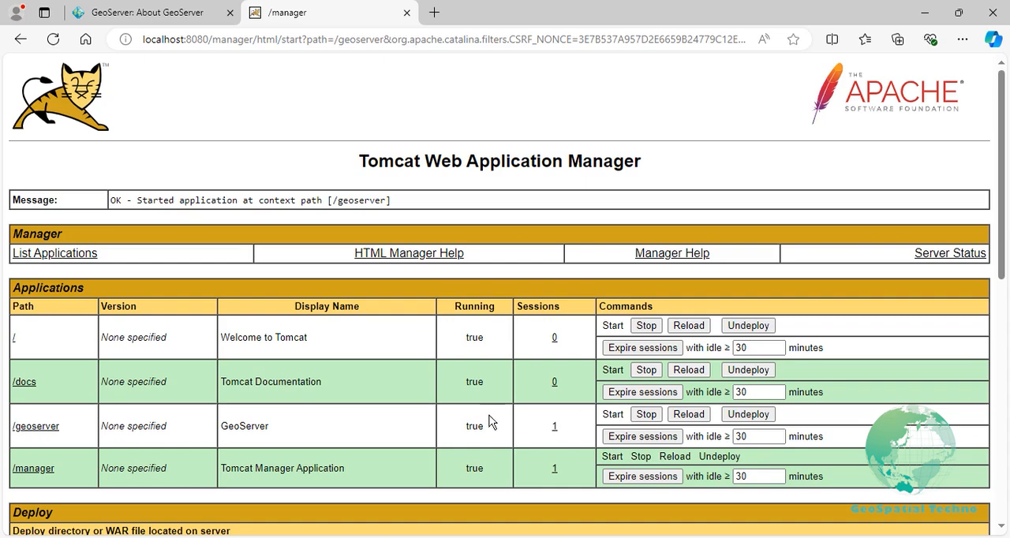
{"action": "mouse_move", "coordinate": [35, 426]}
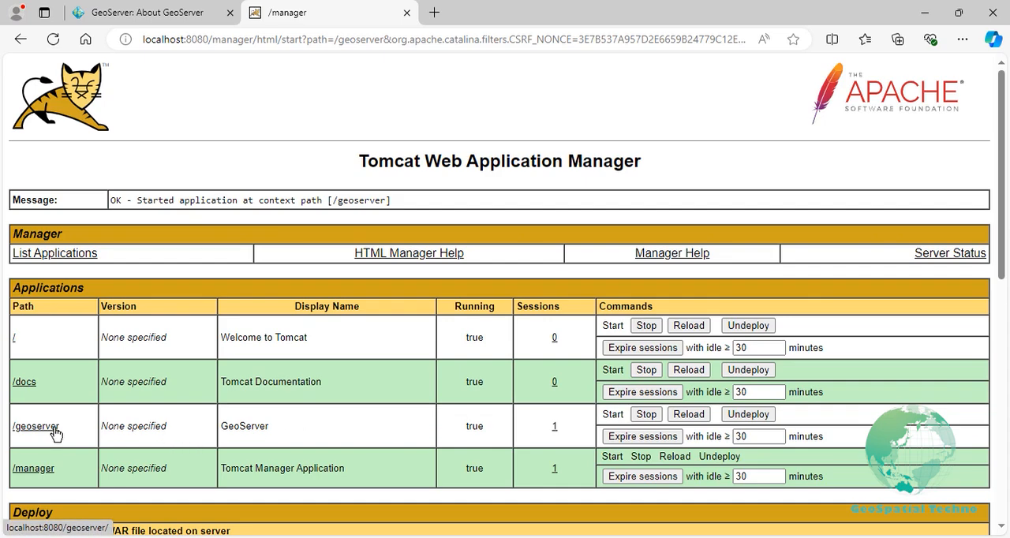
{"action": "left_click", "coordinate": [35, 426]}
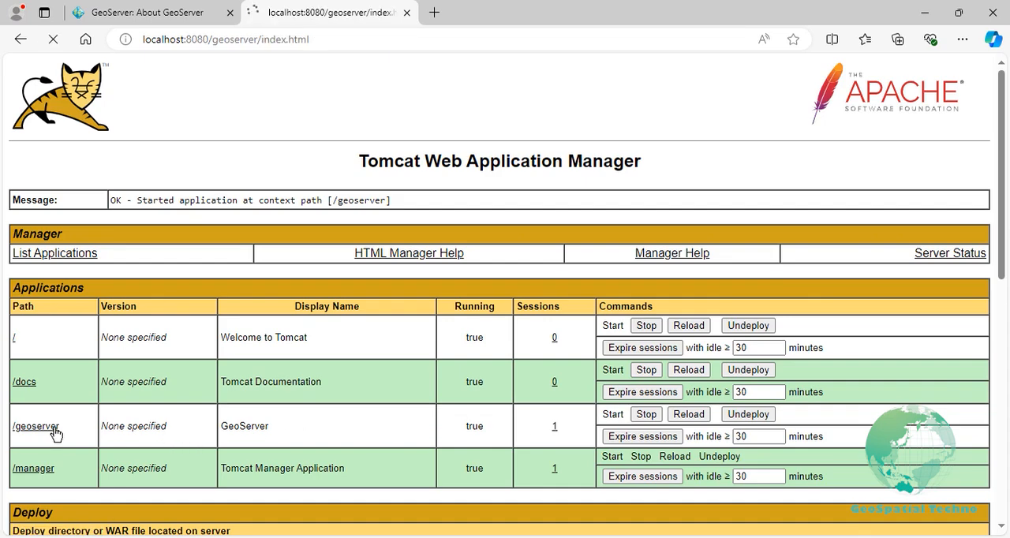
{"action": "left_click", "coordinate": [35, 427]}
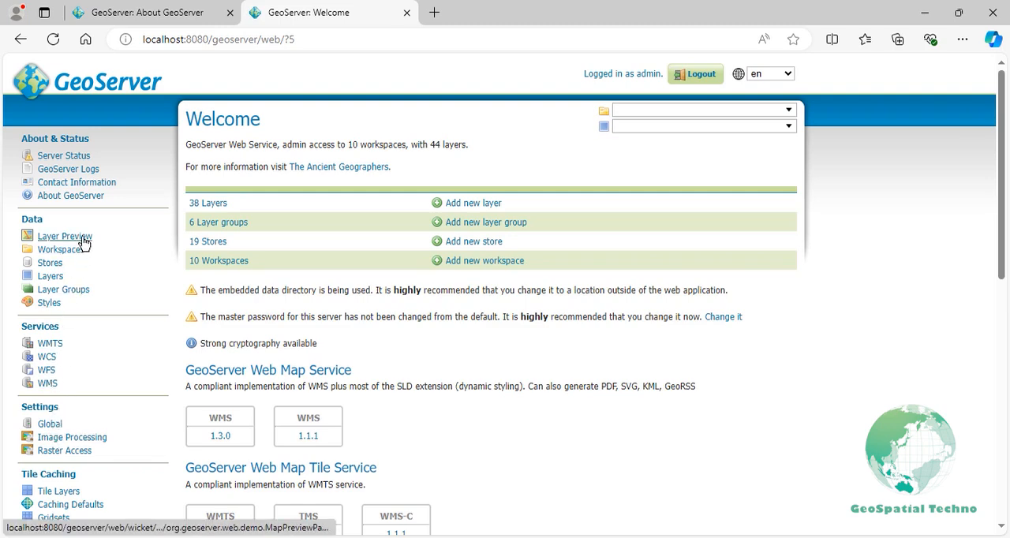
Filter Layer Preview to project layers and launch the OpenLayers preview of project:HYP_LR_SR_OB_DR.
{"action": "left_click", "coordinate": [66, 237]}
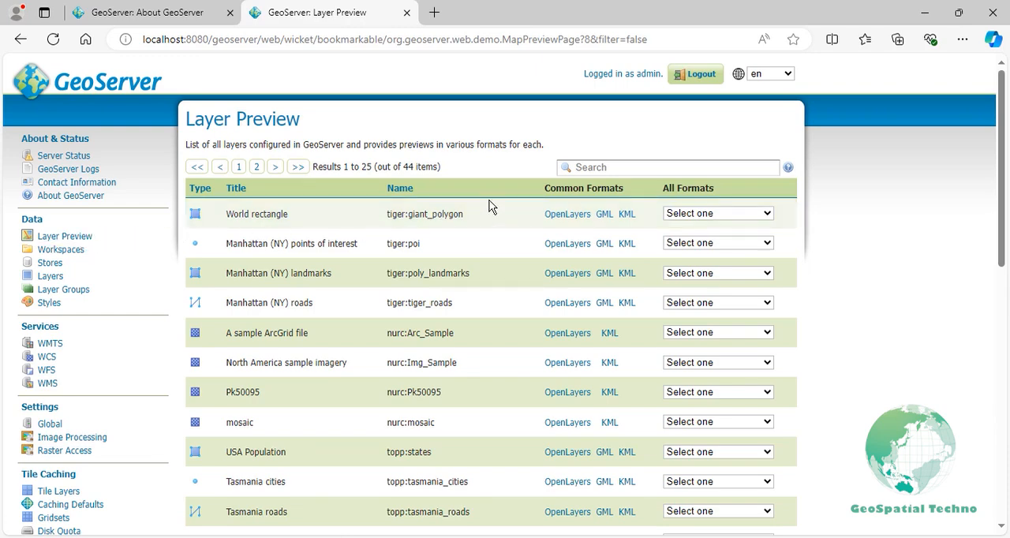
{"action": "type", "text": "project"}
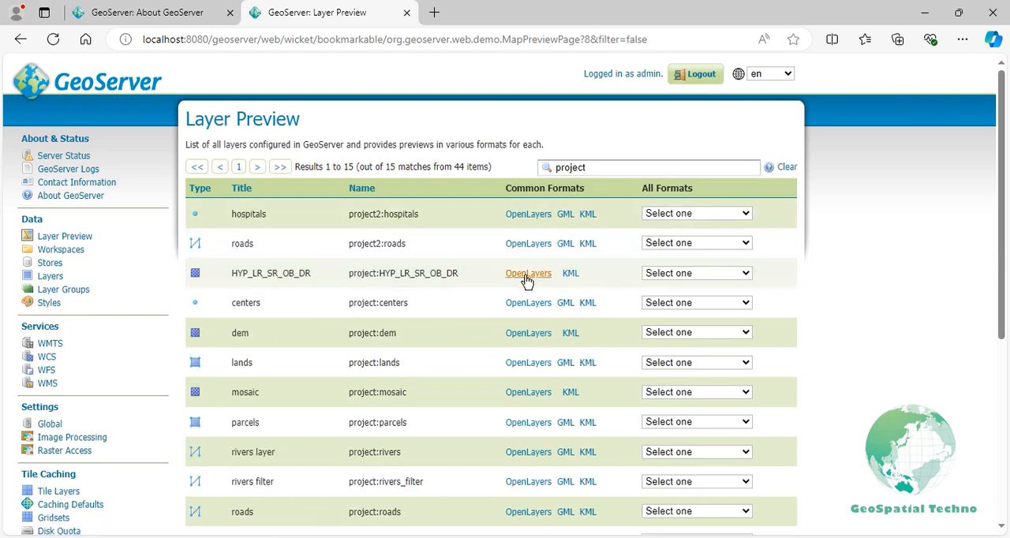
{"action": "left_click", "coordinate": [527, 273]}
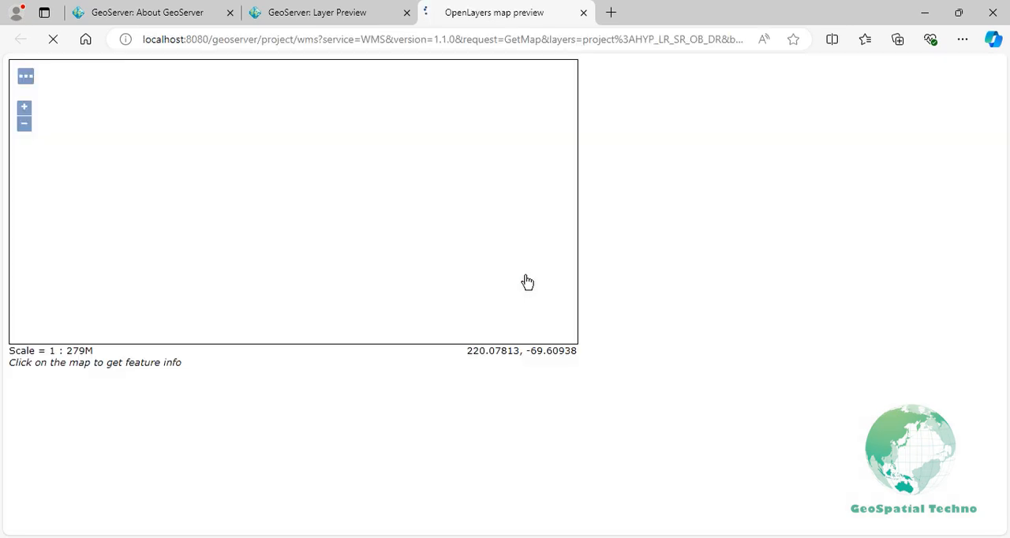